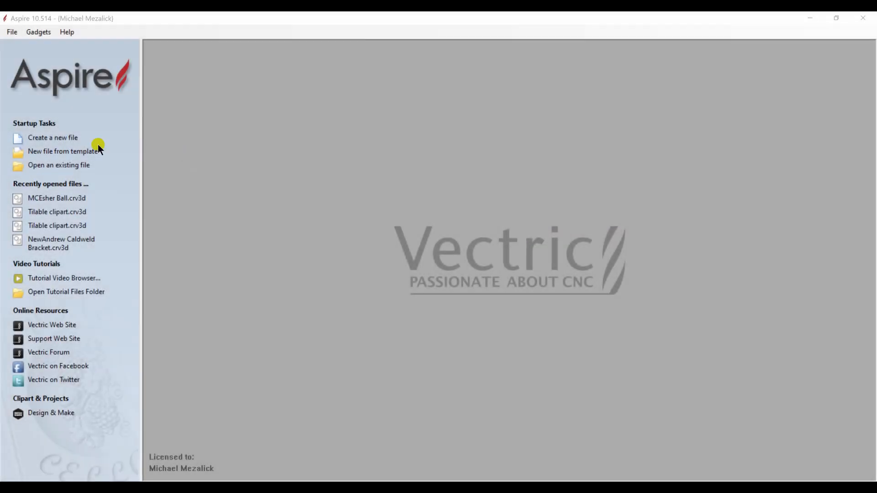
- Create a single-sided 24 × 12 × 0.75 in job with Very High resolution and Canadian Maple
{"action": "left_click", "coordinate": [53, 137]}
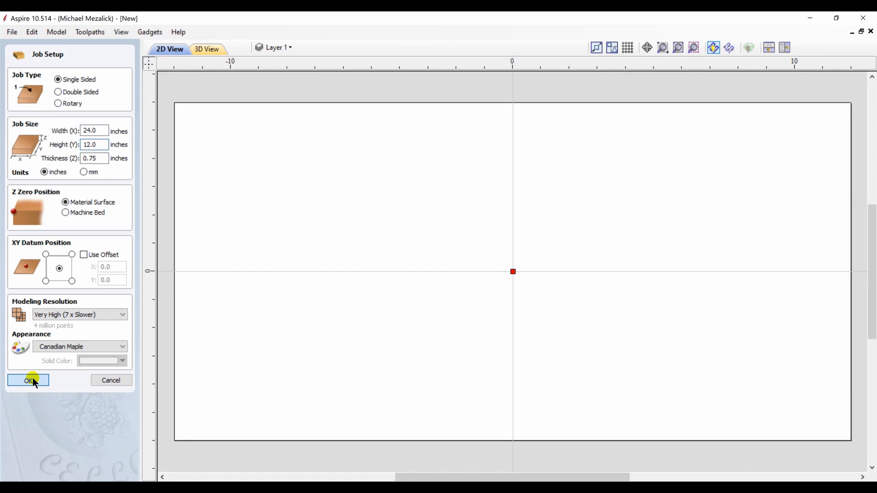
{"action": "left_click", "coordinate": [28, 380]}
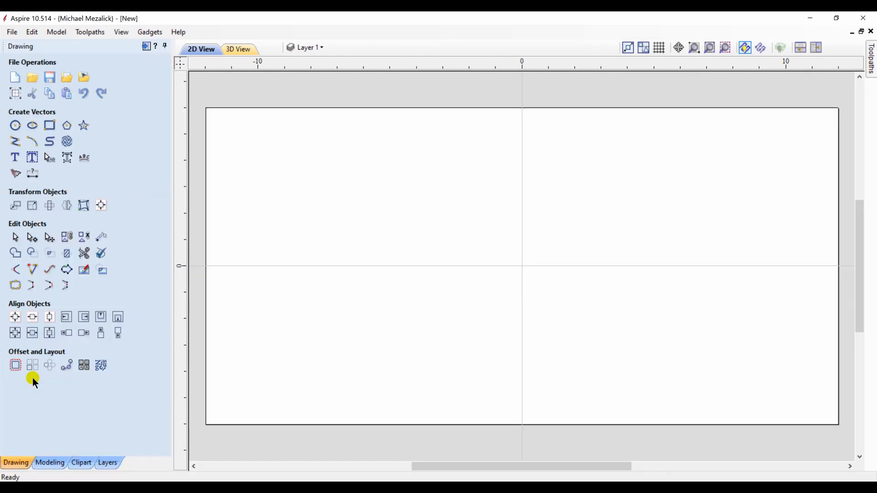
- Import the Grain 1 texture from the Textures (Not Tilable) clipart collection
{"action": "left_click", "coordinate": [81, 463]}
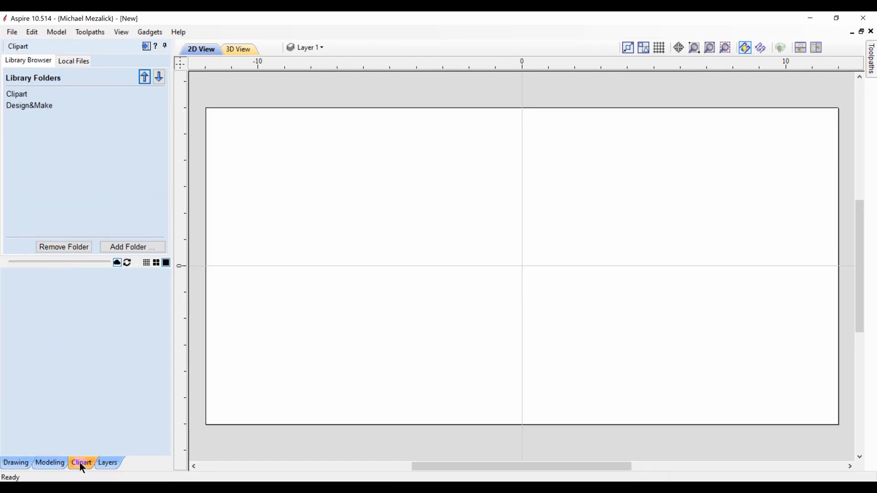
{"action": "left_click", "coordinate": [17, 93]}
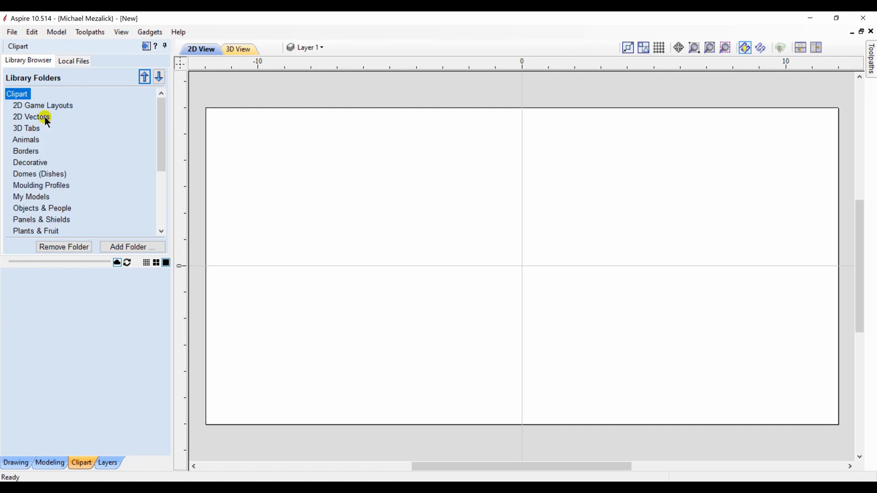
{"action": "scroll", "scroll_direction": "down", "scroll_amount": 3}
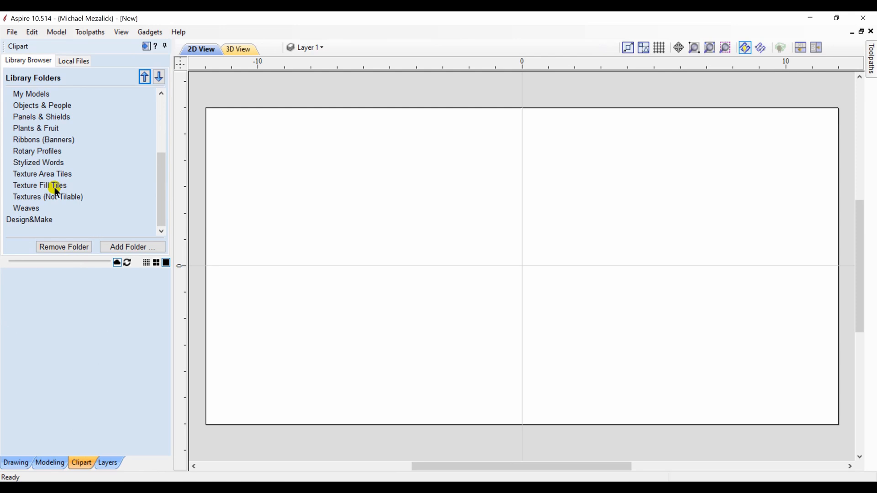
{"action": "mouse_move", "coordinate": [47, 201]}
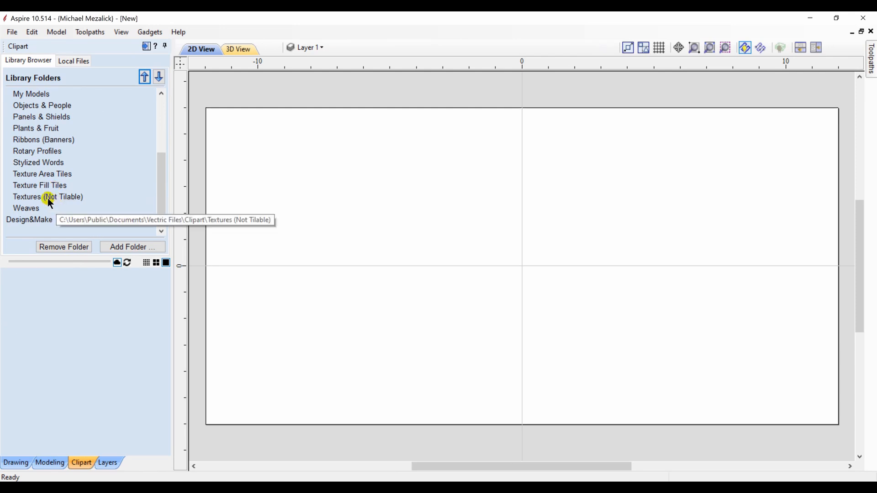
{"action": "left_click", "coordinate": [48, 197]}
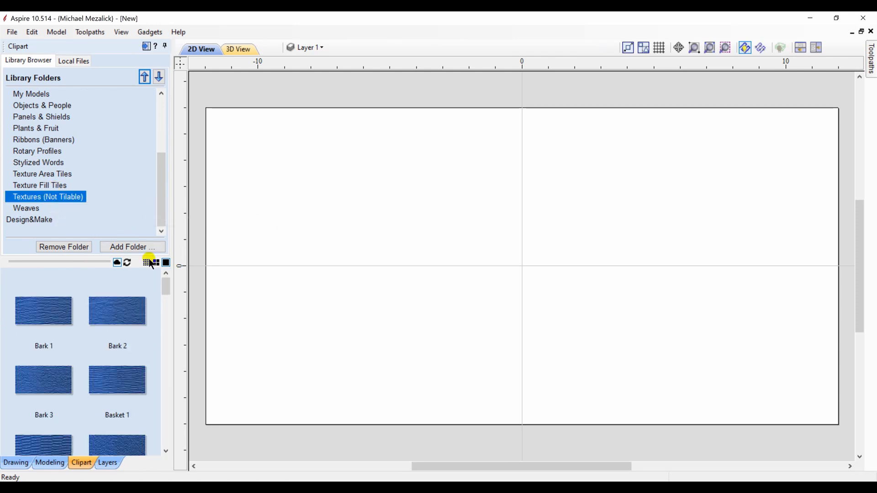
{"action": "scroll", "scroll_direction": "down", "scroll_amount": 3}
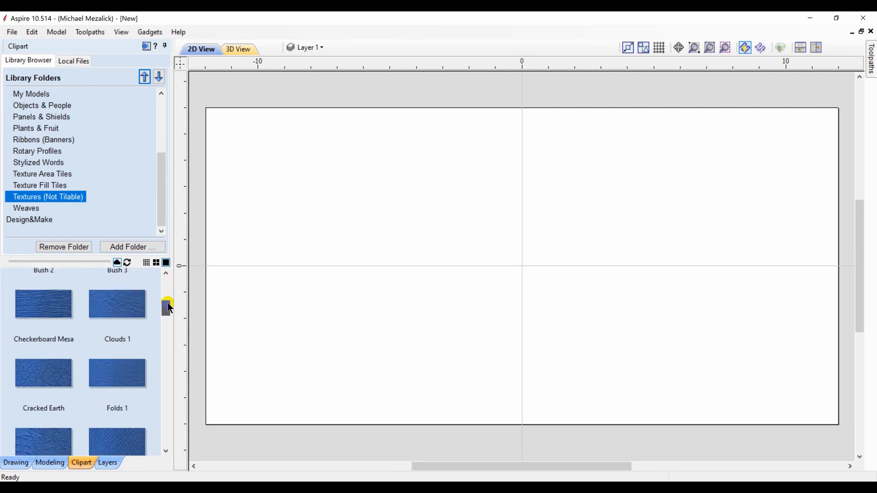
{"action": "scroll", "scroll_direction": "down", "scroll_amount": 3}
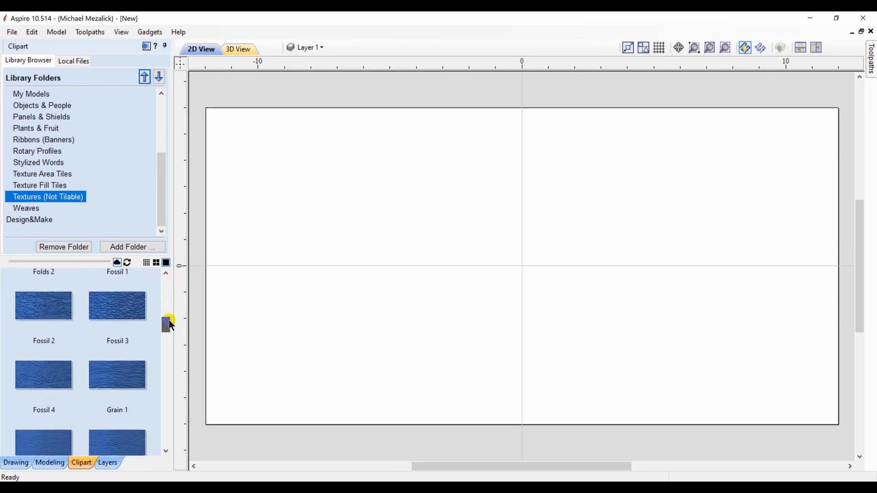
{"action": "scroll", "scroll_direction": "down", "scroll_amount": 3}
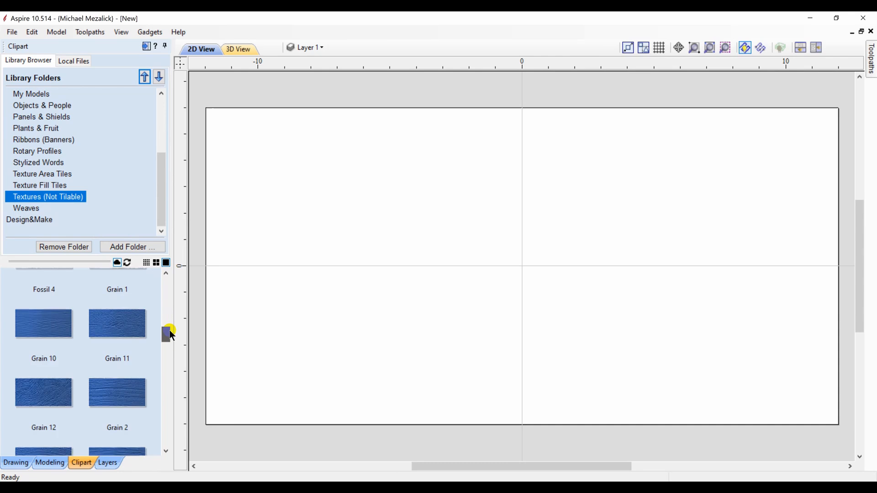
{"action": "scroll", "scroll_direction": "up", "scroll_amount": 3}
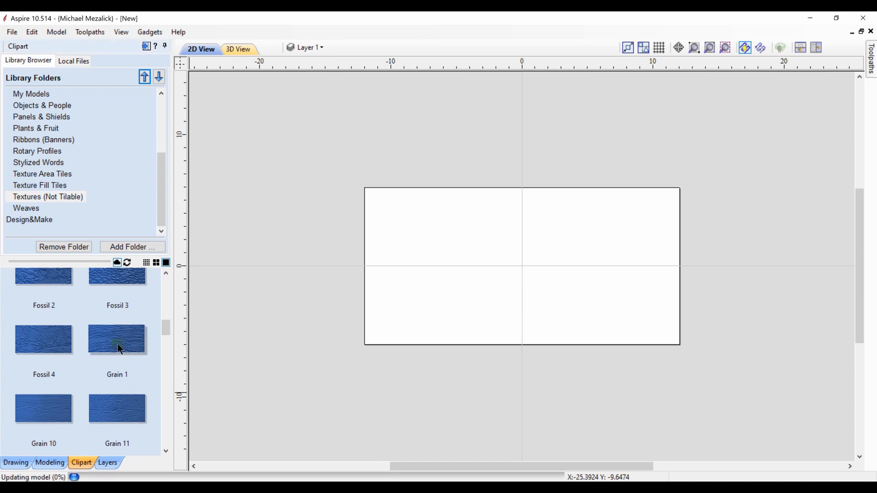
{"action": "double_click", "coordinate": [117, 339]}
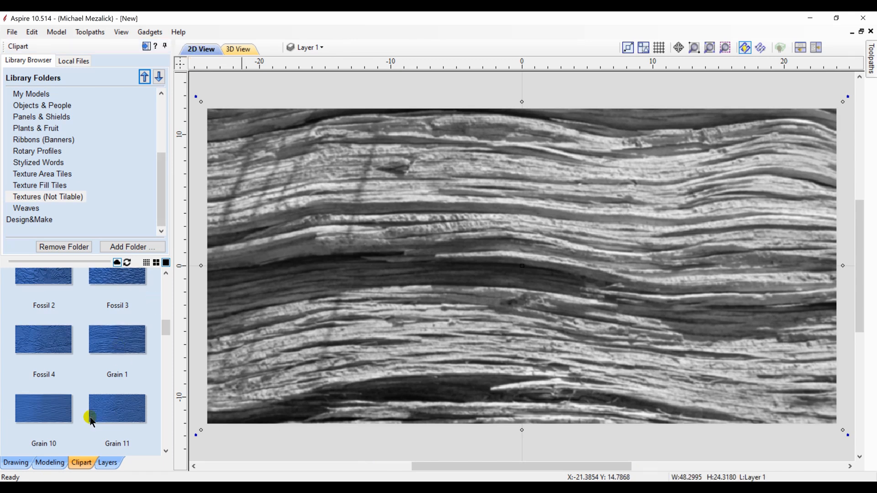
- Resize the Grain 1 component to 12 × 6 inches with Auto Scale Z off
{"action": "left_click", "coordinate": [50, 463]}
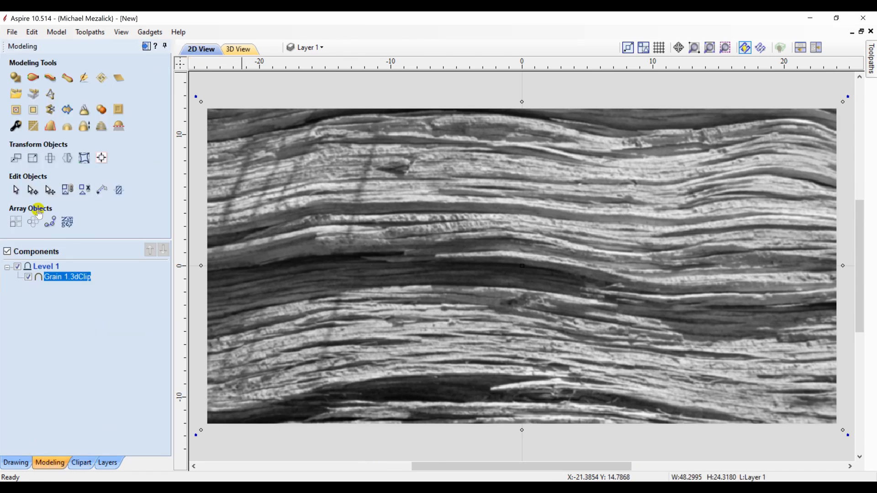
{"action": "left_click", "coordinate": [15, 158]}
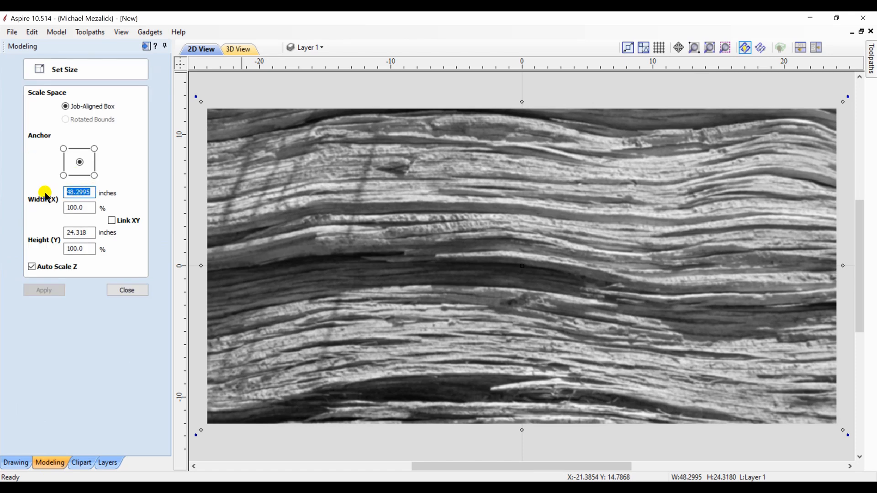
{"action": "type", "text": "12"}
{"action": "left_click", "coordinate": [79, 232]}
{"action": "type", "text": "6"}
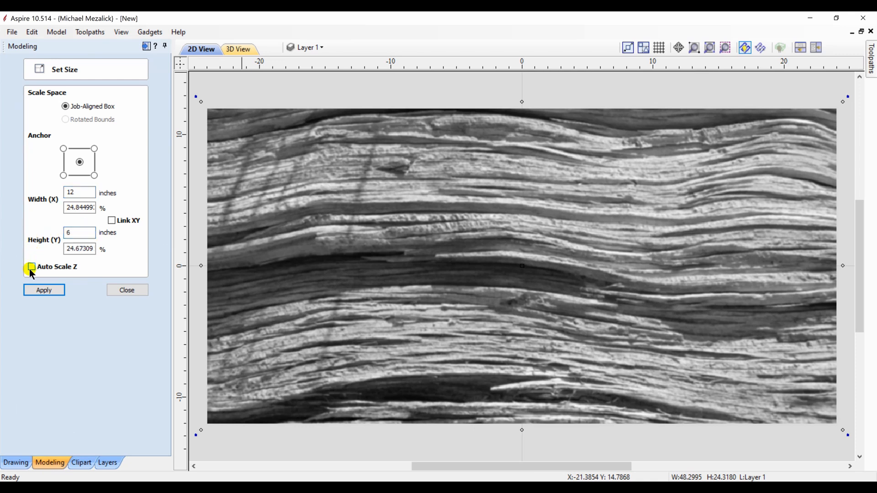
{"action": "left_click", "coordinate": [44, 290]}
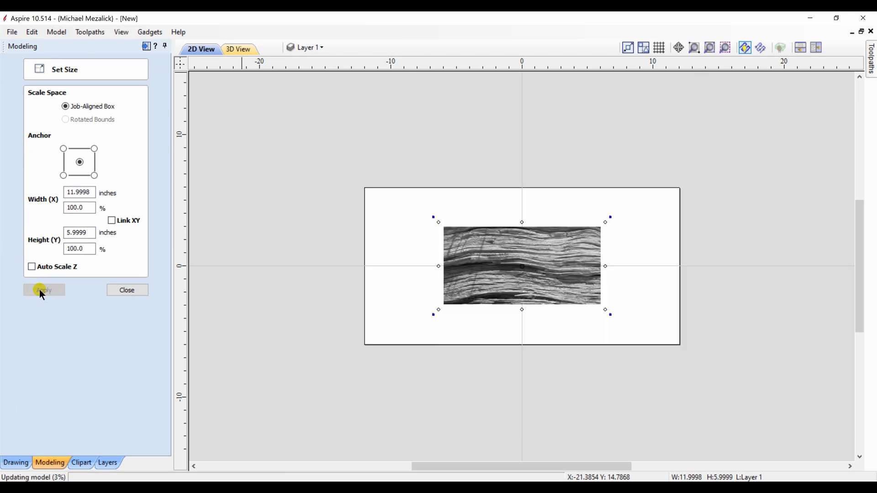
{"action": "left_click", "coordinate": [44, 290]}
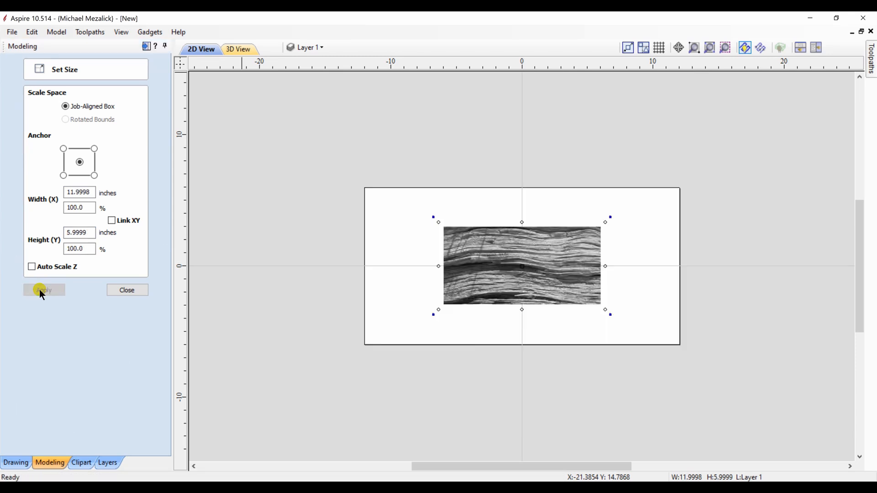
{"action": "left_click", "coordinate": [44, 290]}
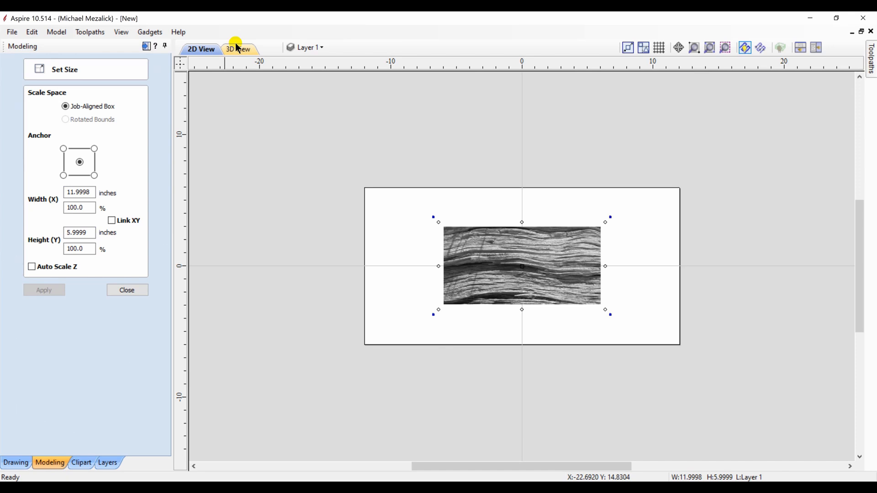
- Close Set Size and apply light smoothing to the Grain 1 component in 3D view
{"action": "left_click", "coordinate": [236, 49]}
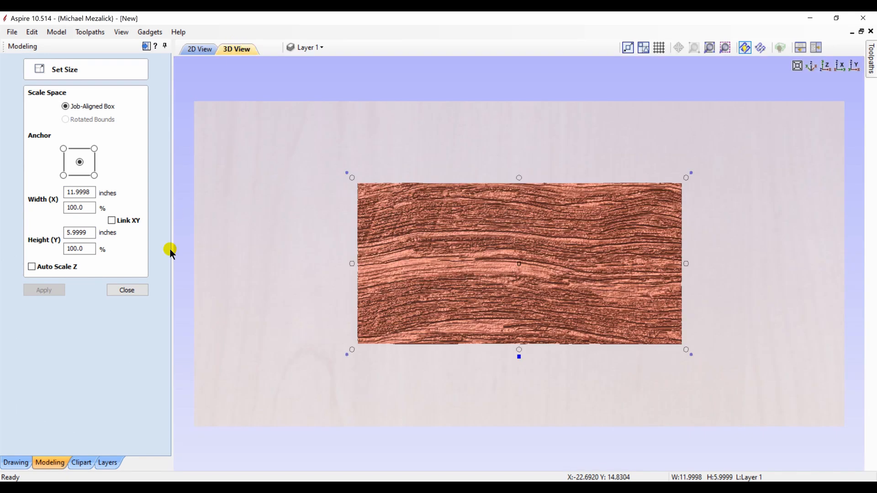
{"action": "left_click", "coordinate": [127, 289]}
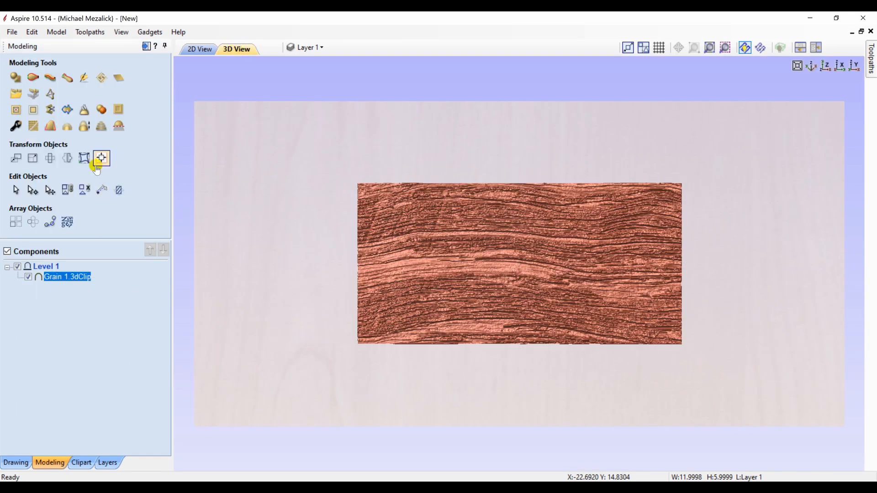
{"action": "mouse_move", "coordinate": [50, 109]}
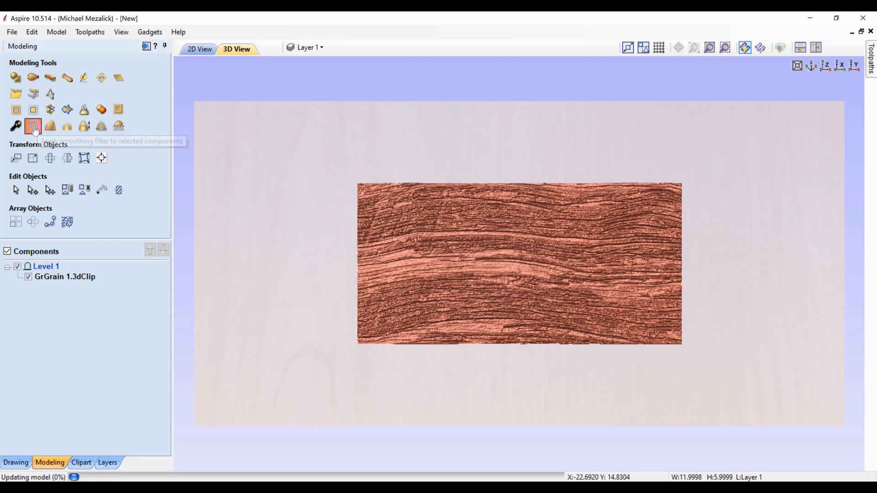
{"action": "left_click", "coordinate": [32, 126]}
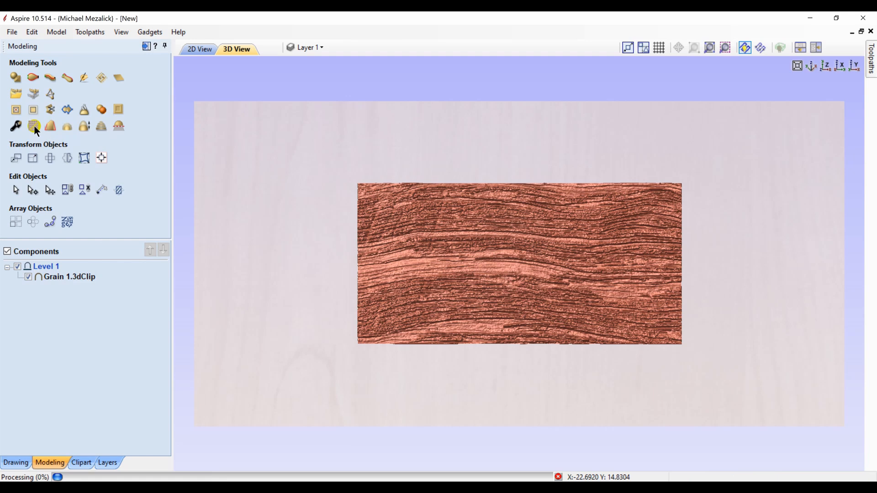
{"action": "left_click", "coordinate": [32, 126]}
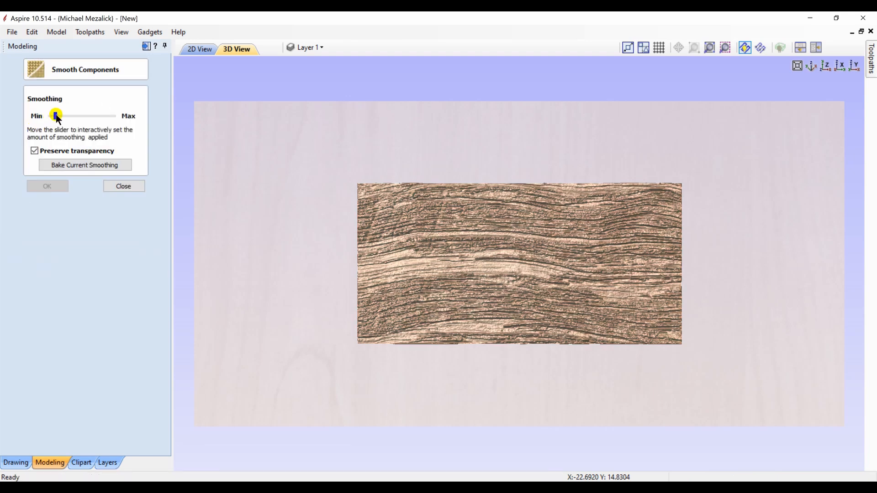
{"action": "left_click_drag", "start_coordinate": [56, 115], "coordinate": [80, 116]}
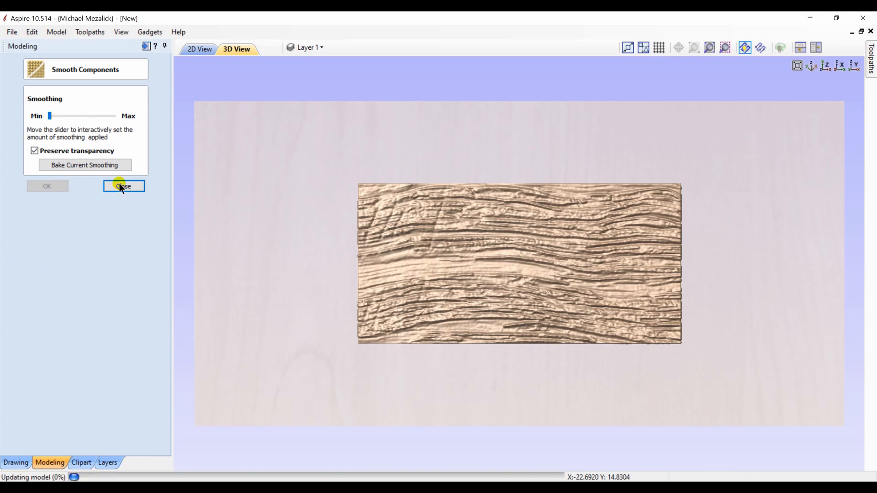
{"action": "left_click", "coordinate": [124, 186]}
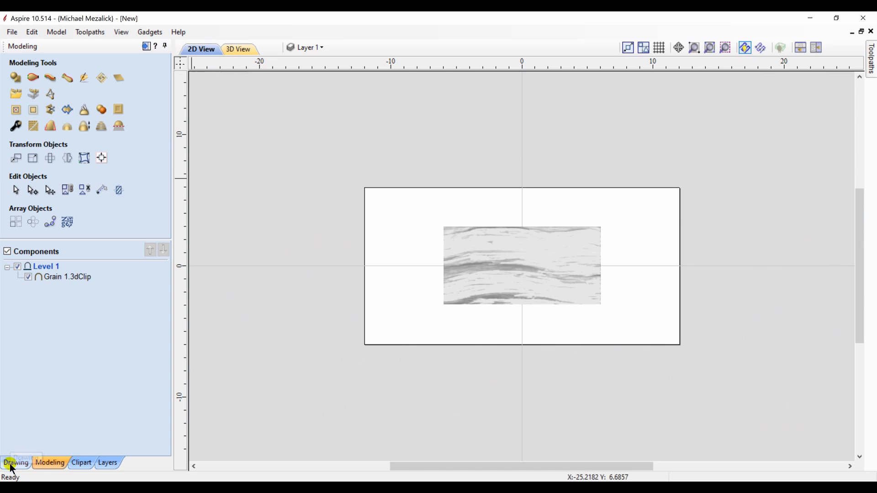
{"action": "mouse_move", "coordinate": [363, 249]}
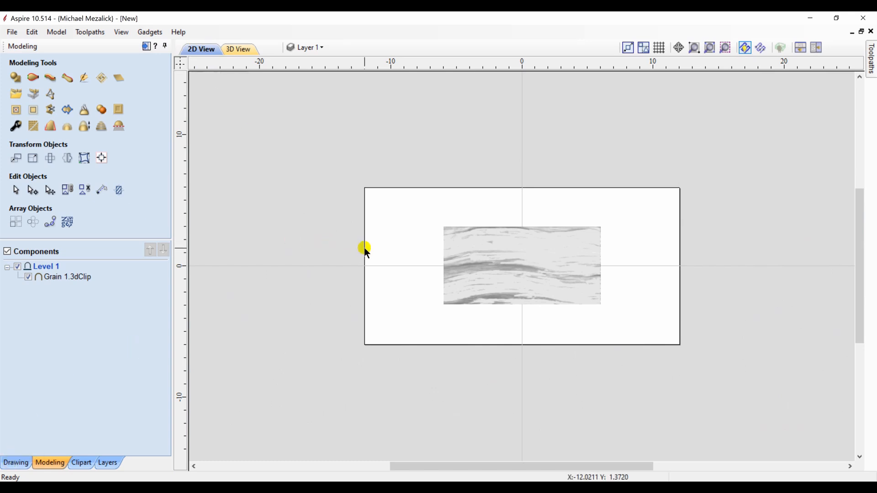
- Draw a 24 × 12 inch rectangle centred on the job
{"action": "left_click", "coordinate": [15, 463]}
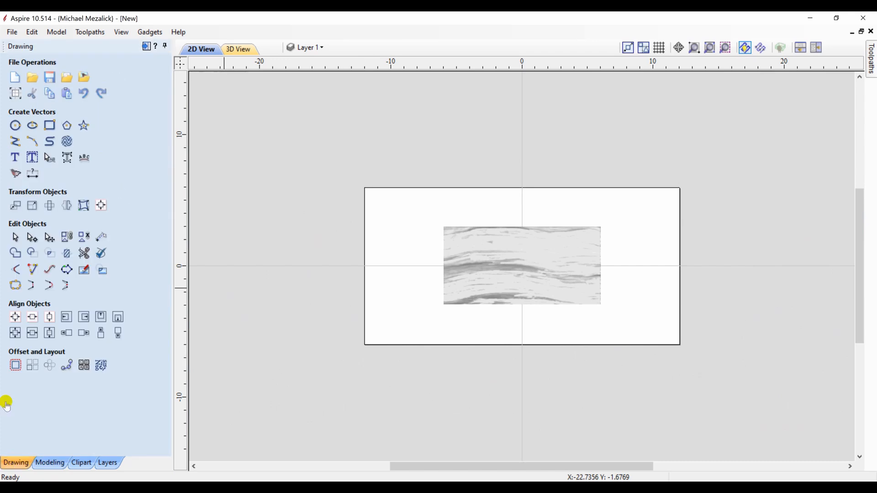
{"action": "left_click", "coordinate": [49, 125]}
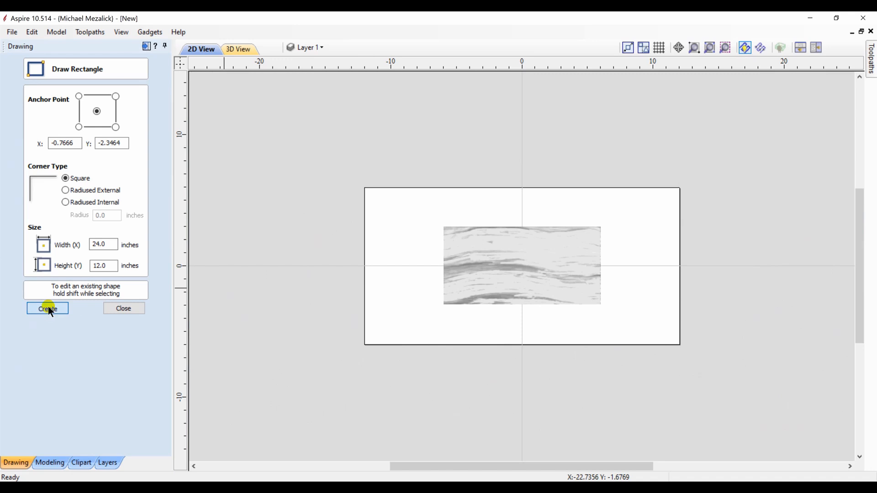
{"action": "left_click", "coordinate": [47, 309]}
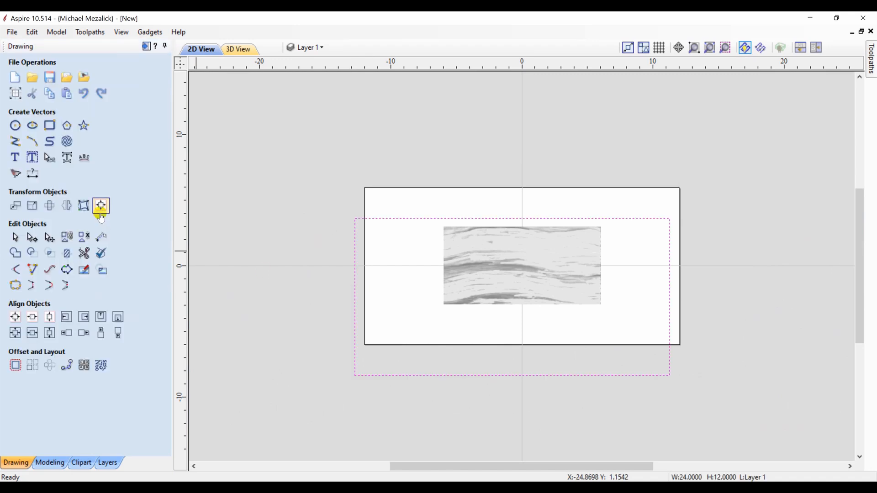
{"action": "left_click", "coordinate": [15, 317]}
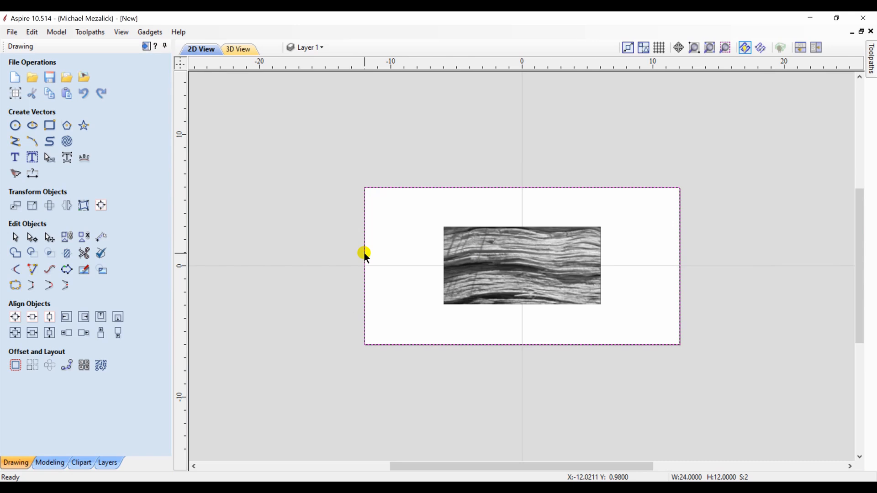
{"action": "mouse_move", "coordinate": [83, 317]}
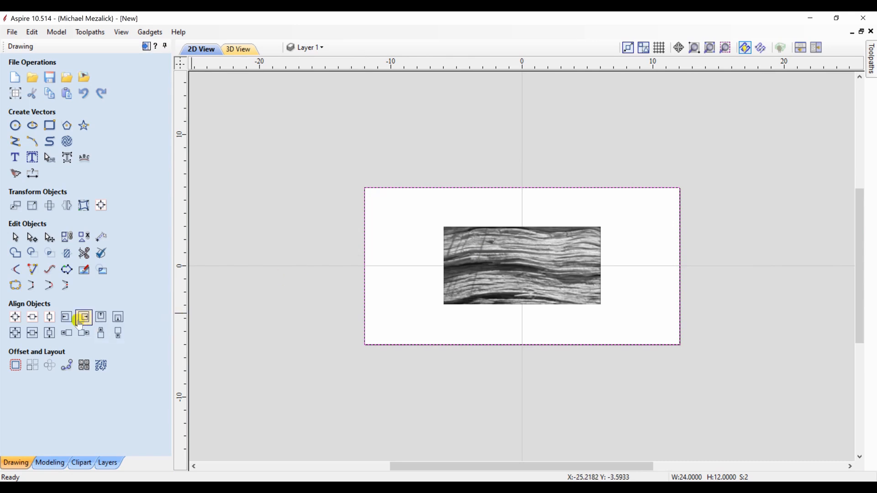
- Align the grain to the material's left and top edges and show the component list
{"action": "left_click", "coordinate": [100, 317]}
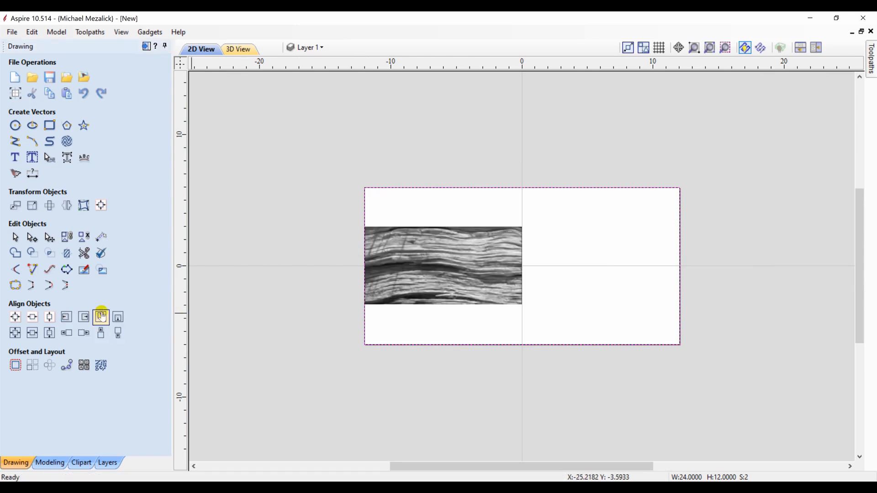
{"action": "left_click", "coordinate": [100, 317]}
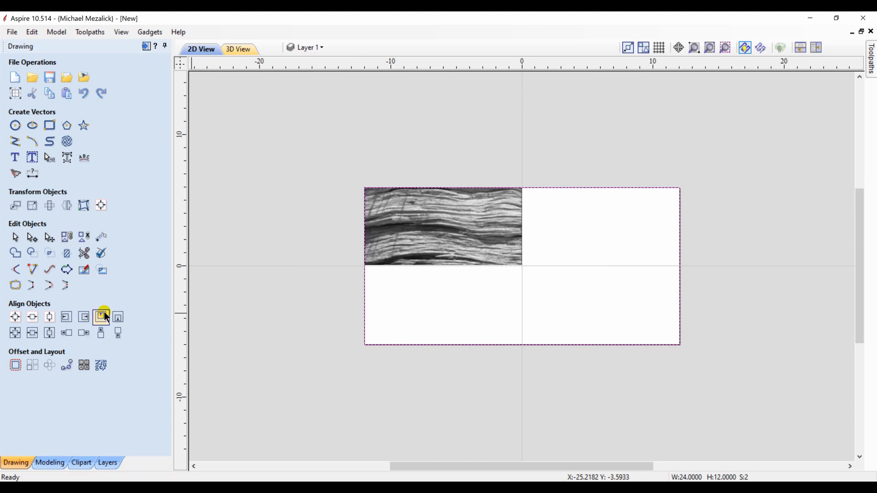
{"action": "left_click", "coordinate": [49, 463]}
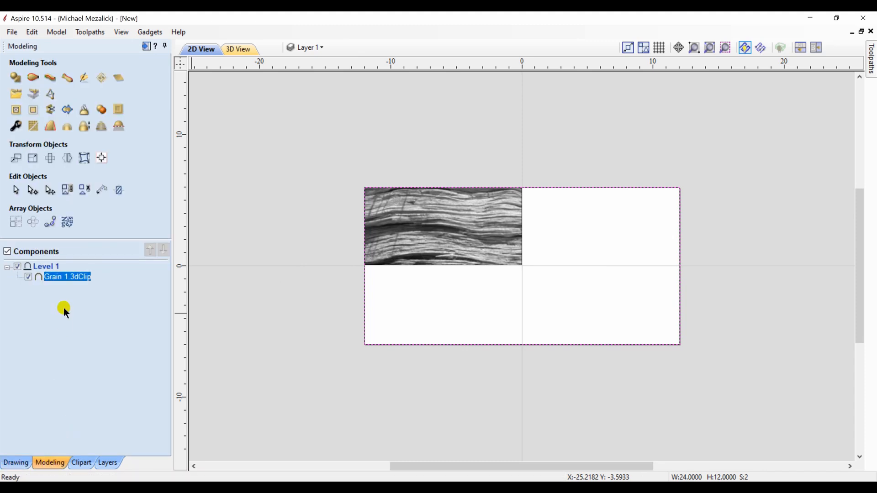
{"action": "mouse_move", "coordinate": [69, 279]}
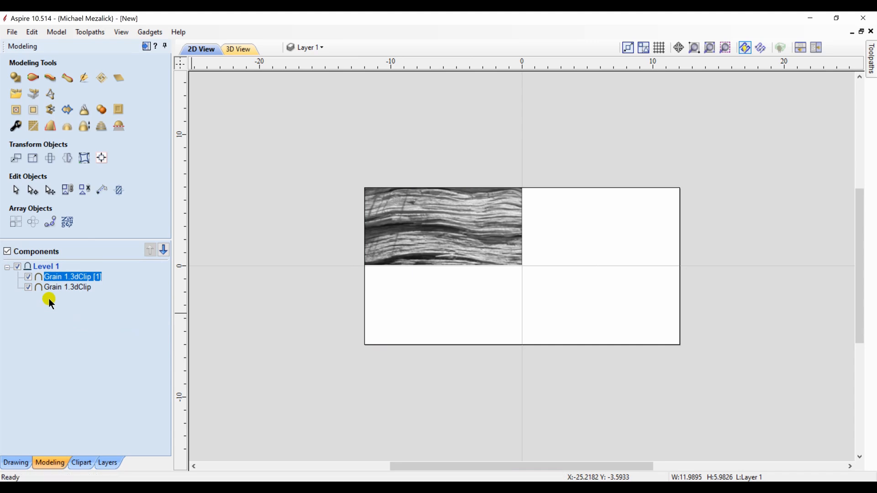
{"action": "mouse_move", "coordinate": [41, 278]}
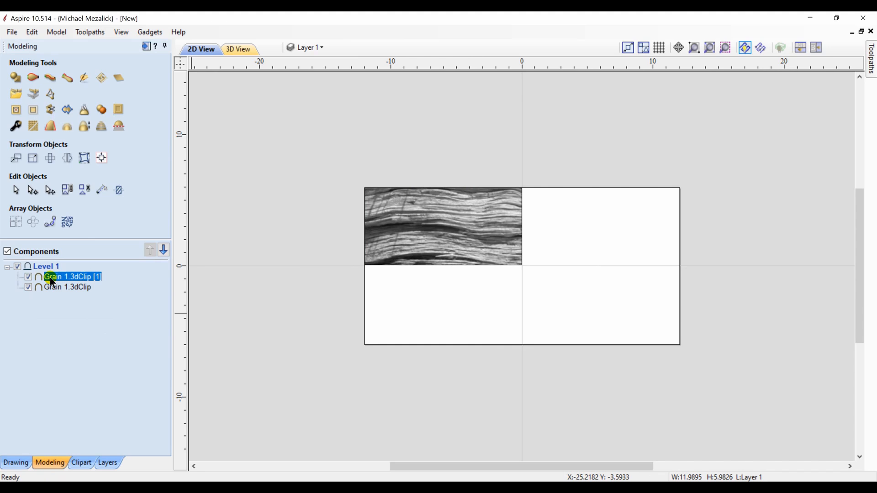
- Select both Grain components and set their combine mode to Merge
{"action": "left_click", "coordinate": [67, 287]}
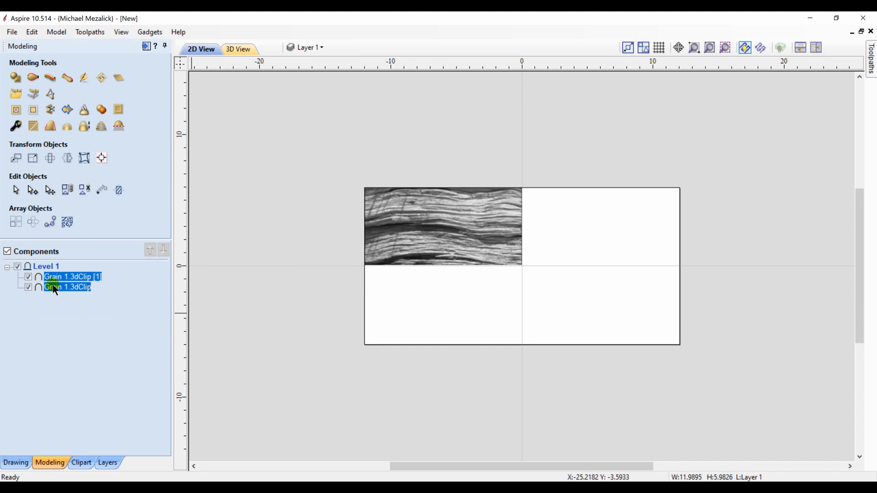
{"action": "right_click", "coordinate": [67, 287]}
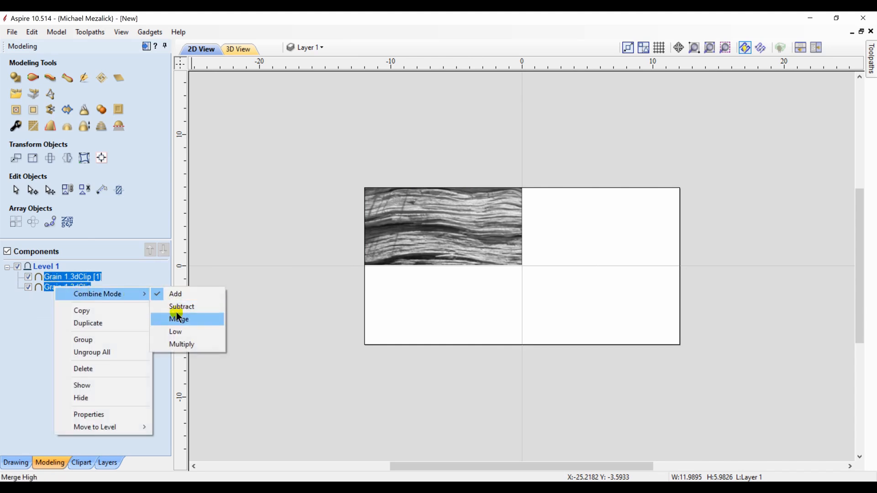
{"action": "left_click", "coordinate": [179, 319]}
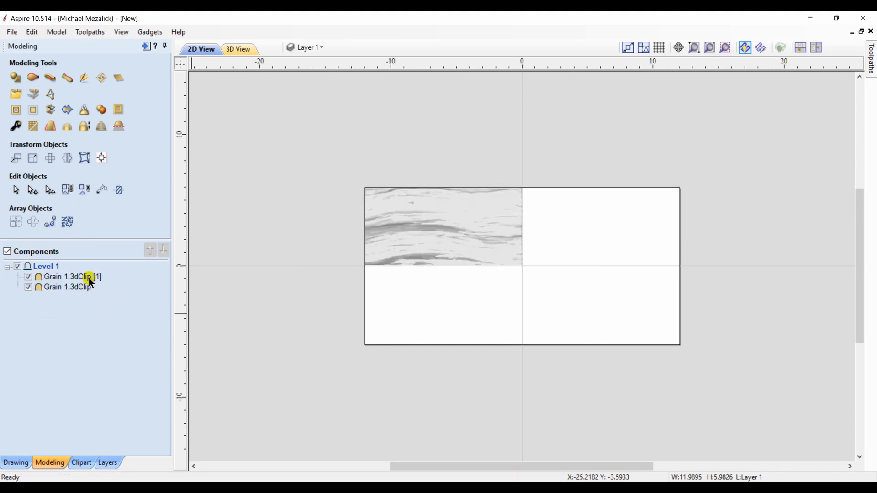
- Align the duplicate Grain with the material's top and right edges
{"action": "left_click", "coordinate": [72, 277]}
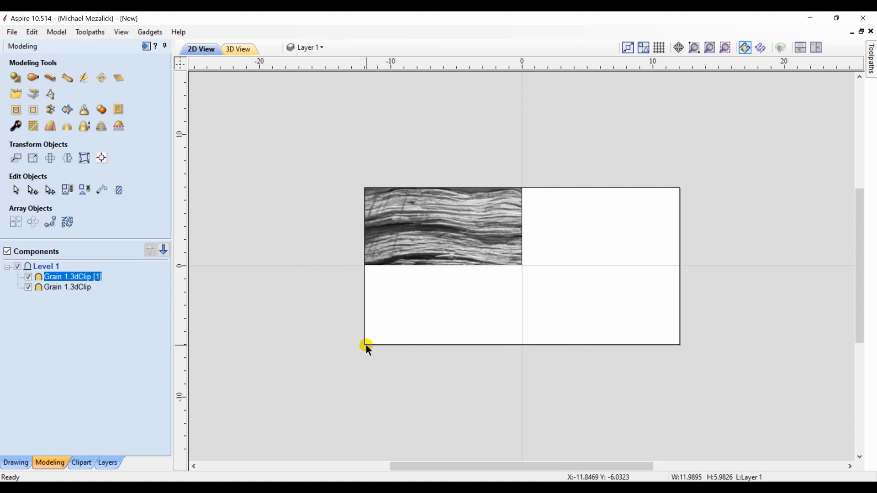
{"action": "left_click", "coordinate": [101, 158]}
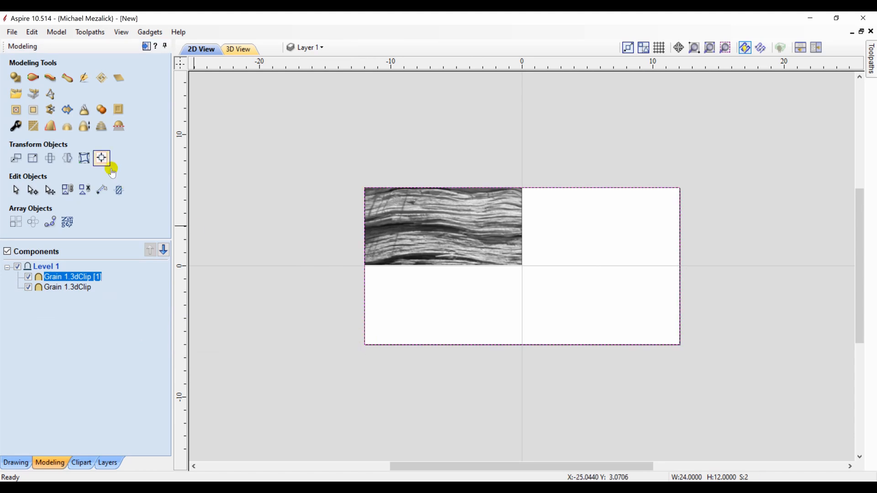
{"action": "left_click", "coordinate": [101, 157]}
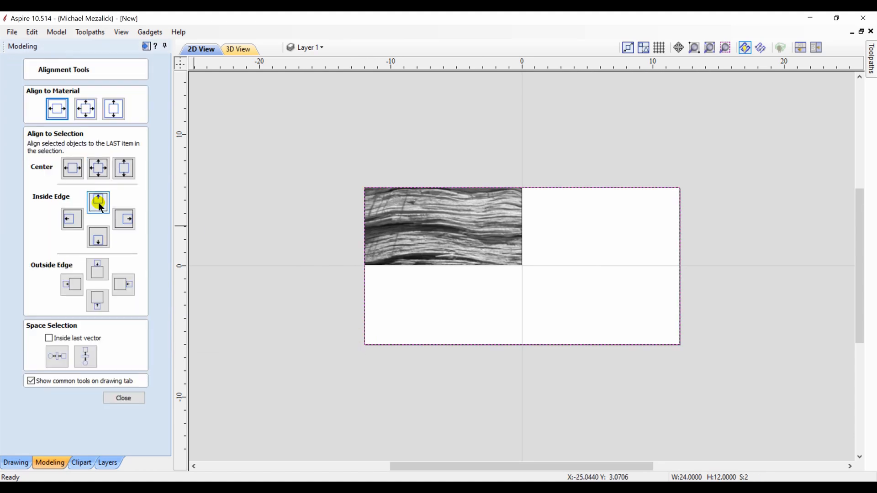
{"action": "left_click", "coordinate": [124, 219]}
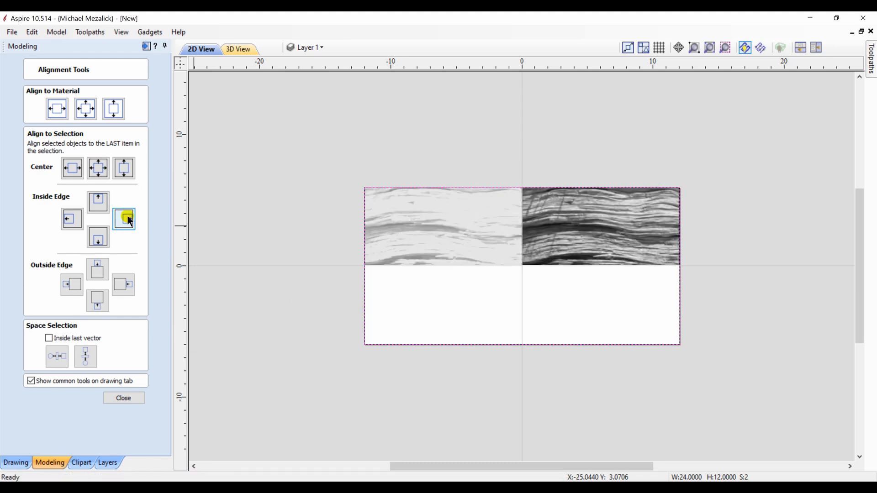
{"action": "left_click", "coordinate": [237, 49]}
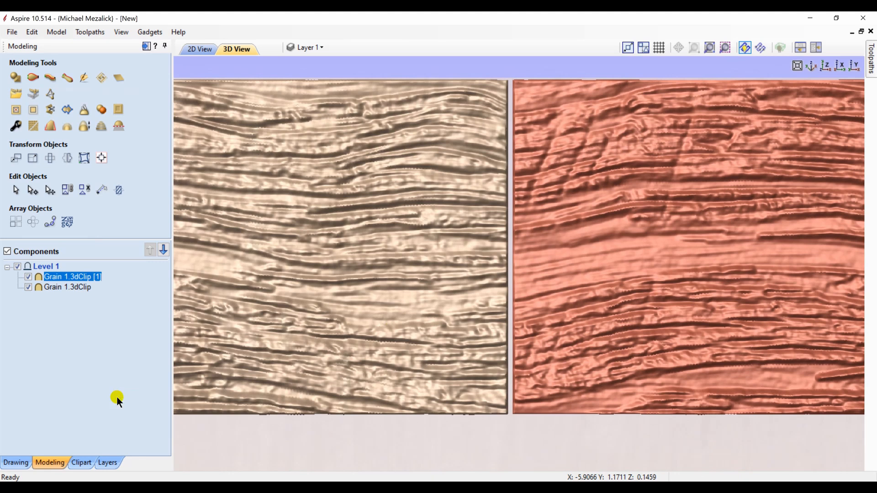
{"action": "mouse_move", "coordinate": [553, 305]}
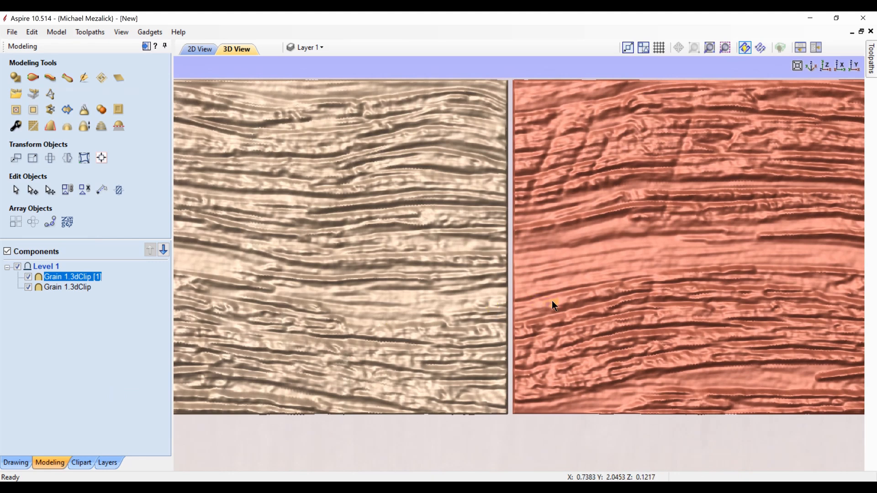
- Inspect the seam, then select both top Grain halves and duplicate them
{"action": "left_click", "coordinate": [553, 305]}
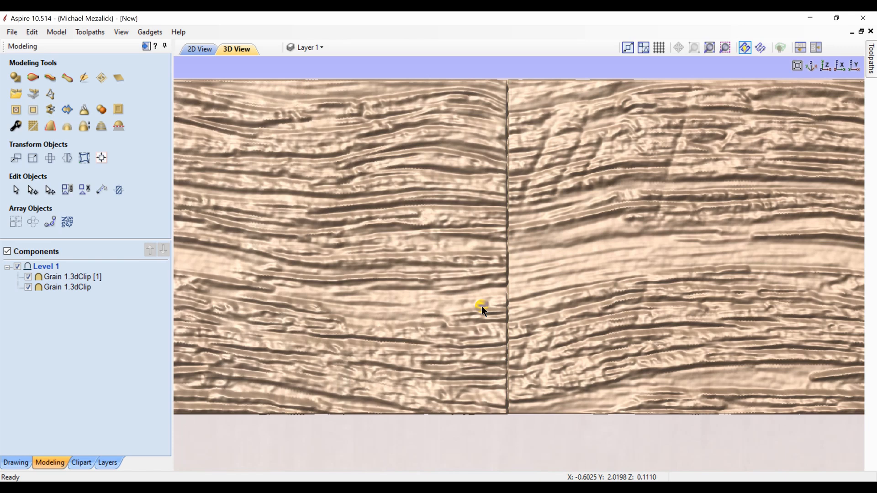
{"action": "left_click", "coordinate": [67, 287]}
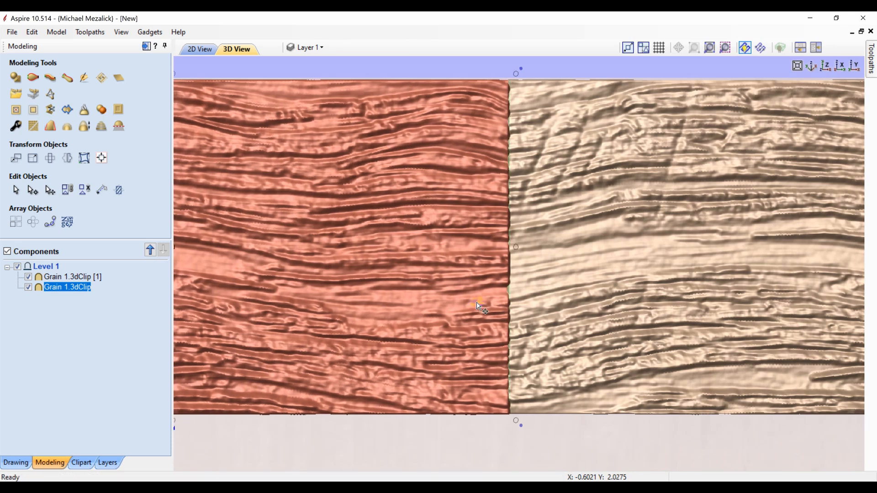
{"action": "mouse_move", "coordinate": [118, 325]}
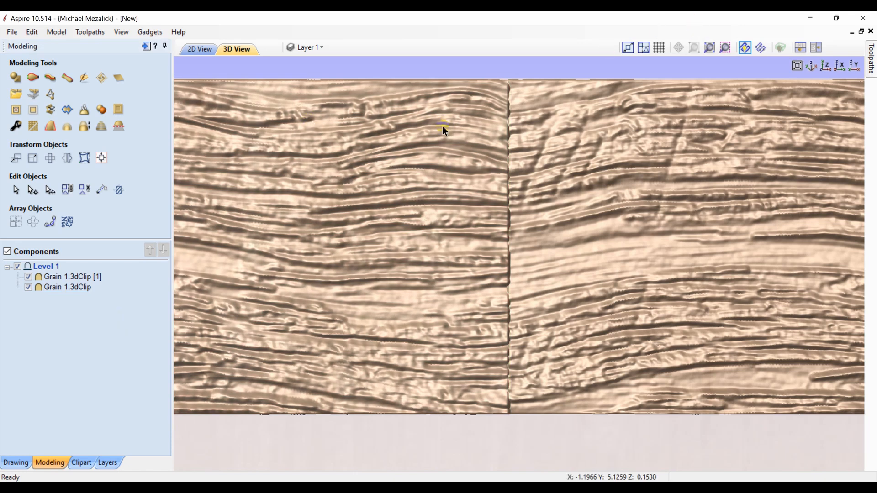
{"action": "left_click", "coordinate": [67, 287]}
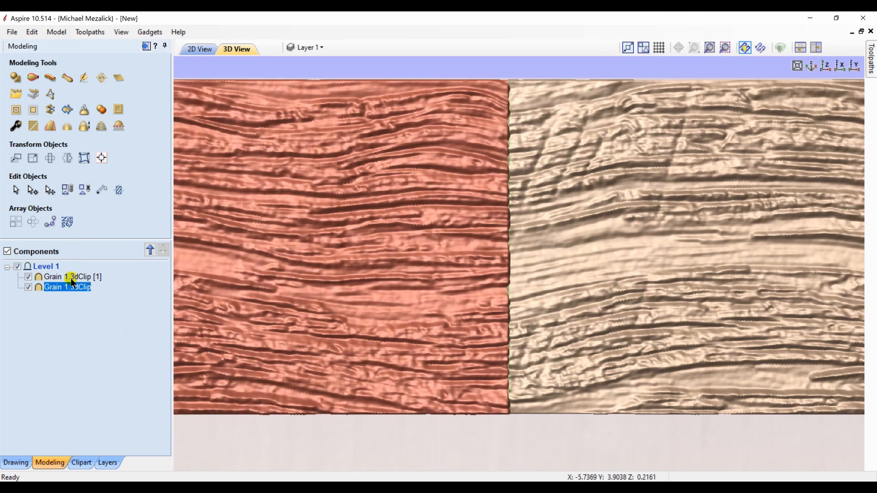
{"action": "right_click", "coordinate": [70, 276]}
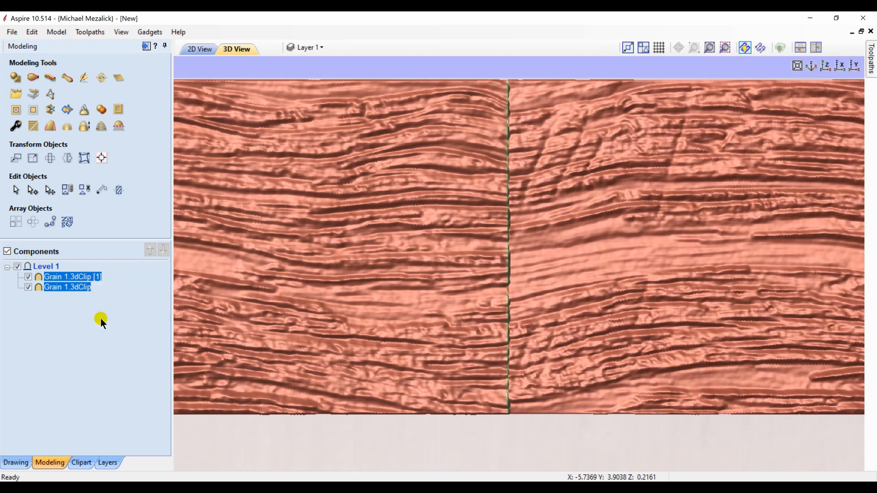
{"action": "mouse_move", "coordinate": [583, 27]}
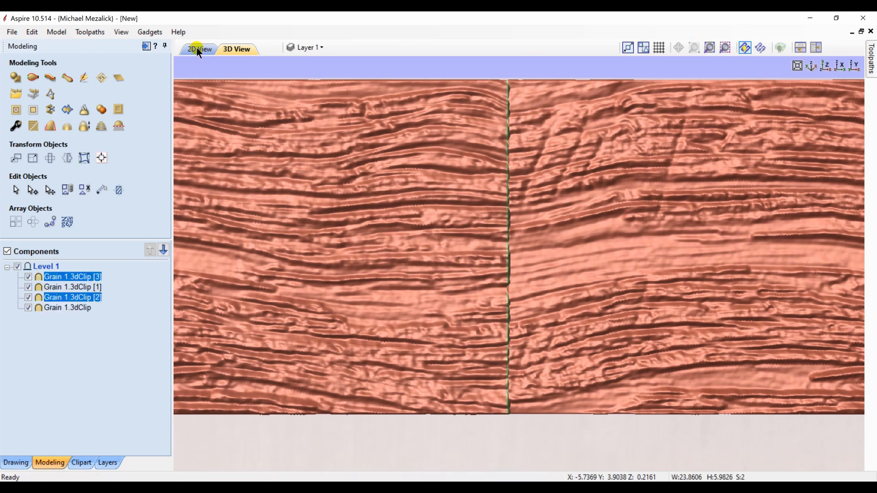
- Align the new Grain copies into the bottom half and check the 2×2 tiling in 3D
{"action": "left_click", "coordinate": [199, 49]}
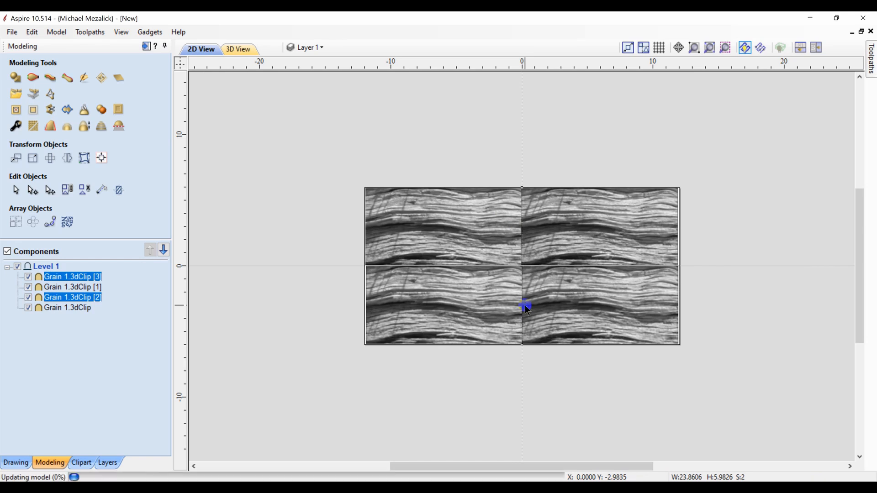
{"action": "left_click", "coordinate": [523, 305]}
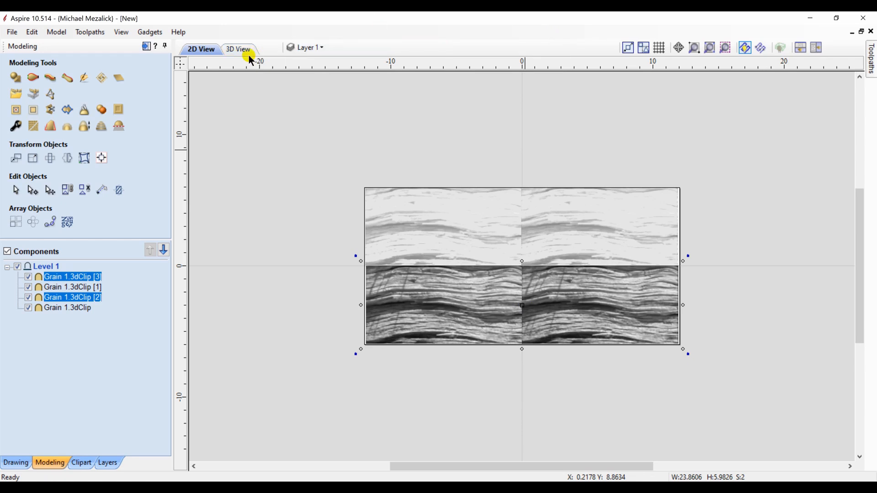
{"action": "left_click", "coordinate": [237, 49]}
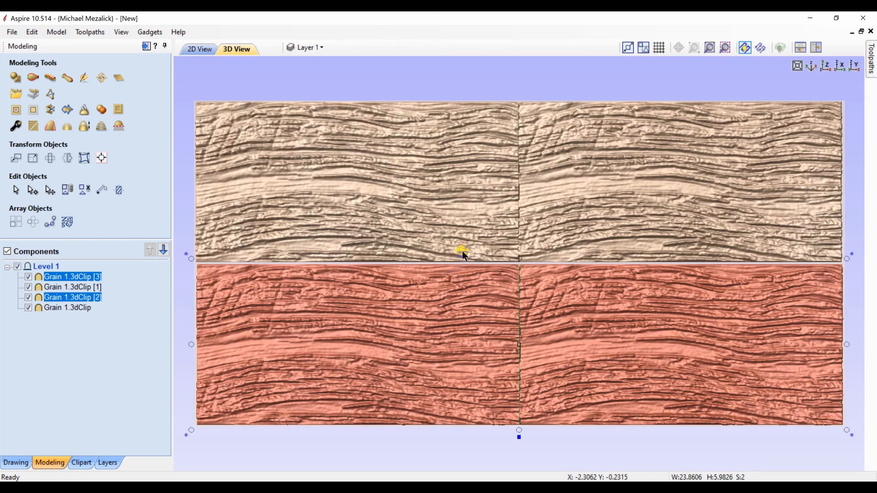
{"action": "scroll", "scroll_direction": "up", "scroll_amount": 3}
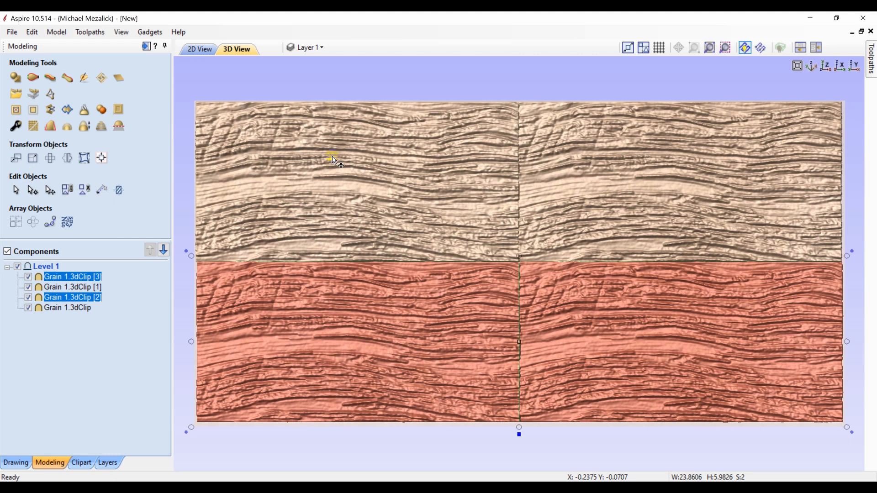
{"action": "left_click", "coordinate": [91, 366]}
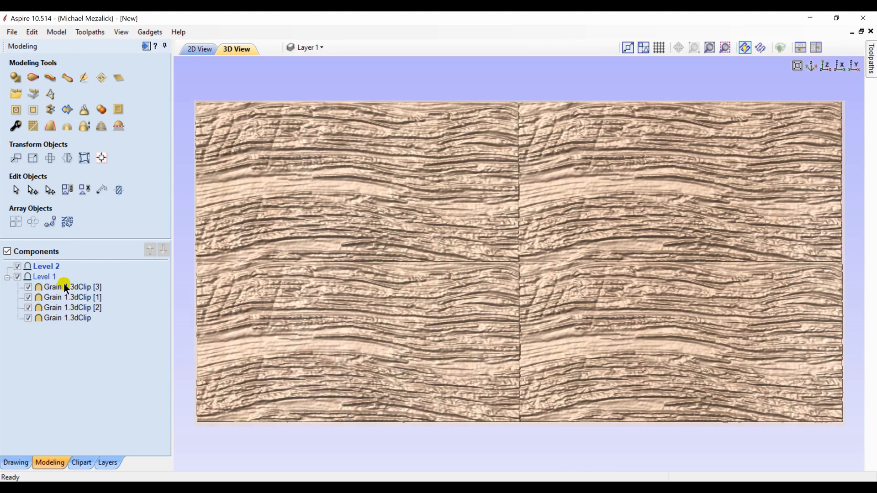
- Duplicate a Grain tile onto Level 2 and hide Level 1 in 2D view
{"action": "right_click", "coordinate": [61, 287]}
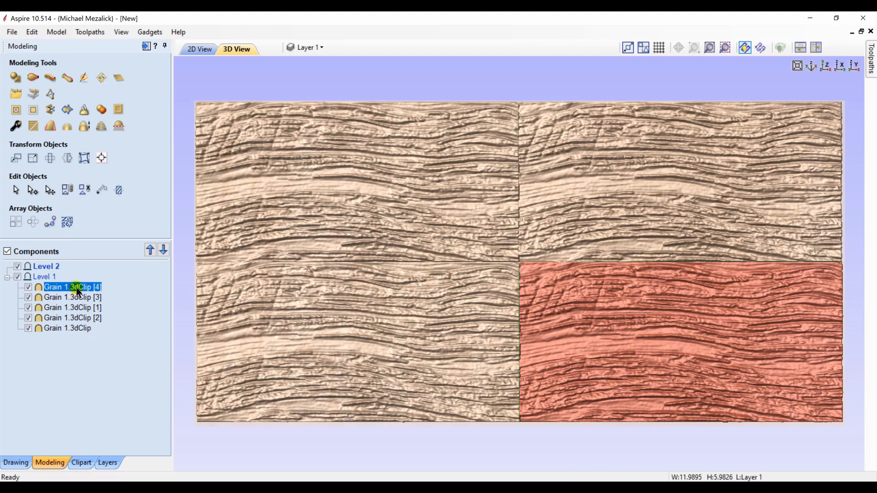
{"action": "left_click", "coordinate": [150, 249]}
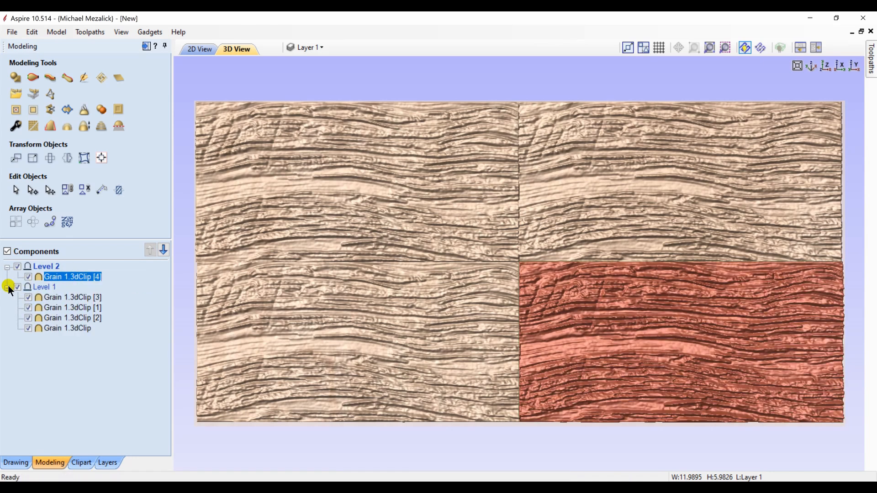
{"action": "left_click", "coordinate": [8, 287]}
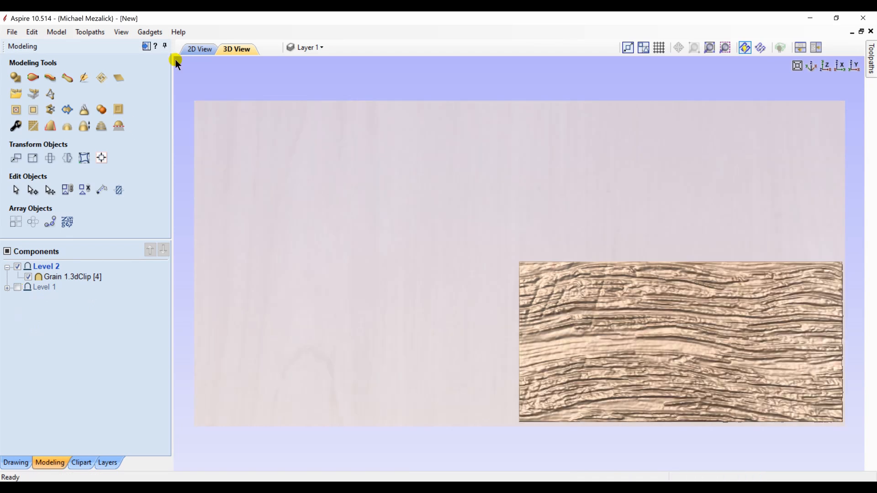
{"action": "left_click", "coordinate": [199, 49]}
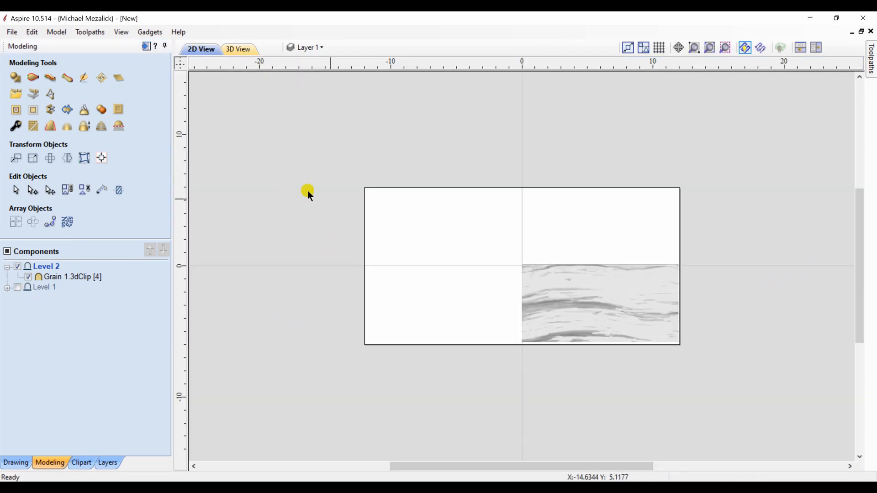
{"action": "mouse_move", "coordinate": [362, 224]}
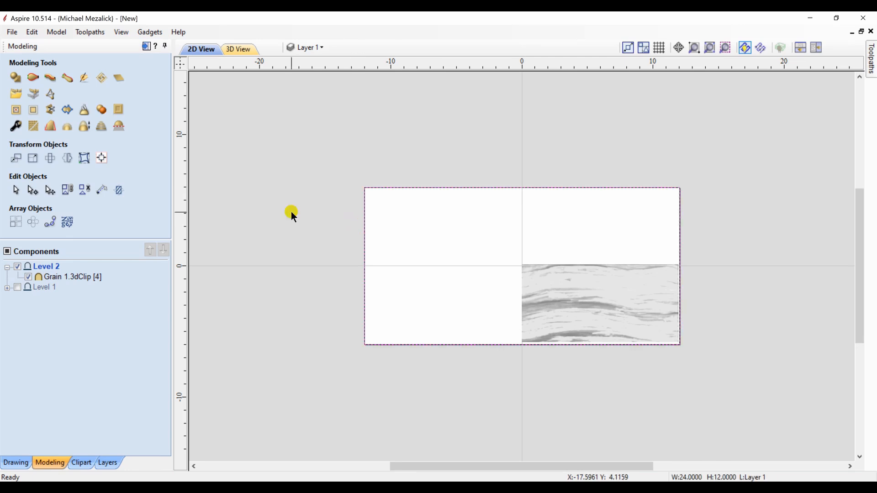
- Align the Level 2 Grain copy flush with the tile's top and left edges
{"action": "left_click", "coordinate": [83, 157]}
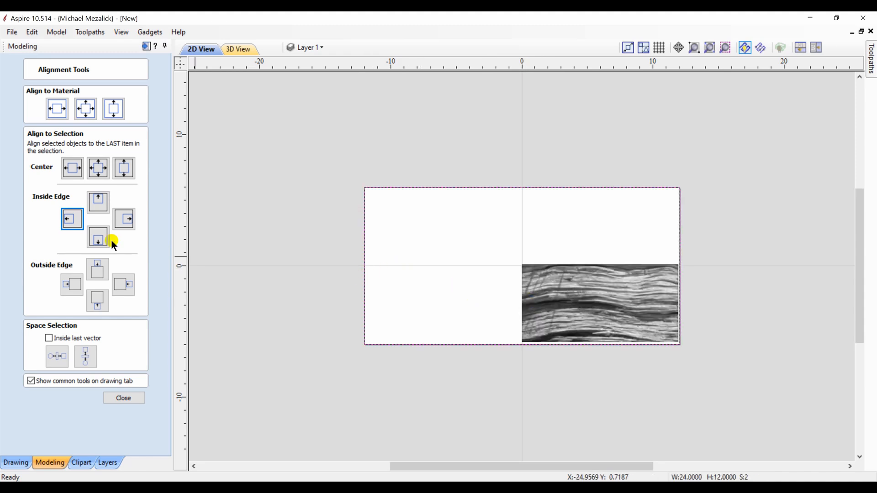
{"action": "left_click", "coordinate": [97, 202]}
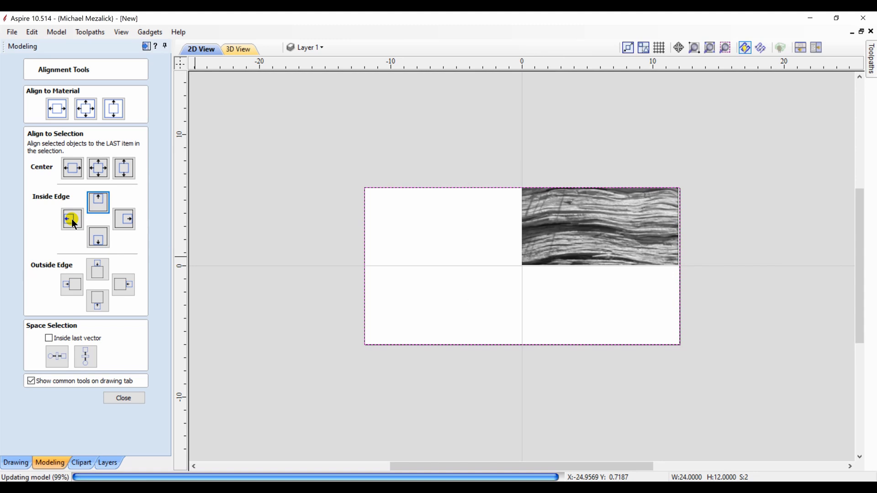
{"action": "left_click", "coordinate": [72, 219]}
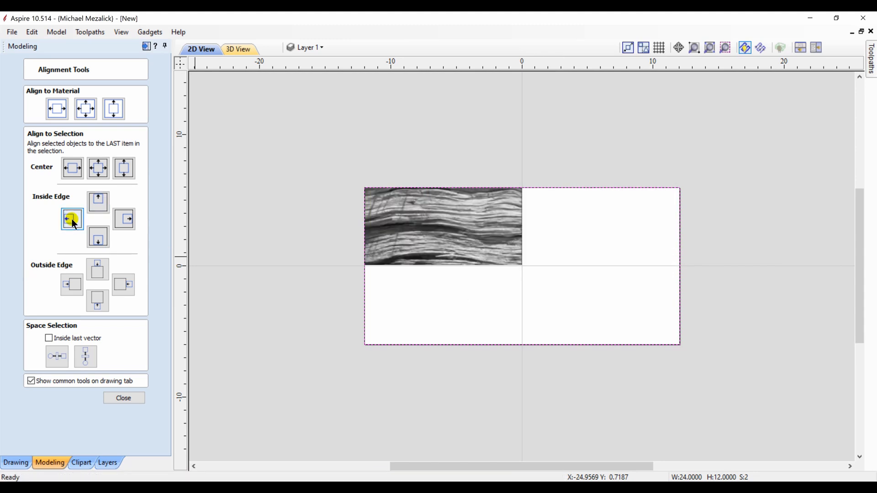
{"action": "left_click", "coordinate": [123, 398]}
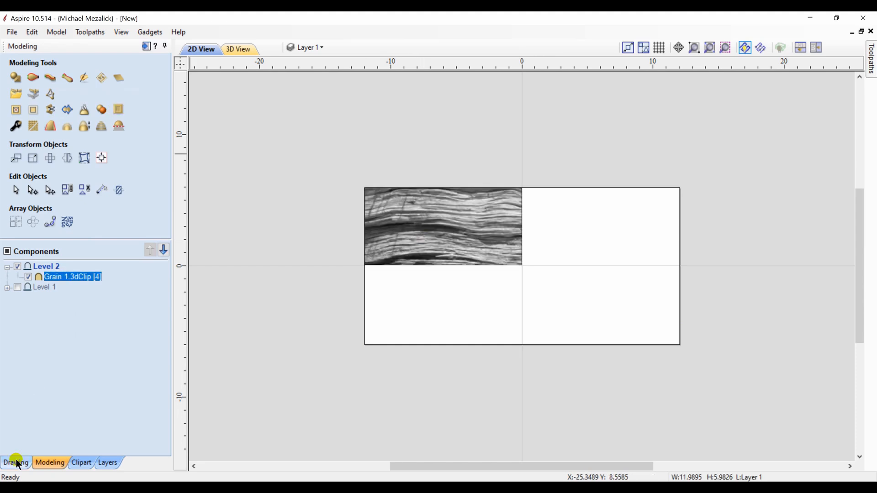
- Draw a vertical line across the Grain component
{"action": "left_click", "coordinate": [16, 463]}
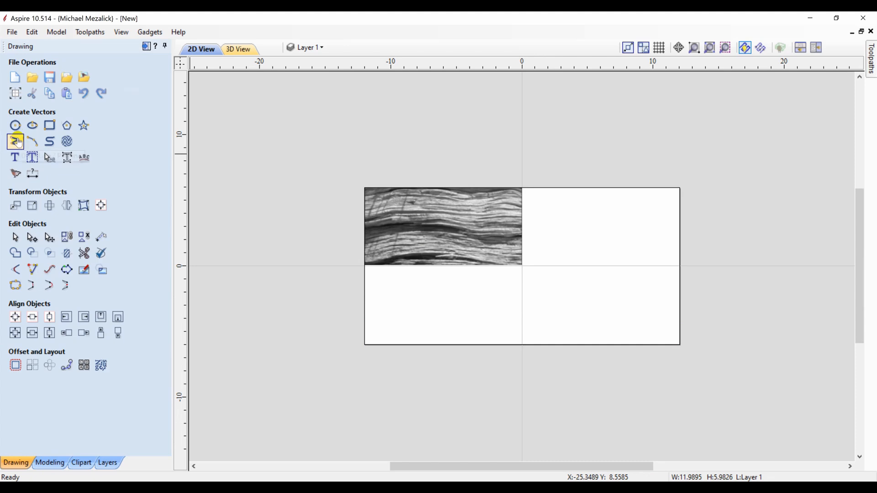
{"action": "left_click", "coordinate": [15, 141]}
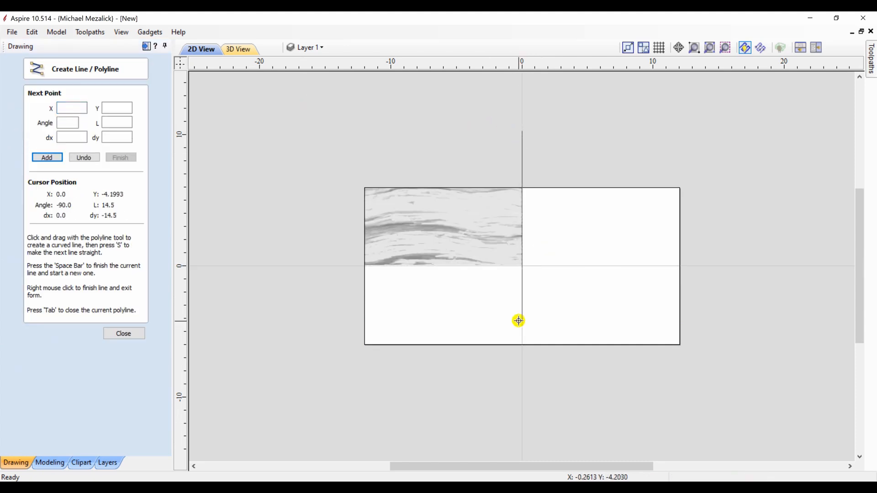
{"action": "mouse_move", "coordinate": [358, 342]}
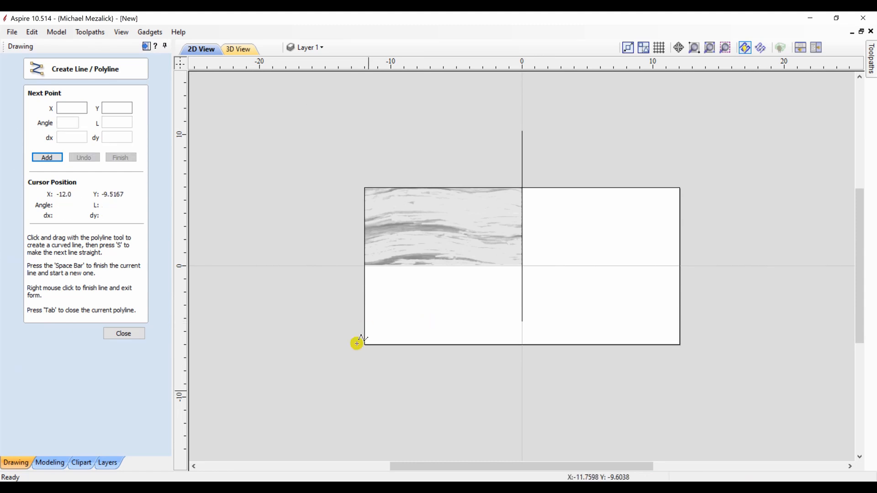
{"action": "left_click", "coordinate": [123, 334]}
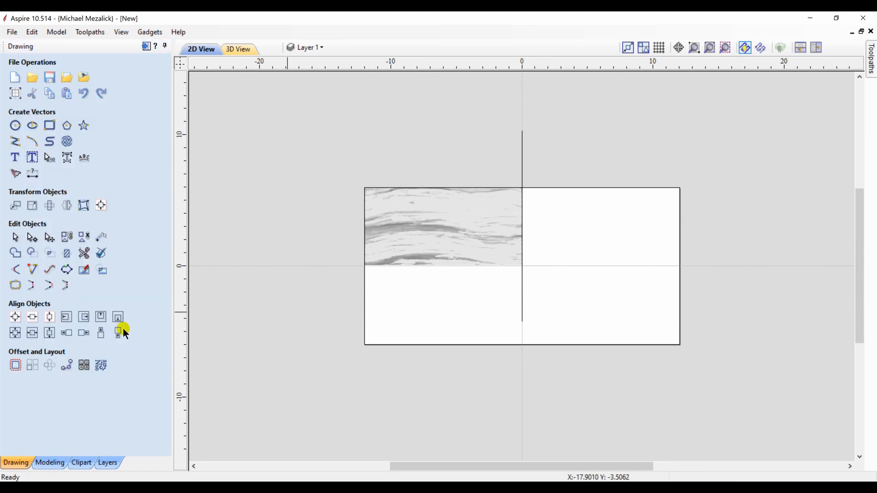
{"action": "mouse_move", "coordinate": [523, 311]}
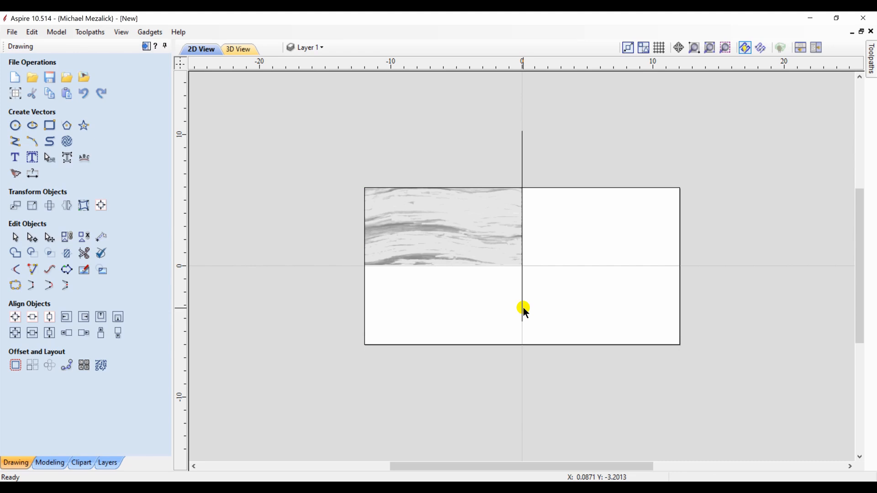
- Centre the vertical line horizontally on the grain, then add the Grain component to the selection
{"action": "left_click", "coordinate": [476, 238]}
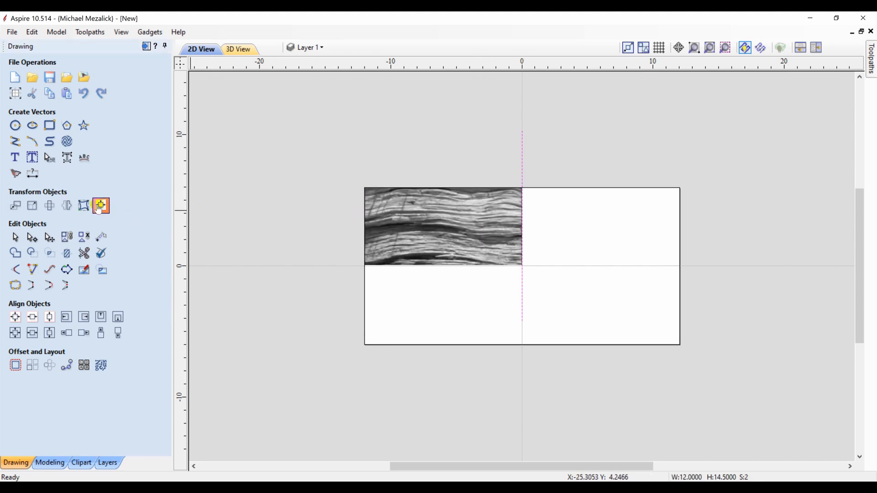
{"action": "left_click", "coordinate": [101, 205]}
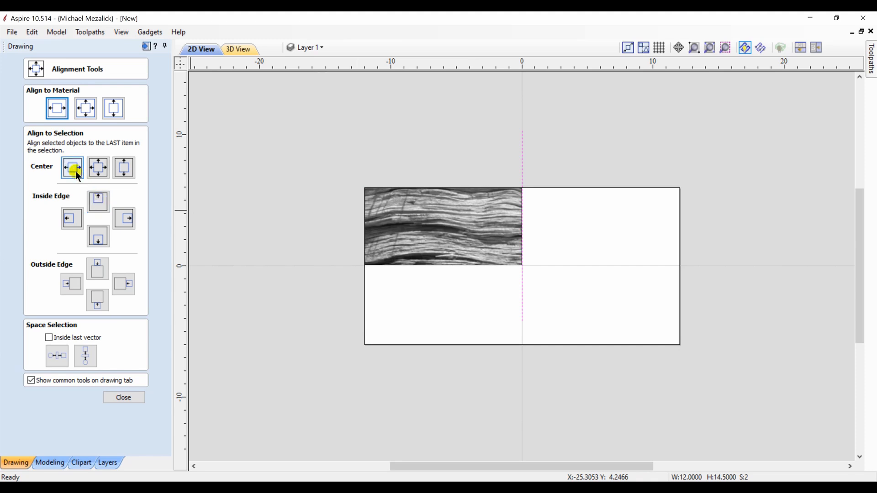
{"action": "left_click", "coordinate": [72, 168]}
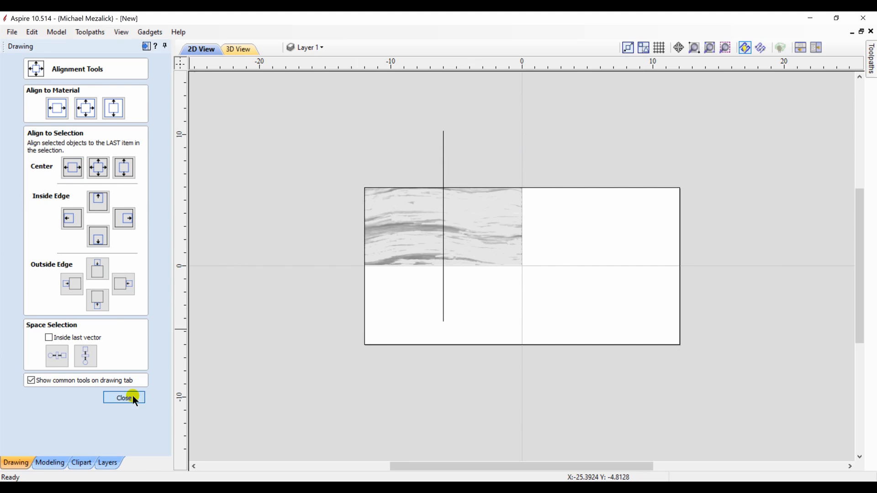
{"action": "left_click", "coordinate": [123, 398]}
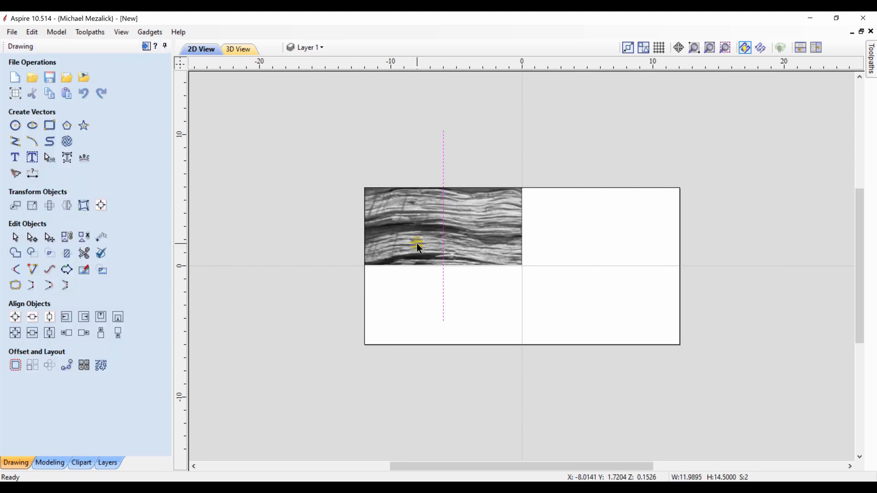
{"action": "left_click", "coordinate": [50, 462]}
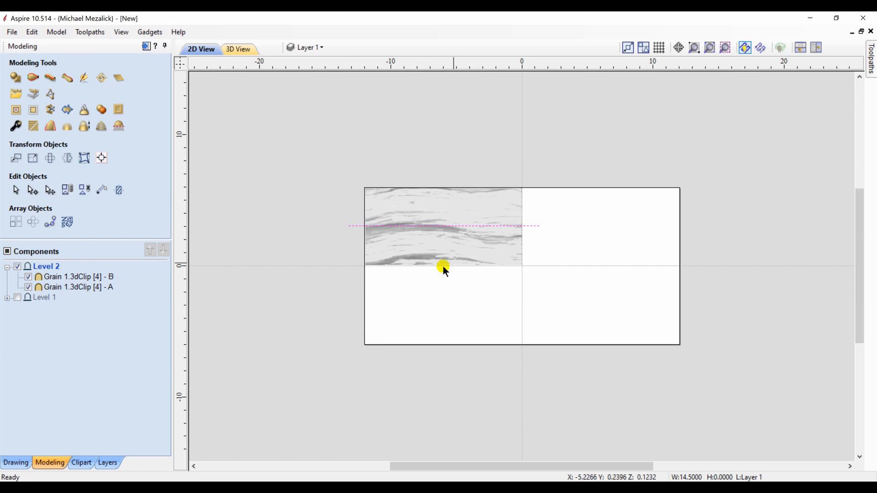
- Centre the horizontal line and slice both Grain halves along it
{"action": "left_click", "coordinate": [15, 463]}
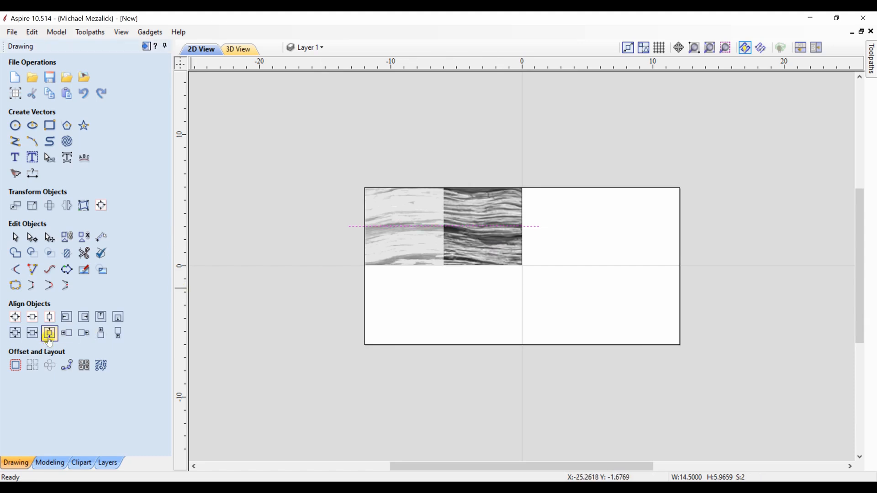
{"action": "left_click", "coordinate": [49, 462]}
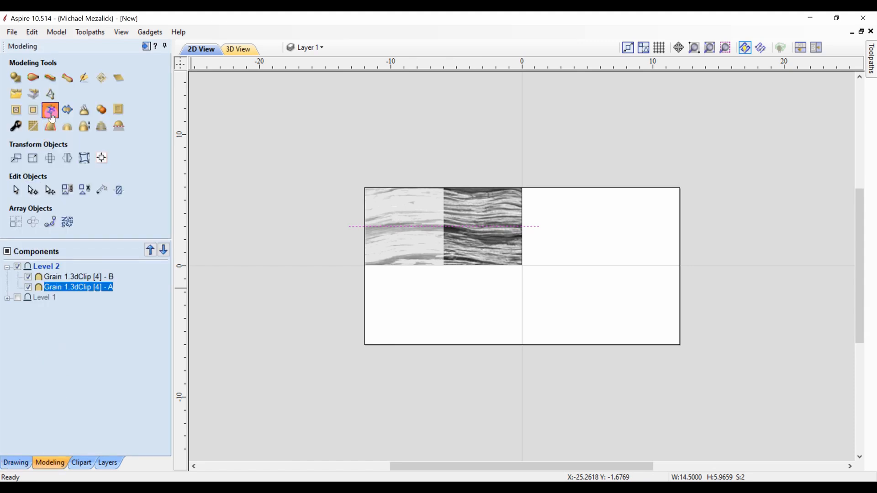
{"action": "left_click", "coordinate": [50, 109]}
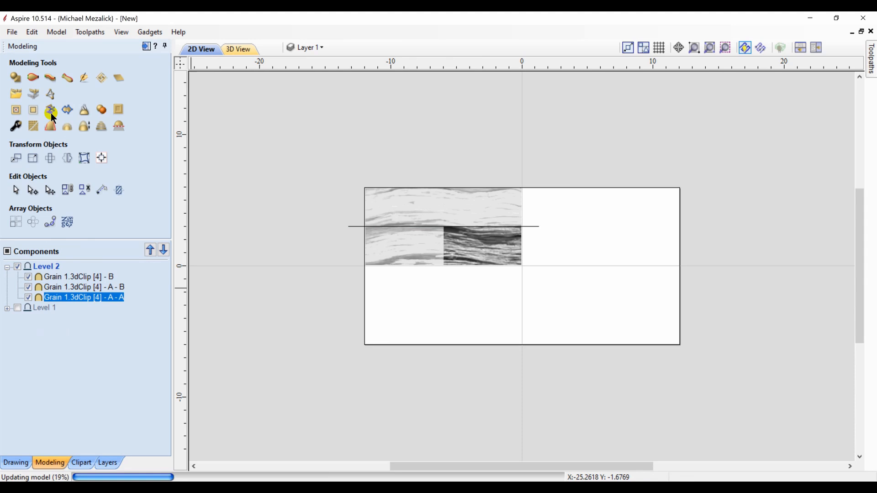
{"action": "left_click", "coordinate": [79, 277]}
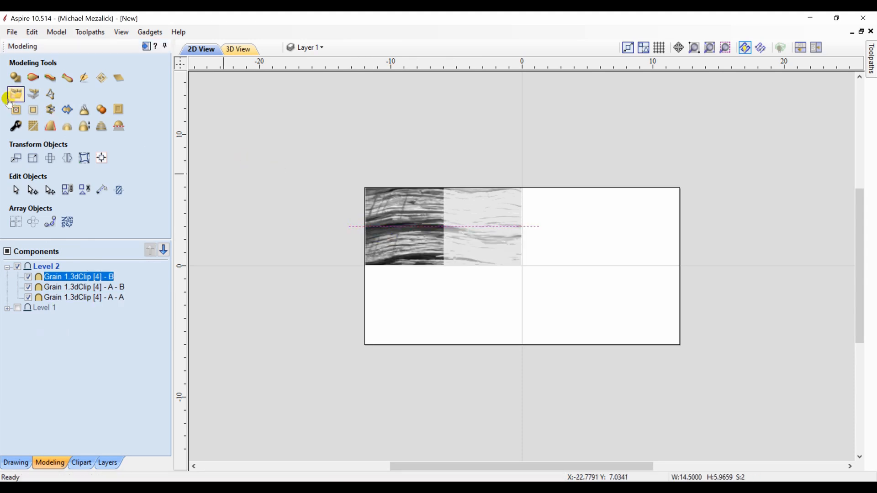
{"action": "left_click", "coordinate": [50, 109]}
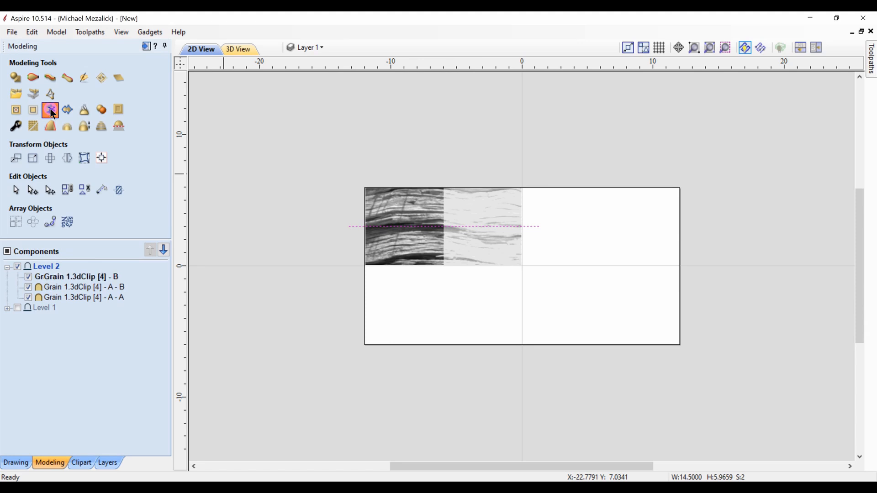
{"action": "left_click", "coordinate": [50, 110]}
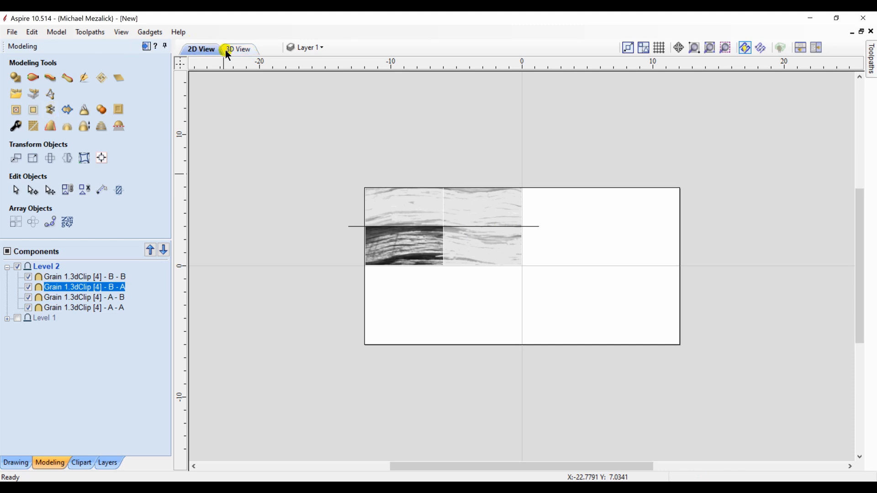
- Inspect the four Grain quarters in 3D, then return to 2D and clear the selection
{"action": "left_click", "coordinate": [237, 48]}
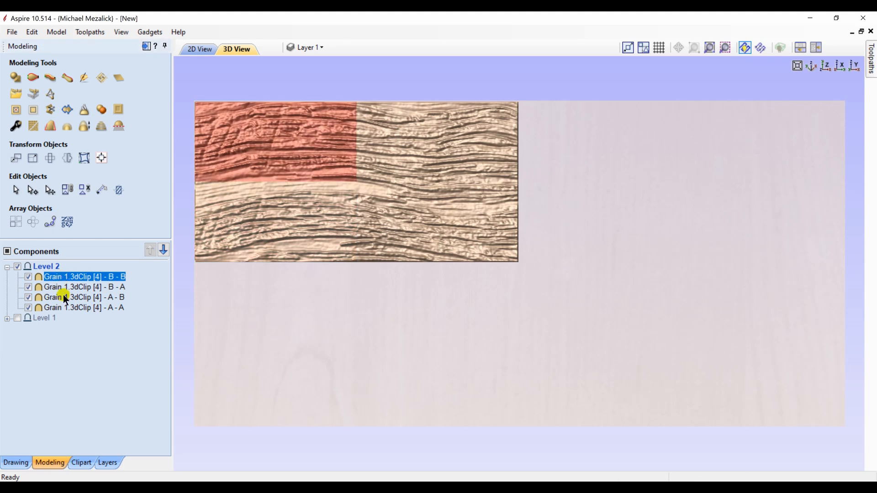
{"action": "left_click", "coordinate": [84, 297]}
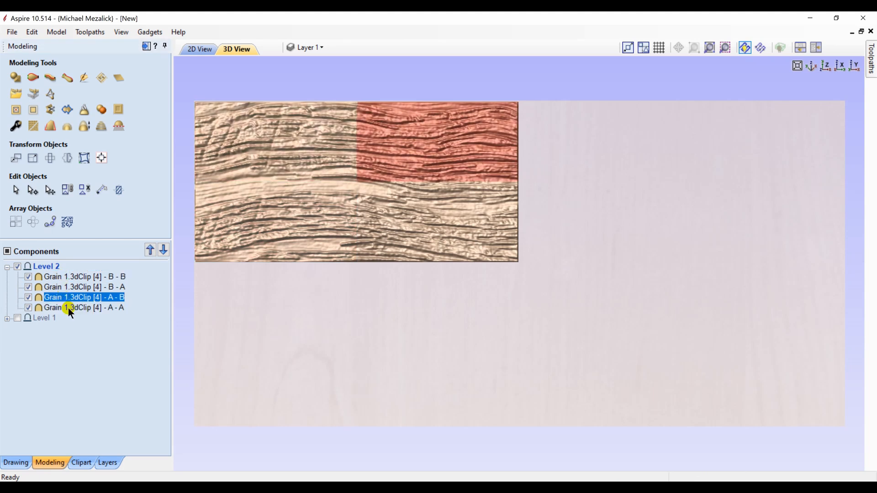
{"action": "left_click", "coordinate": [199, 50]}
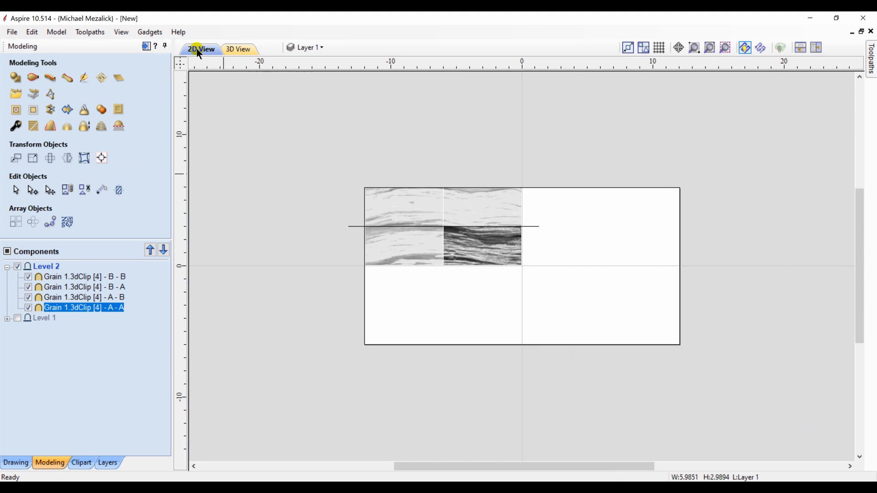
{"action": "left_click", "coordinate": [84, 276]}
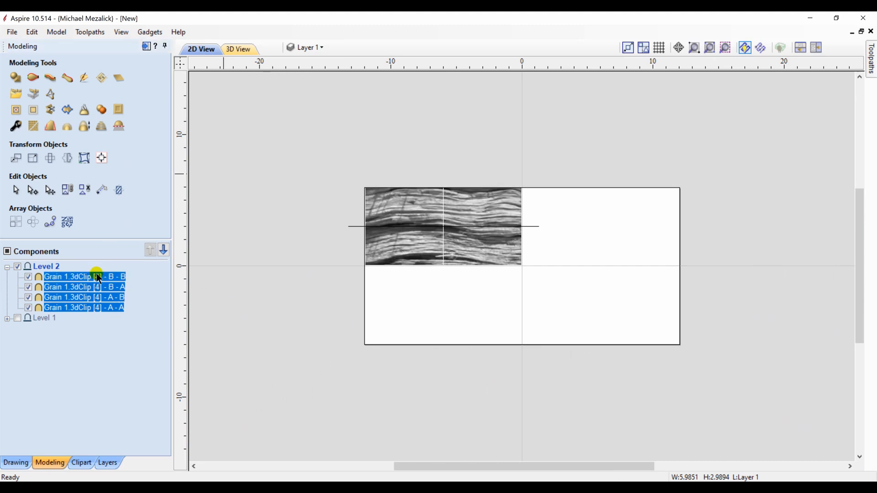
{"action": "left_click", "coordinate": [67, 110]}
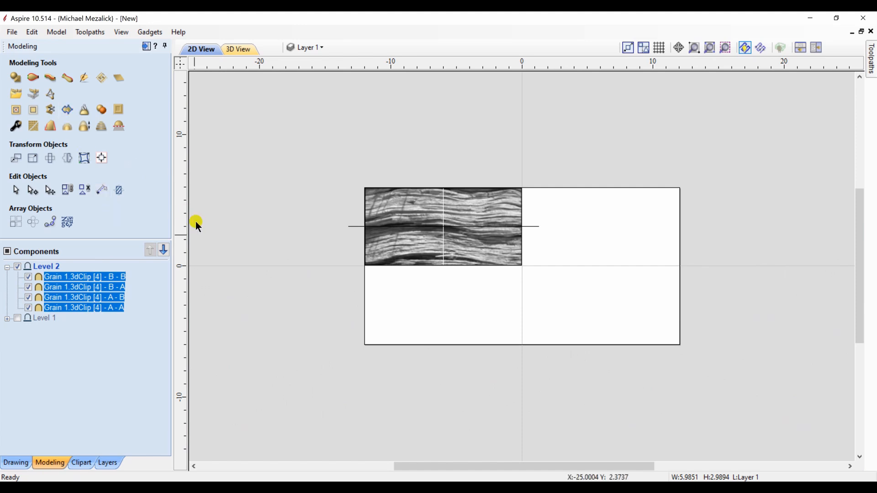
{"action": "mouse_move", "coordinate": [356, 227]}
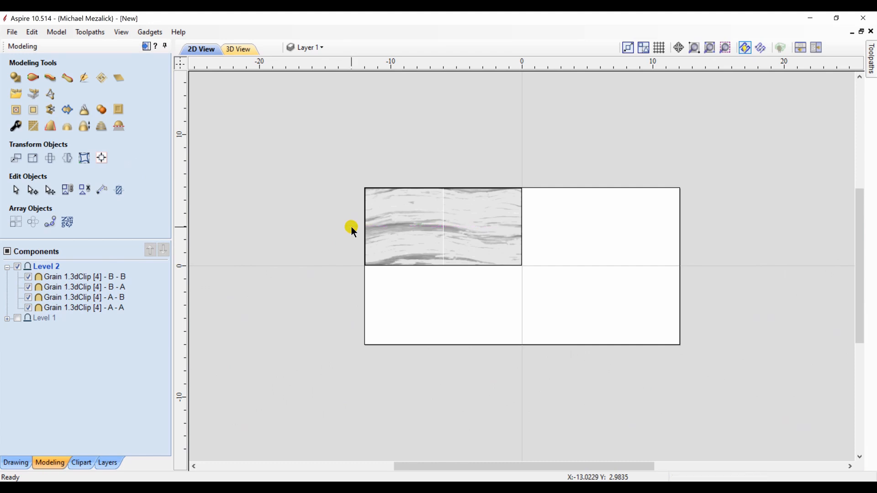
{"action": "left_click", "coordinate": [83, 277]}
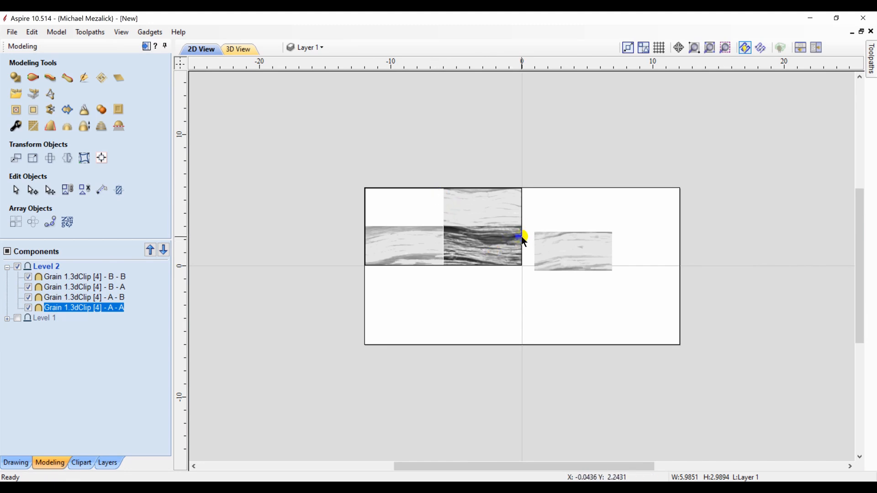
{"action": "mouse_move", "coordinate": [456, 268]}
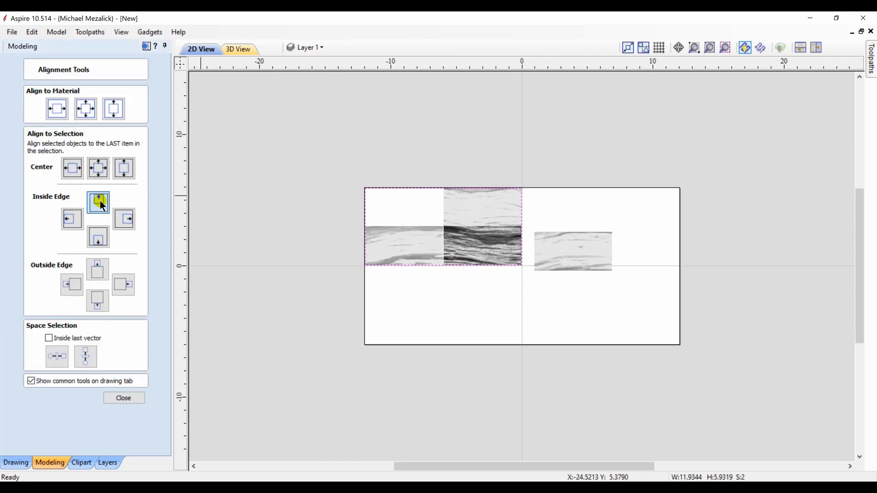
- Snap the first quarters to the tile's top, left, right and bottom edges
{"action": "left_click", "coordinate": [72, 218]}
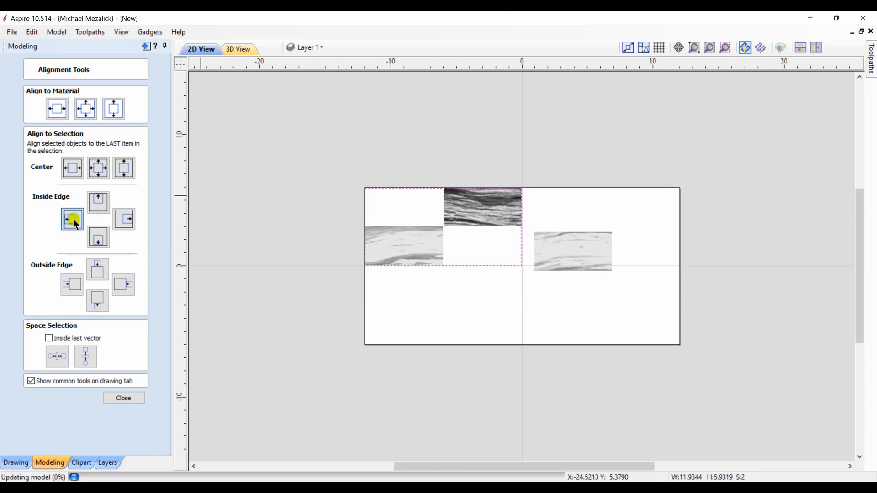
{"action": "left_click", "coordinate": [72, 219]}
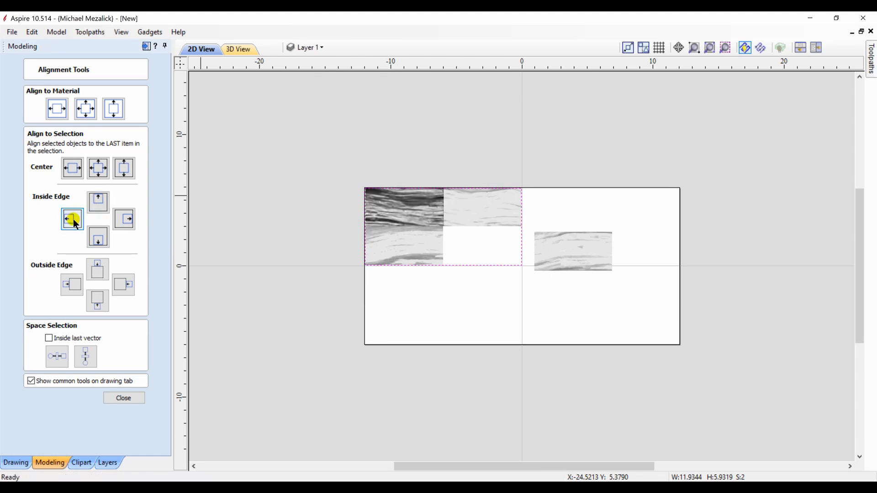
{"action": "left_click", "coordinate": [71, 219]}
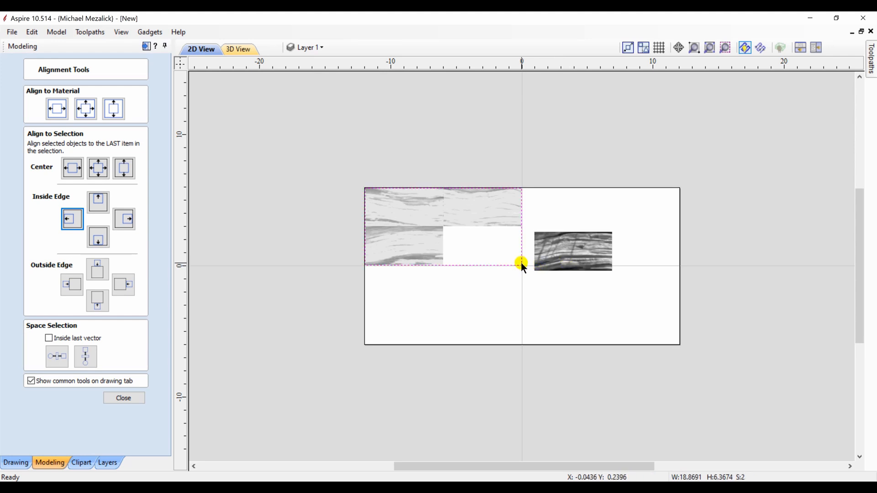
{"action": "left_click", "coordinate": [124, 219]}
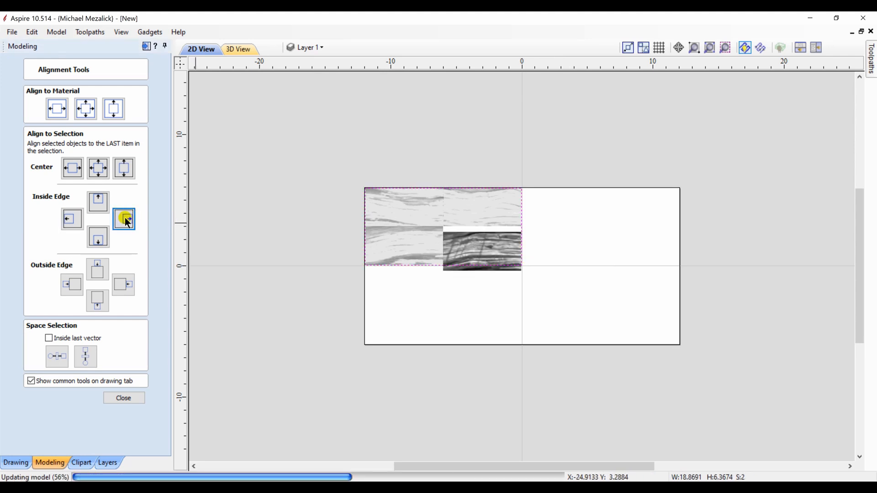
{"action": "left_click", "coordinate": [98, 238]}
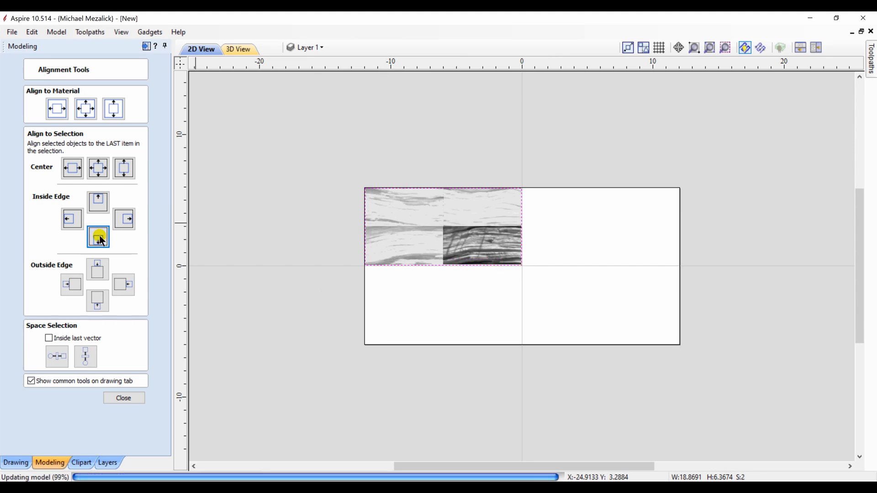
{"action": "left_click", "coordinate": [98, 237]}
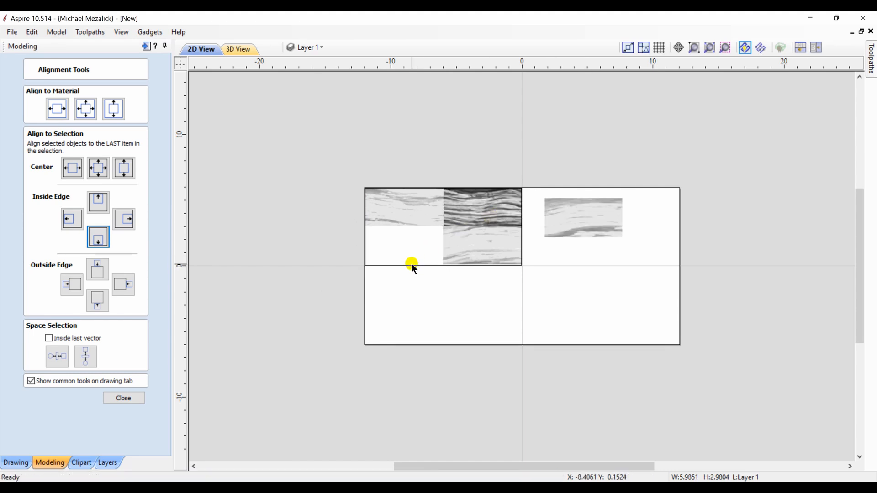
- Align the remaining tiles on left, bottom and top edges, then preview in 3D
{"action": "left_click", "coordinate": [72, 219]}
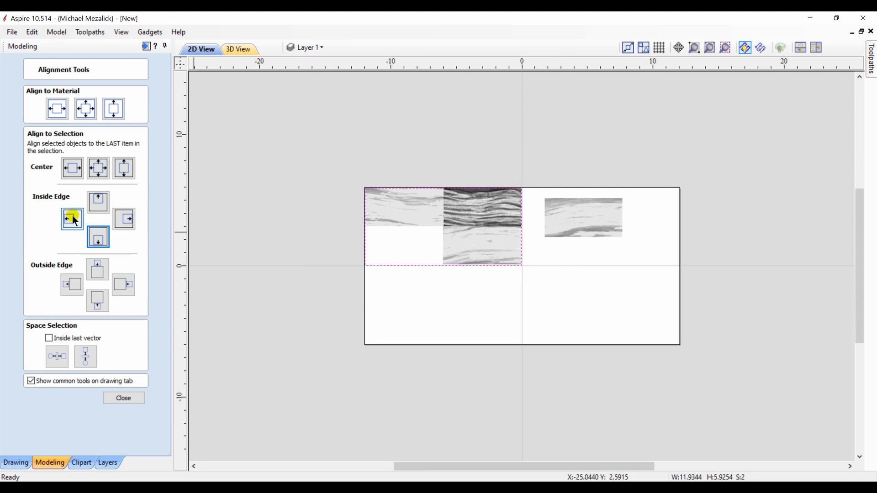
{"action": "left_click", "coordinate": [97, 238]}
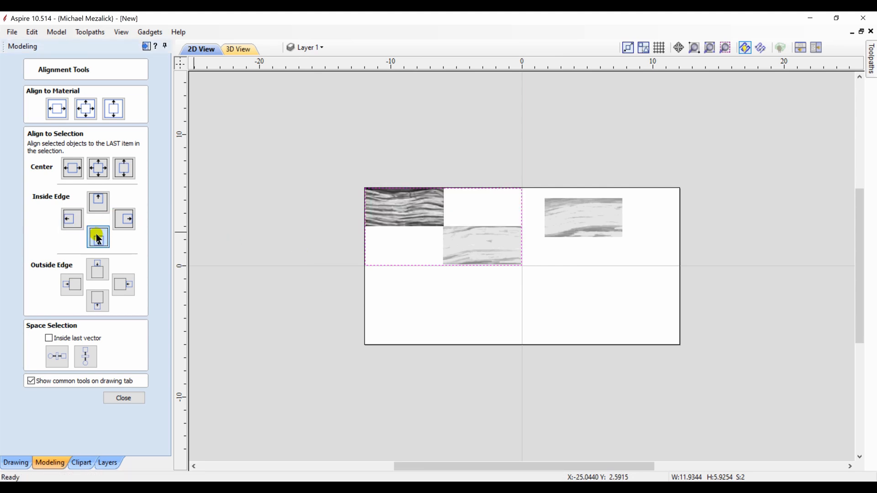
{"action": "left_click", "coordinate": [98, 236]}
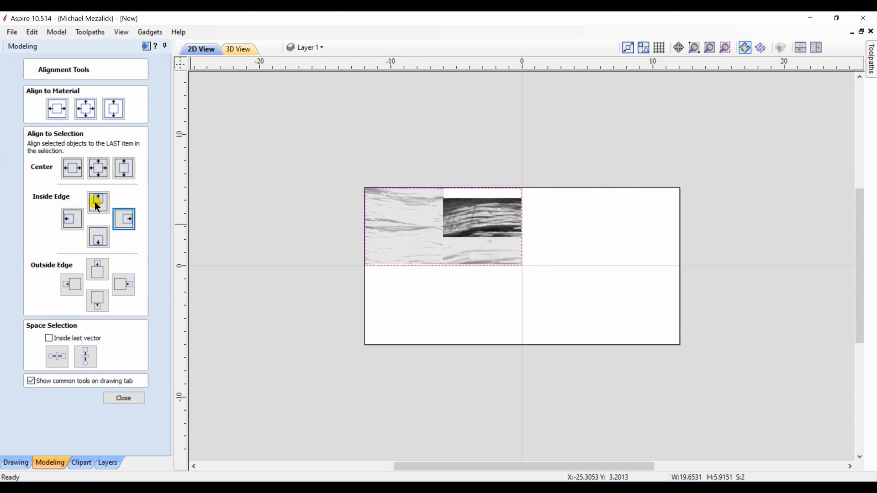
{"action": "left_click", "coordinate": [98, 202]}
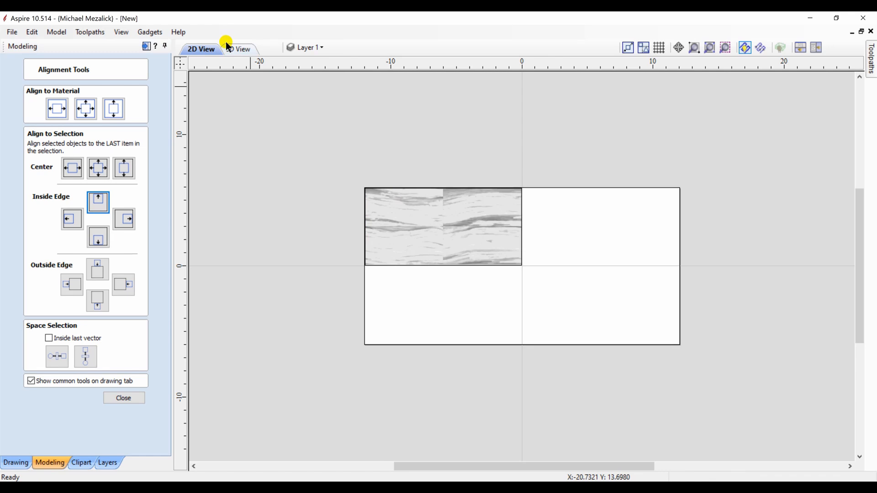
{"action": "left_click", "coordinate": [236, 49]}
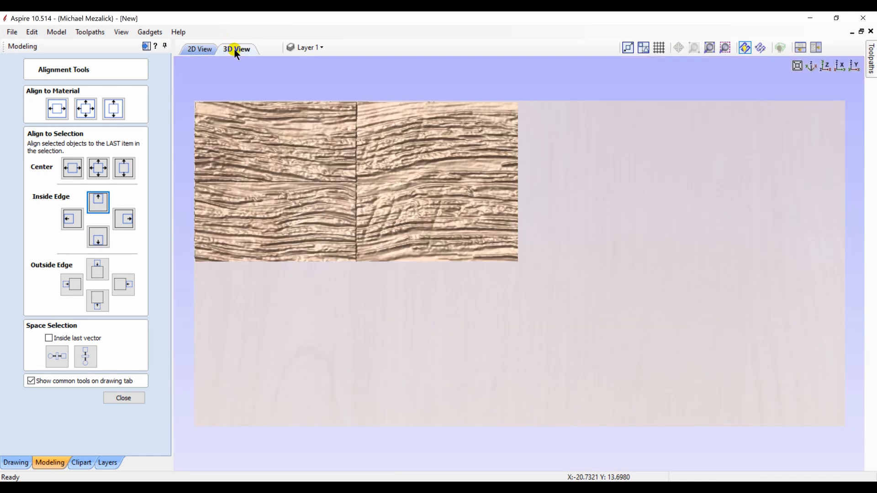
{"action": "mouse_move", "coordinate": [189, 333]}
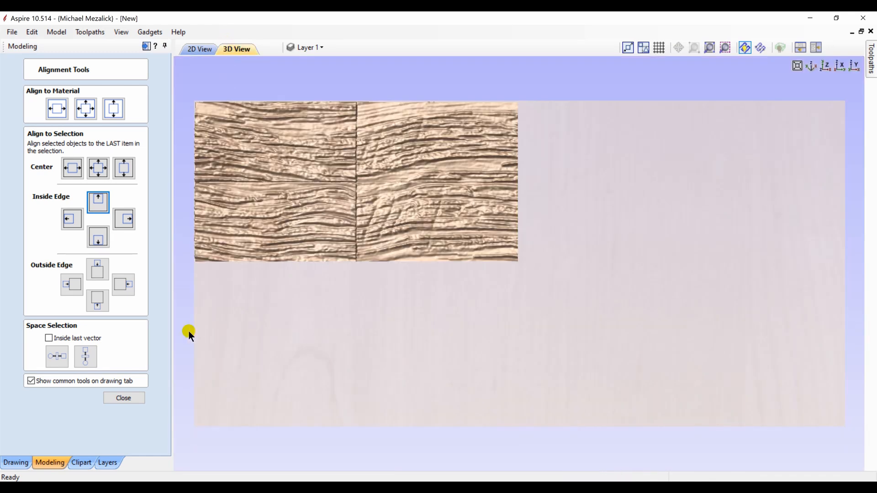
- Create a Copy of Visible Model component and hide the four Grain quarters
{"action": "left_click", "coordinate": [123, 398]}
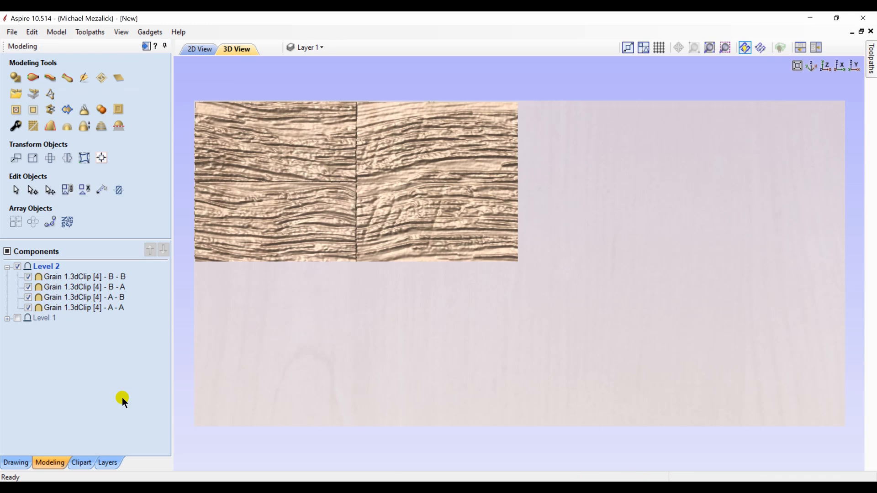
{"action": "mouse_move", "coordinate": [93, 319]}
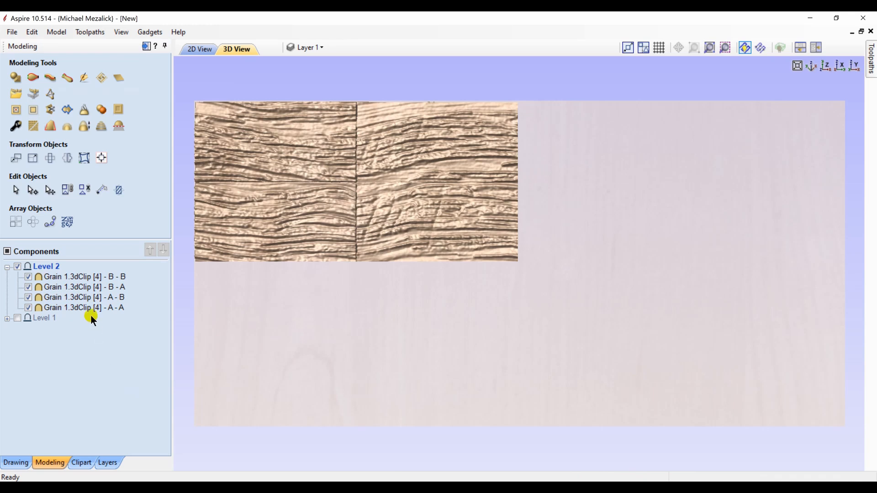
{"action": "left_click", "coordinate": [102, 109]}
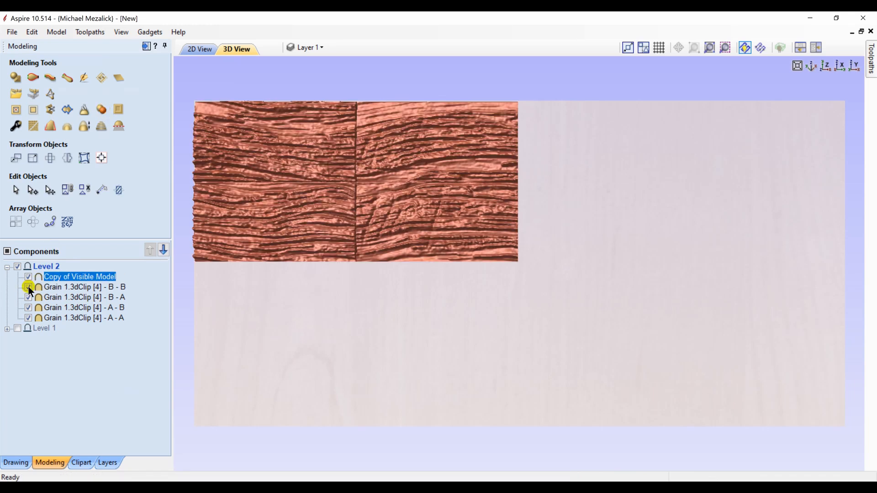
{"action": "left_click", "coordinate": [28, 287]}
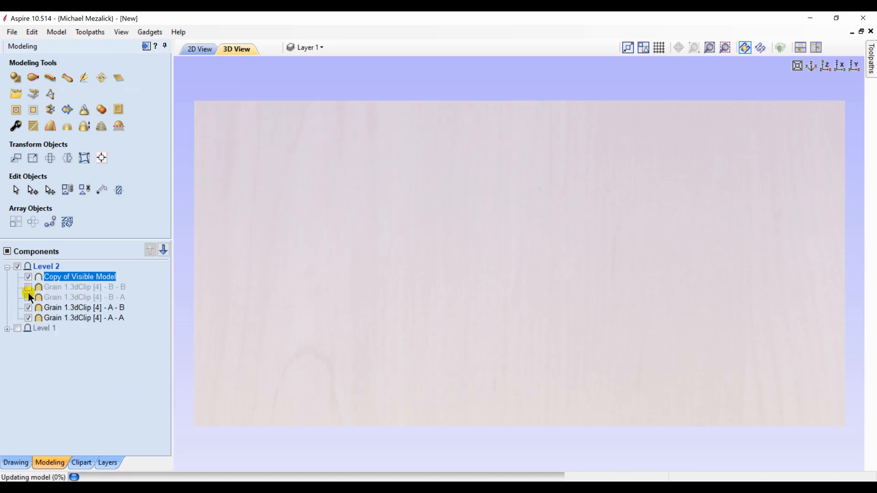
{"action": "left_click", "coordinate": [28, 307]}
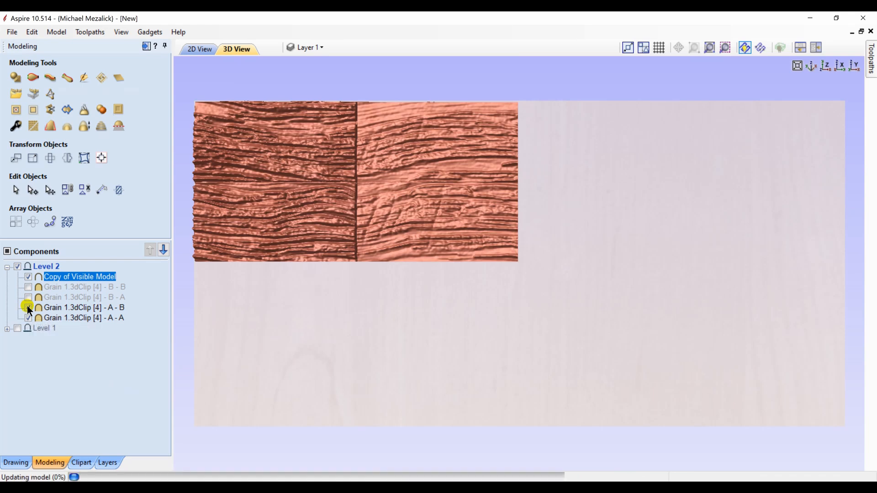
{"action": "left_click", "coordinate": [28, 318]}
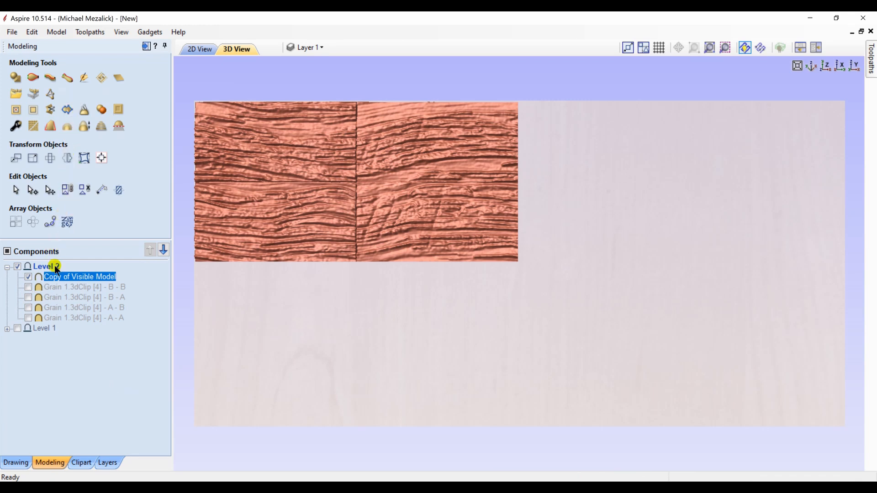
{"action": "right_click", "coordinate": [78, 277]}
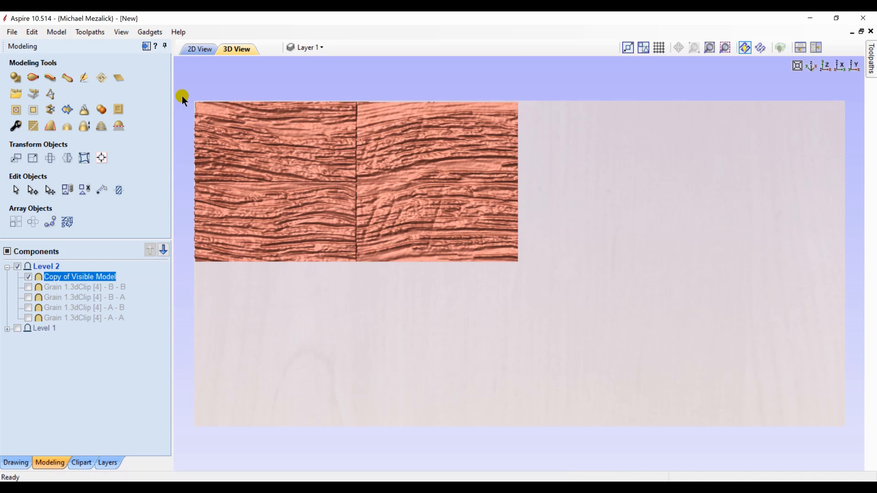
{"action": "mouse_move", "coordinate": [84, 77]}
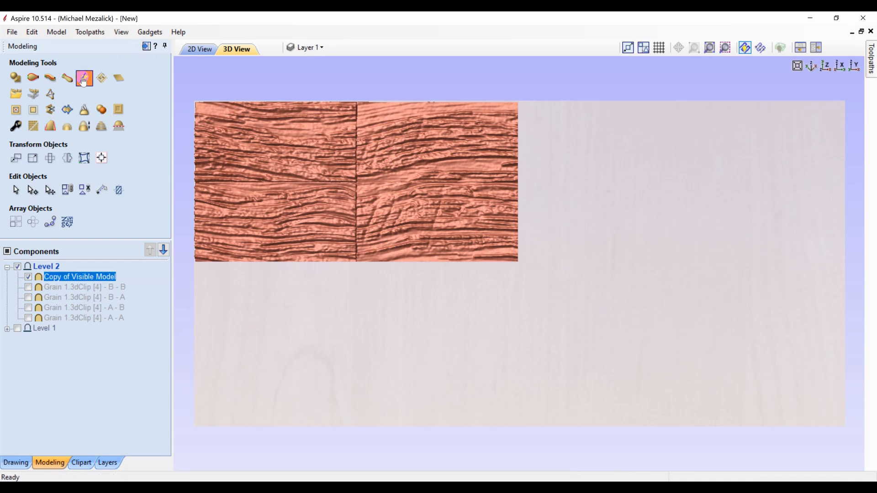
{"action": "left_click", "coordinate": [84, 78]}
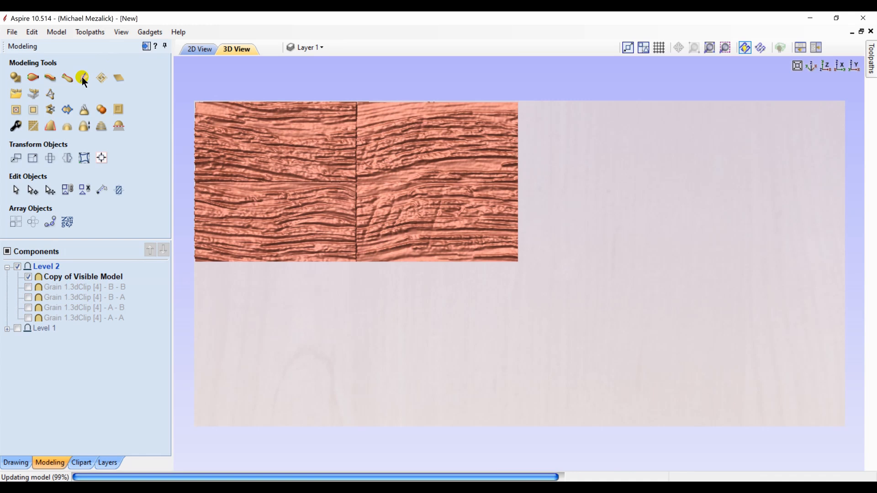
- Open the merged grain model for sculpting in top view and choose the Smudge tool
{"action": "left_click", "coordinate": [82, 77]}
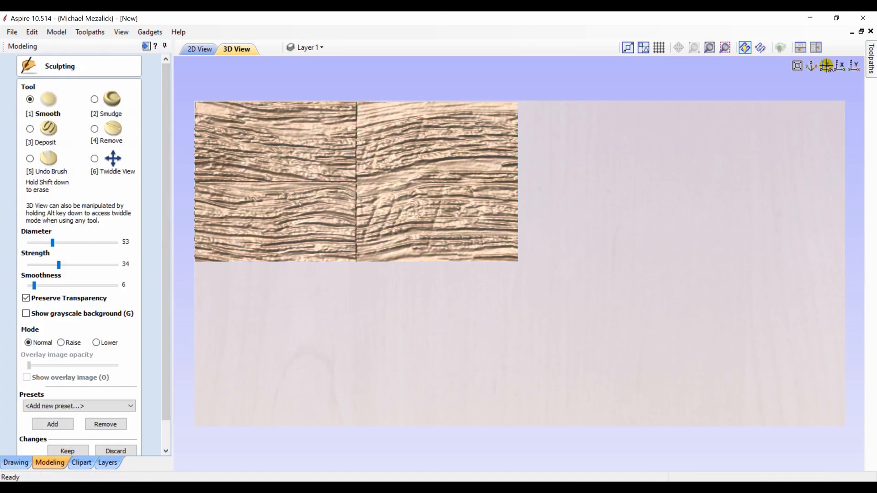
{"action": "left_click", "coordinate": [95, 159]}
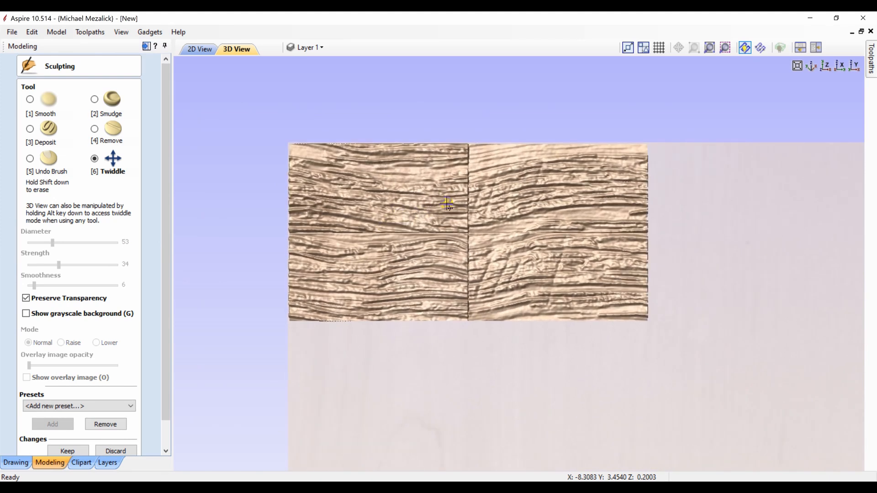
{"action": "scroll", "scroll_direction": "up", "scroll_amount": 3}
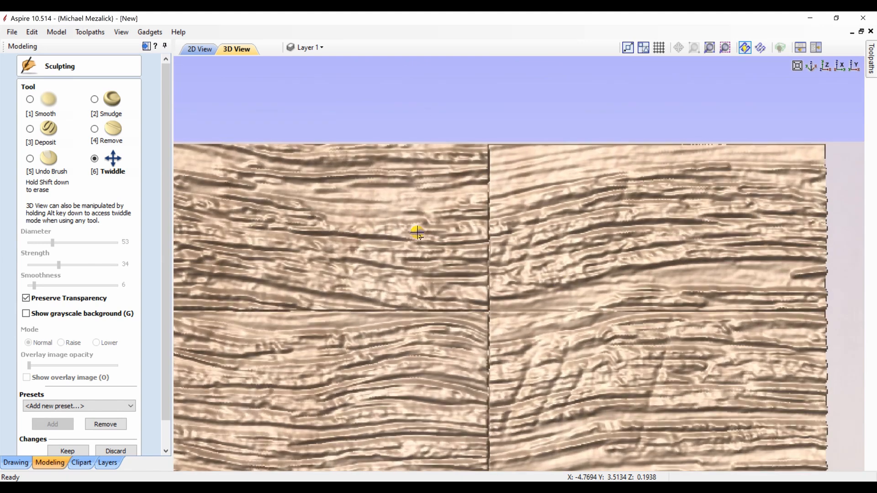
{"action": "left_click", "coordinate": [94, 99]}
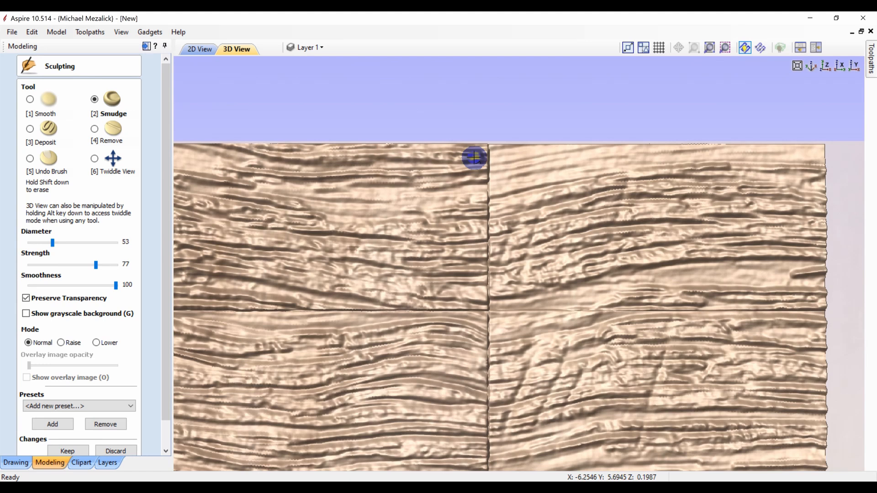
{"action": "mouse_move", "coordinate": [486, 157]}
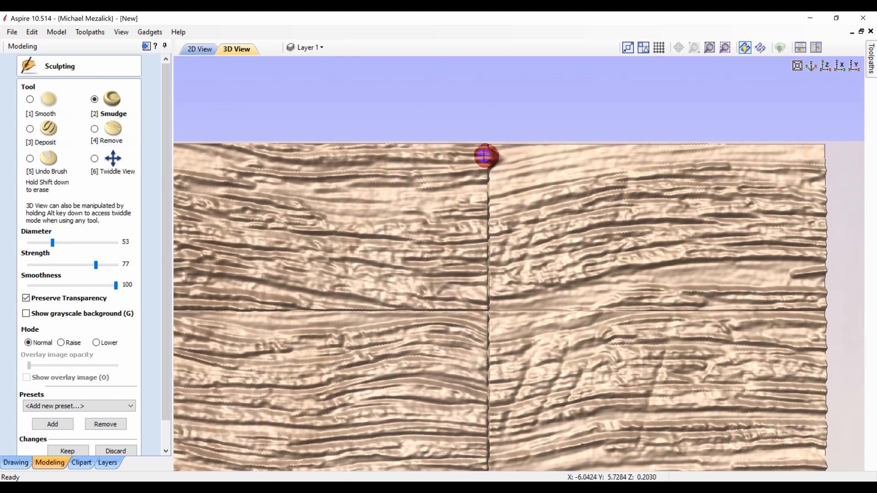
{"action": "mouse_move", "coordinate": [501, 175]}
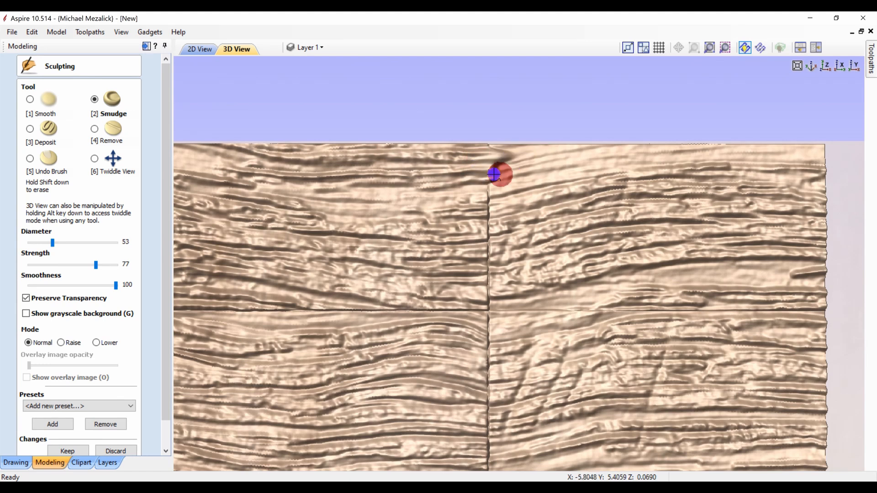
{"action": "mouse_move", "coordinate": [555, 164]}
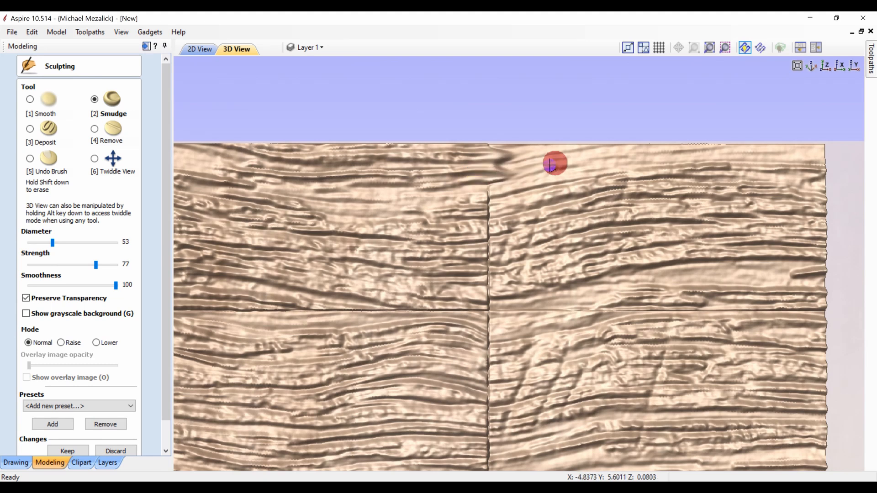
{"action": "mouse_move", "coordinate": [557, 161]}
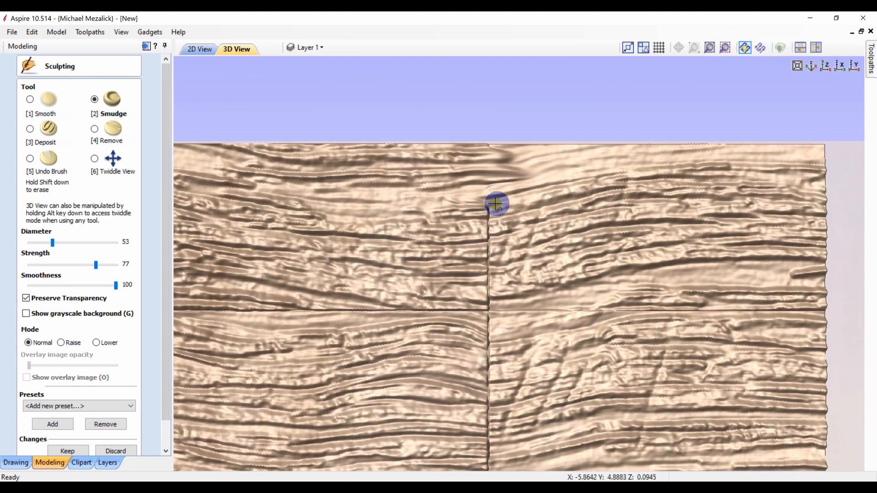
{"action": "mouse_move", "coordinate": [459, 223]}
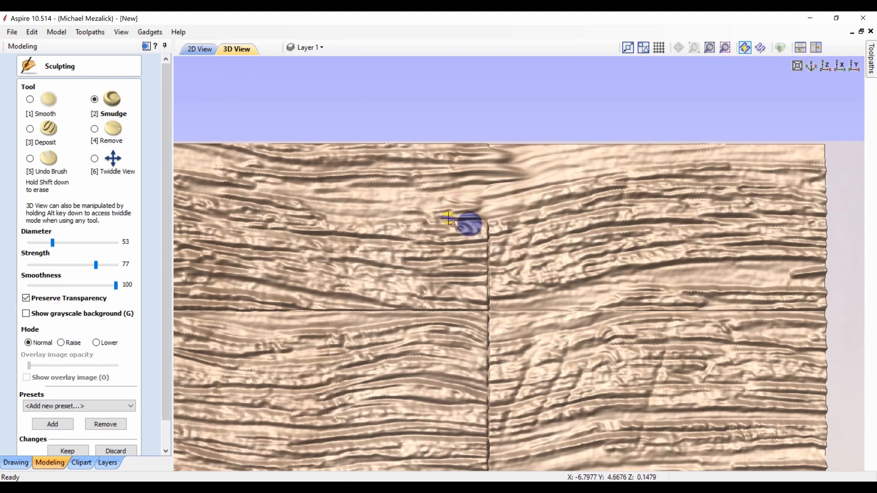
{"action": "mouse_move", "coordinate": [480, 228]}
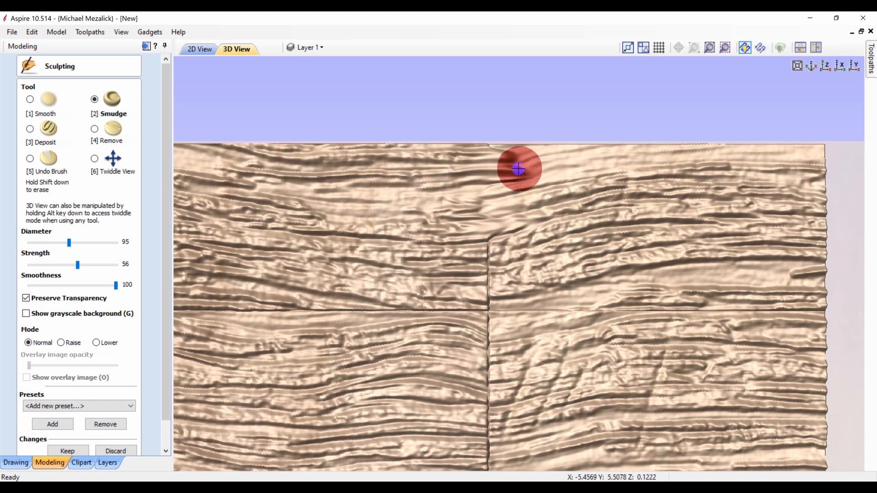
{"action": "mouse_move", "coordinate": [551, 169]}
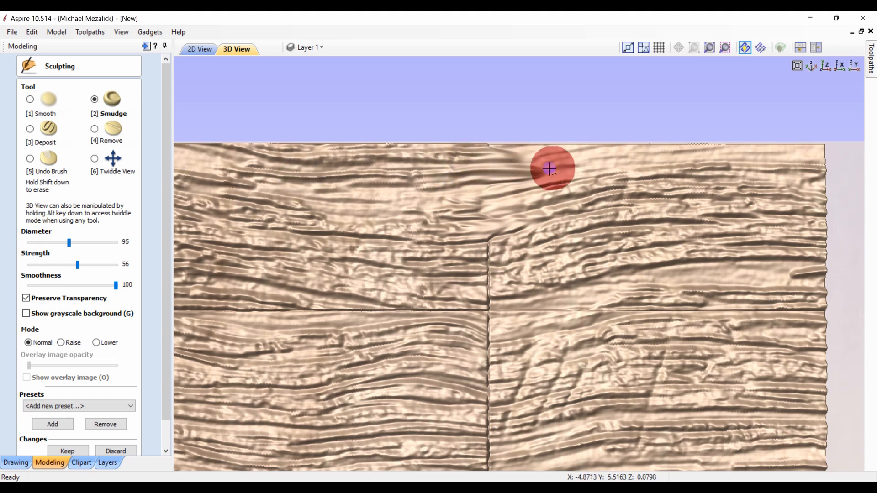
{"action": "mouse_move", "coordinate": [512, 257]}
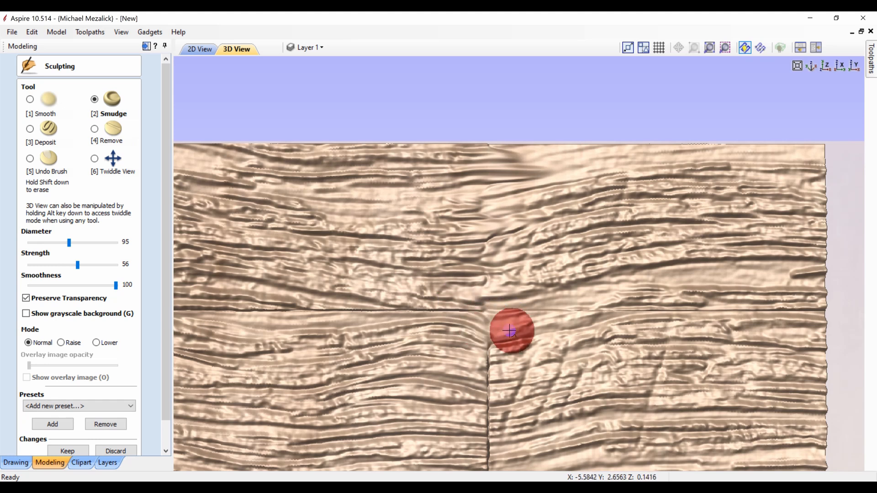
{"action": "mouse_move", "coordinate": [495, 347]}
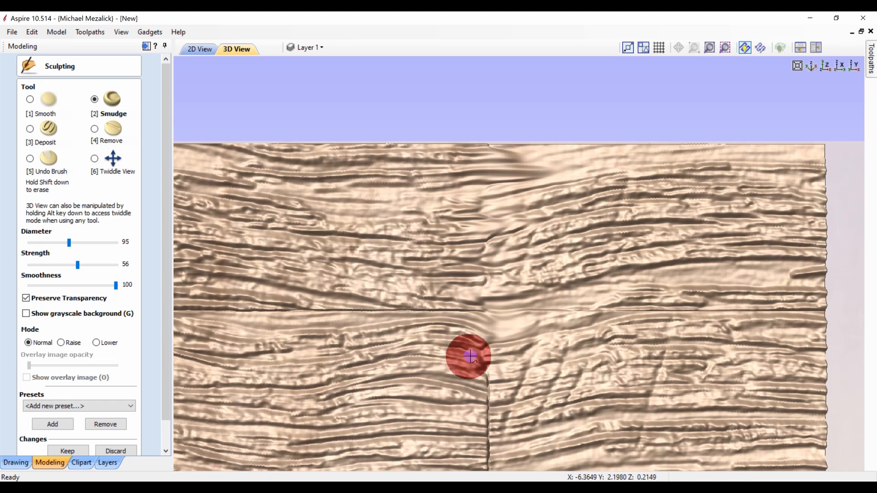
{"action": "mouse_move", "coordinate": [511, 375]}
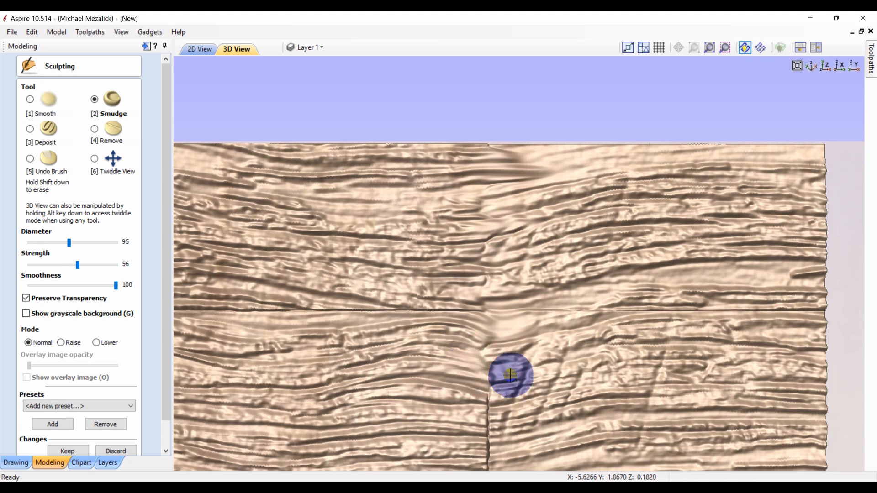
{"action": "mouse_move", "coordinate": [494, 421]}
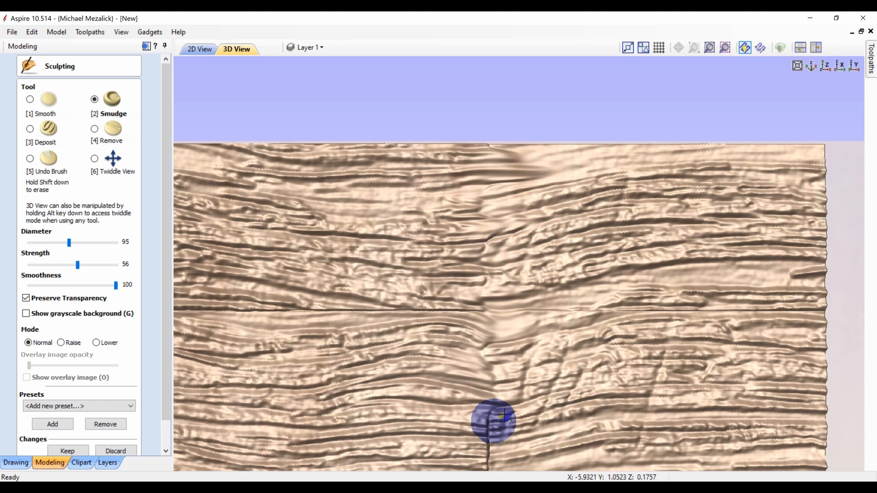
{"action": "mouse_move", "coordinate": [528, 418]}
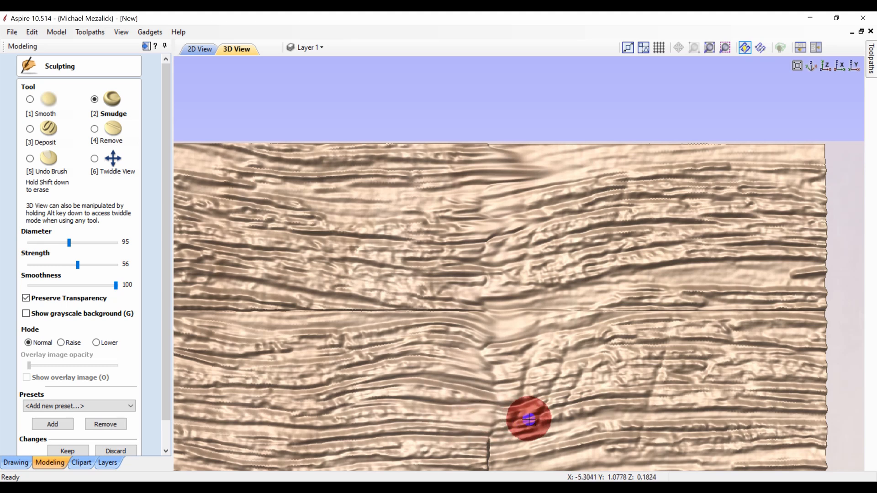
{"action": "mouse_move", "coordinate": [543, 441]}
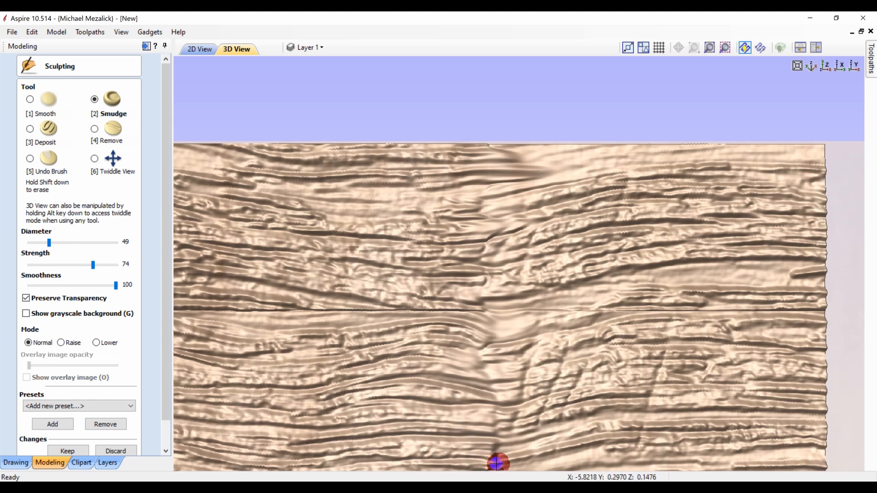
{"action": "mouse_move", "coordinate": [502, 421]}
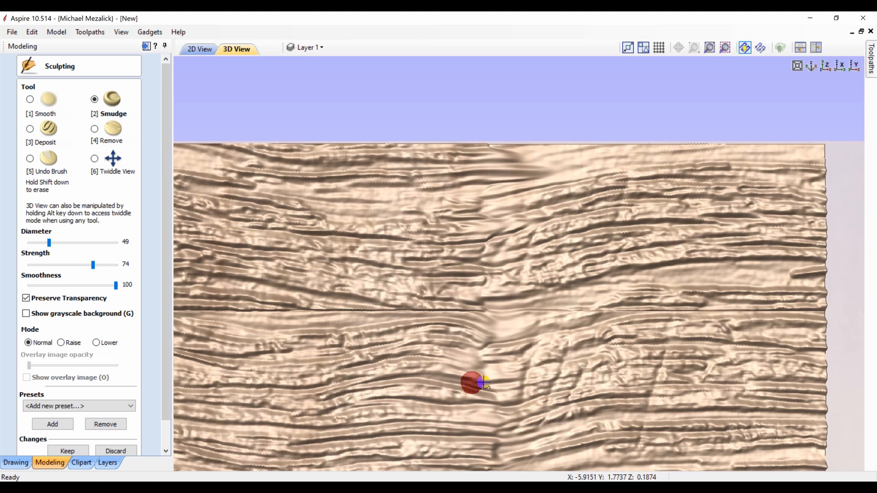
{"action": "mouse_move", "coordinate": [386, 297]}
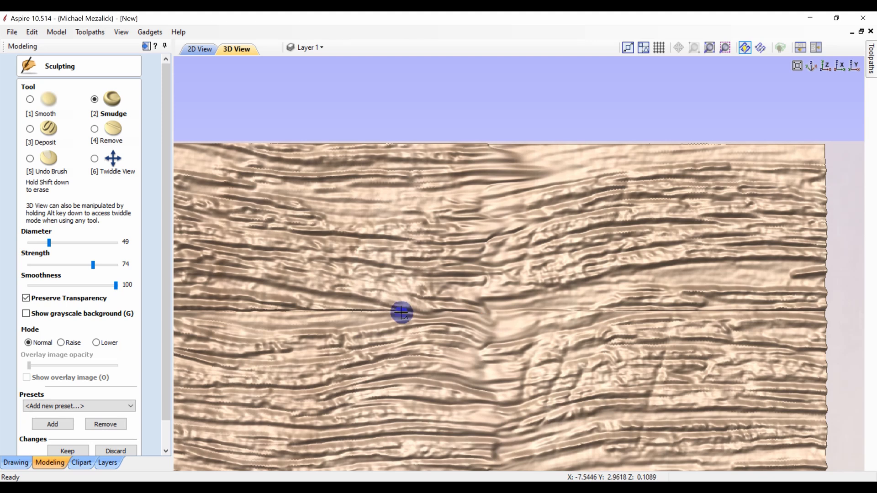
{"action": "mouse_move", "coordinate": [318, 311]}
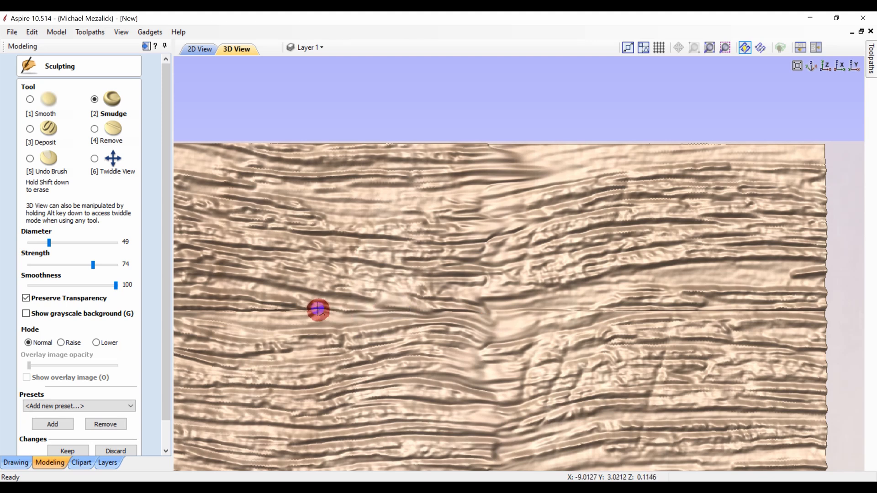
{"action": "mouse_move", "coordinate": [255, 310]}
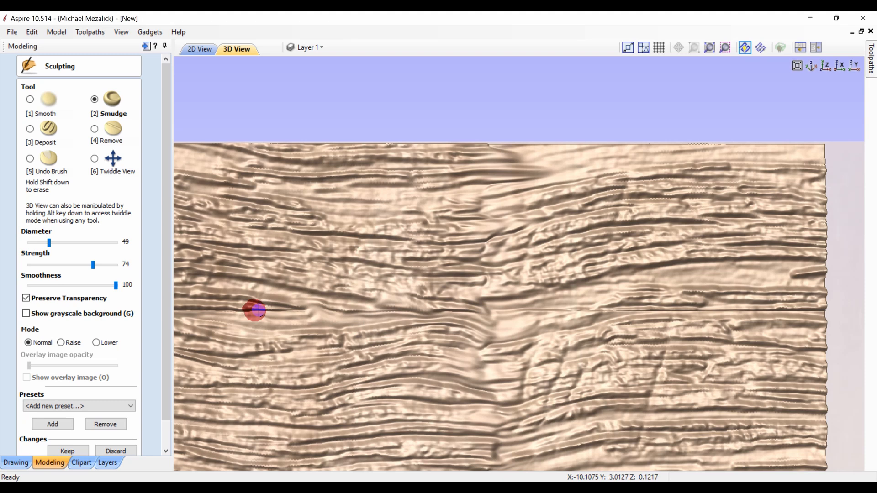
{"action": "mouse_move", "coordinate": [191, 313]}
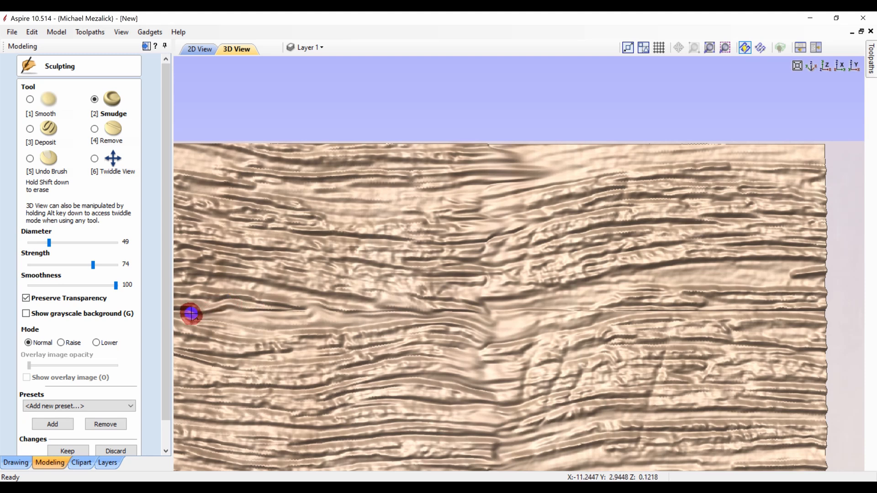
{"action": "mouse_move", "coordinate": [535, 301]}
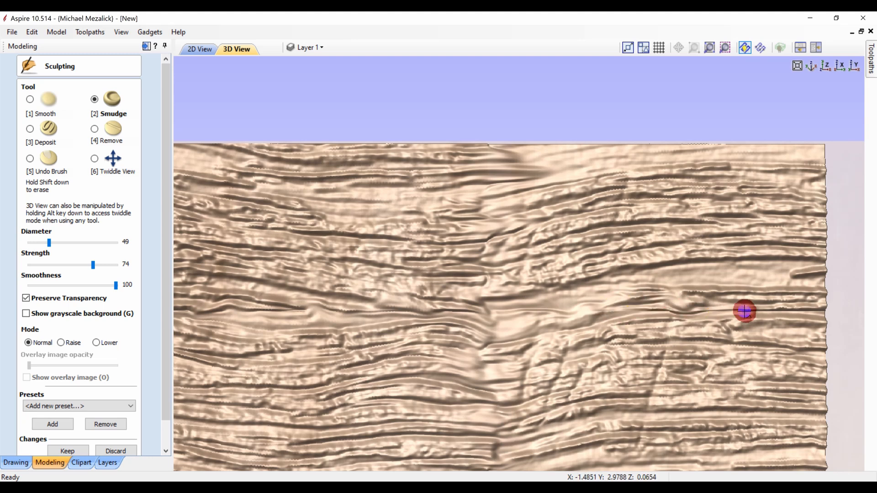
{"action": "mouse_move", "coordinate": [706, 318]}
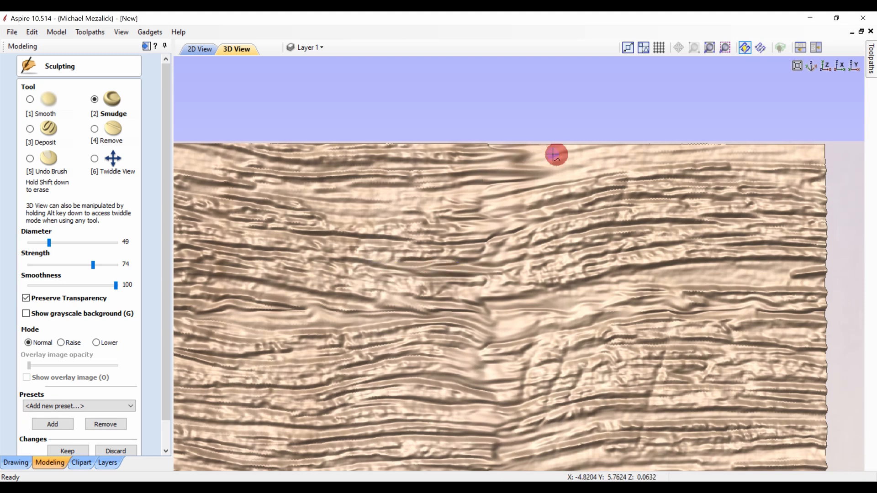
{"action": "mouse_move", "coordinate": [582, 159]}
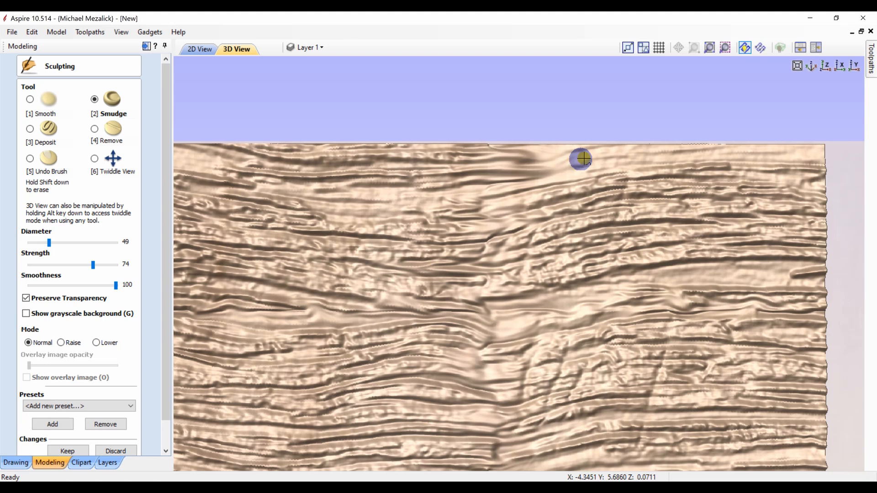
{"action": "mouse_move", "coordinate": [462, 194]}
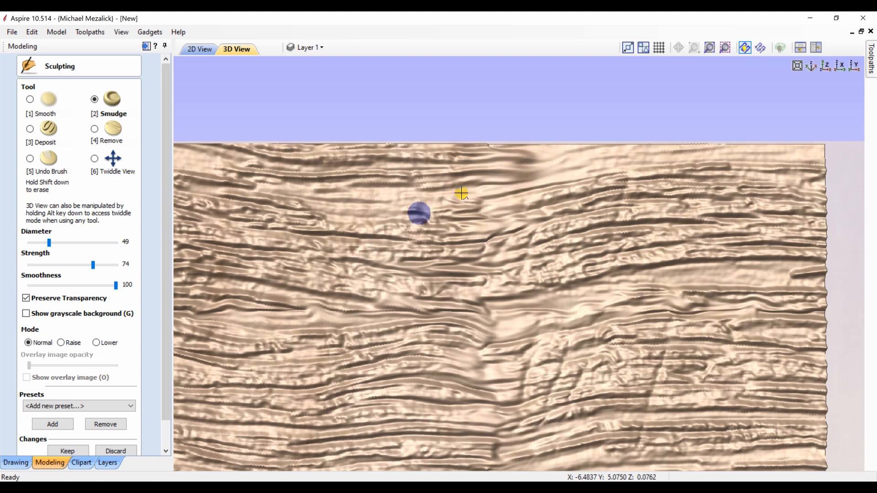
{"action": "mouse_move", "coordinate": [366, 230]}
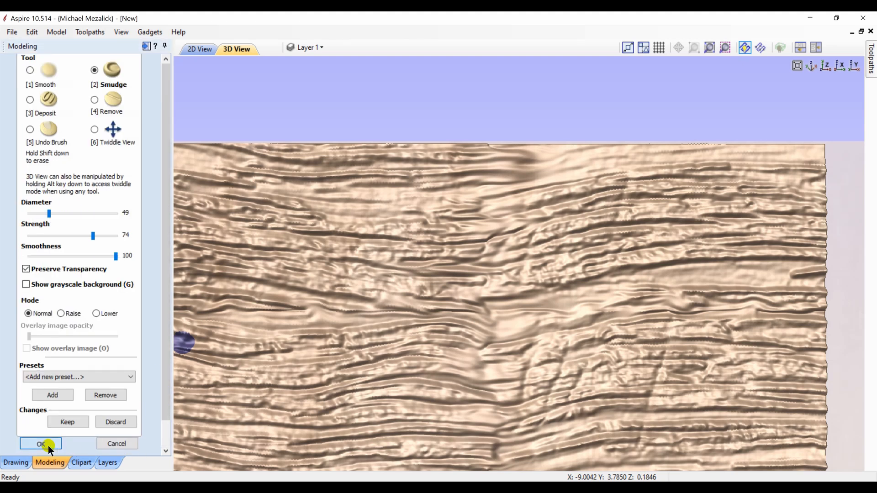
- Accept the smudge edits and select Copy of Visible Model in 2D view
{"action": "left_click", "coordinate": [39, 444]}
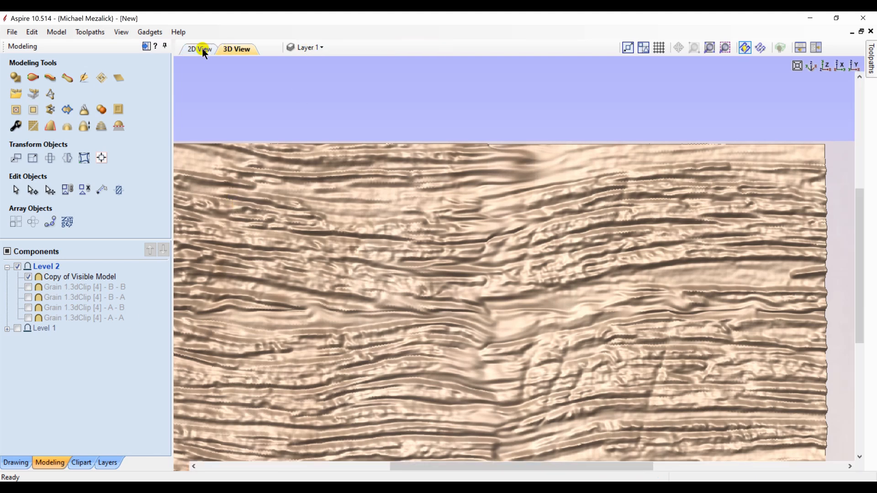
{"action": "left_click", "coordinate": [200, 49]}
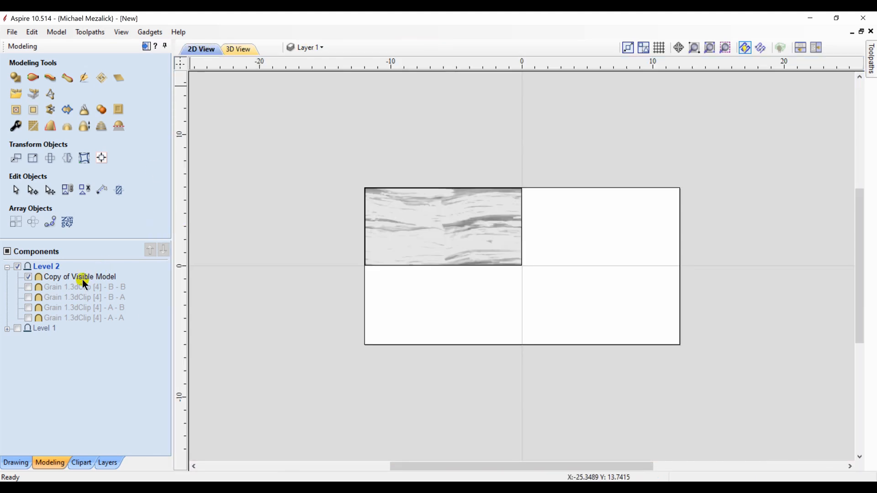
{"action": "mouse_move", "coordinate": [79, 277]}
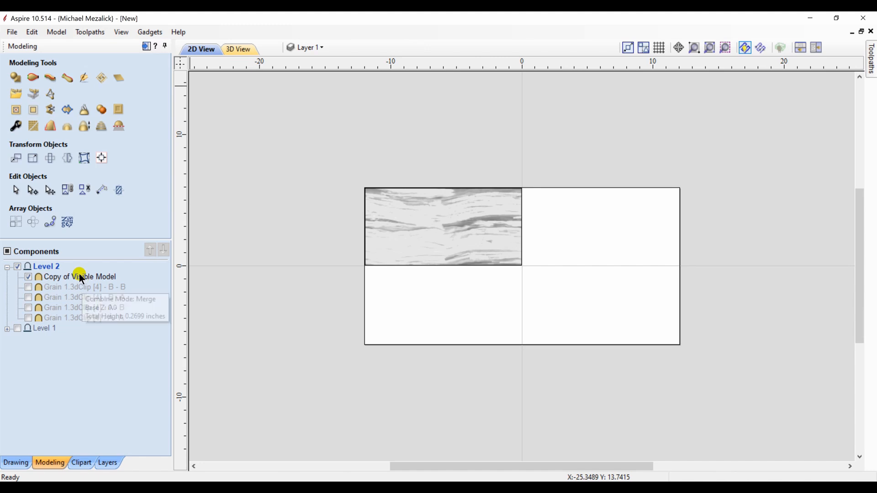
{"action": "left_click", "coordinate": [80, 277]}
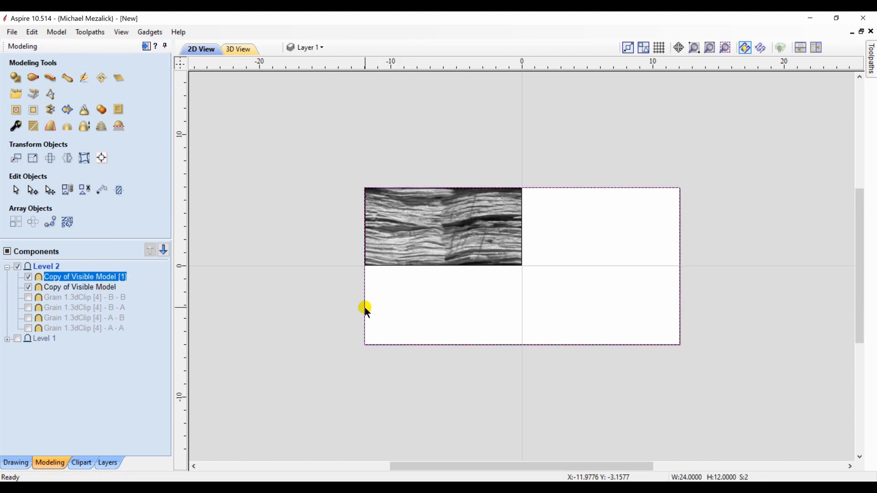
- Move the copied grain model to the right half with Align Inside Edge Right
{"action": "left_click", "coordinate": [102, 159]}
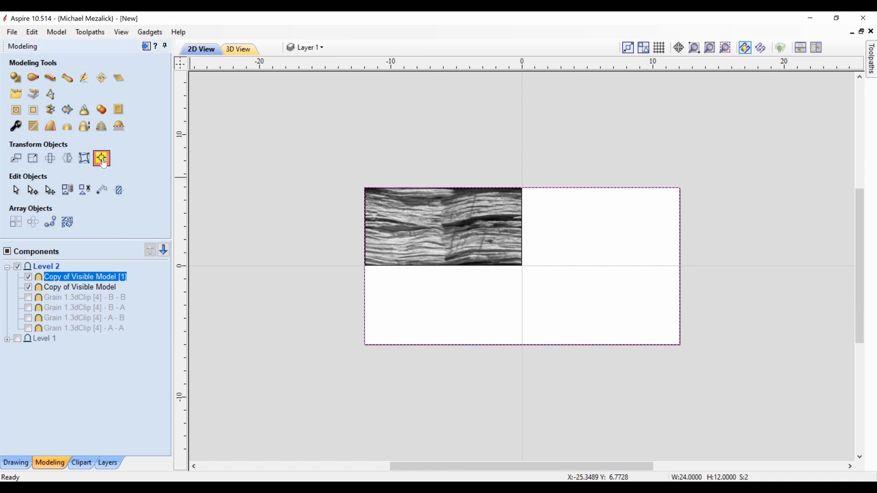
{"action": "left_click", "coordinate": [102, 157]}
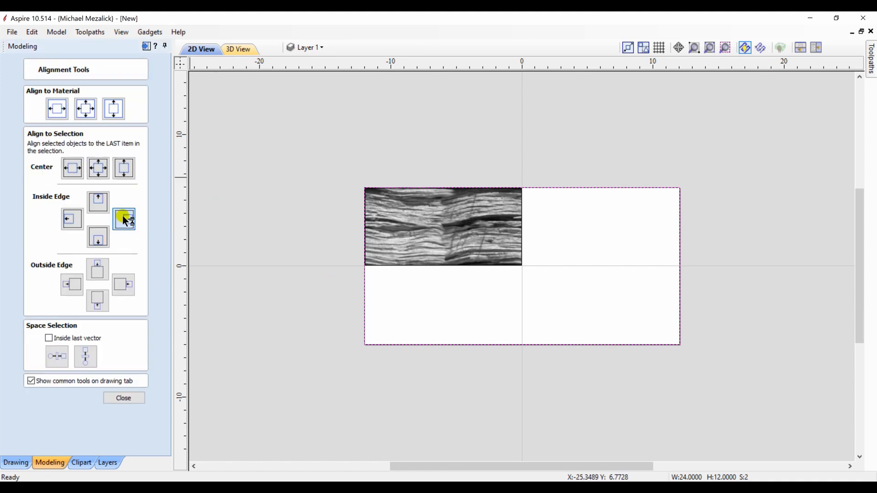
{"action": "left_click", "coordinate": [124, 218]}
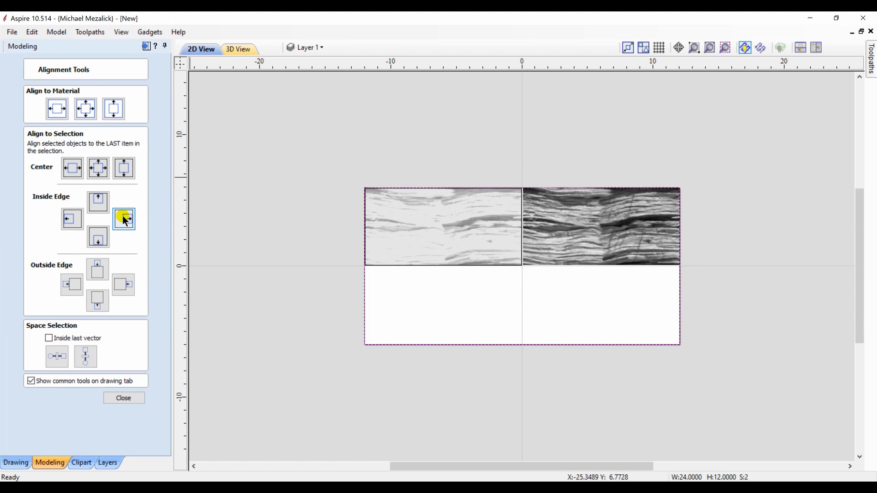
{"action": "left_click", "coordinate": [237, 49]}
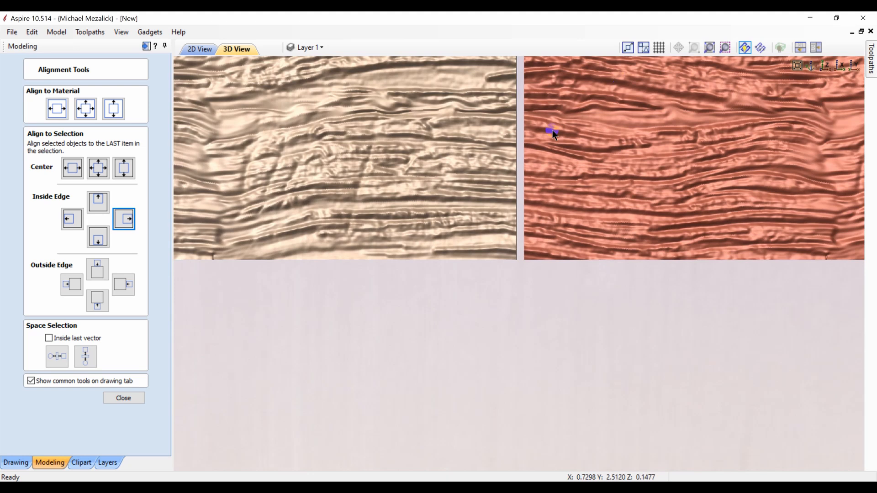
{"action": "mouse_move", "coordinate": [570, 157]}
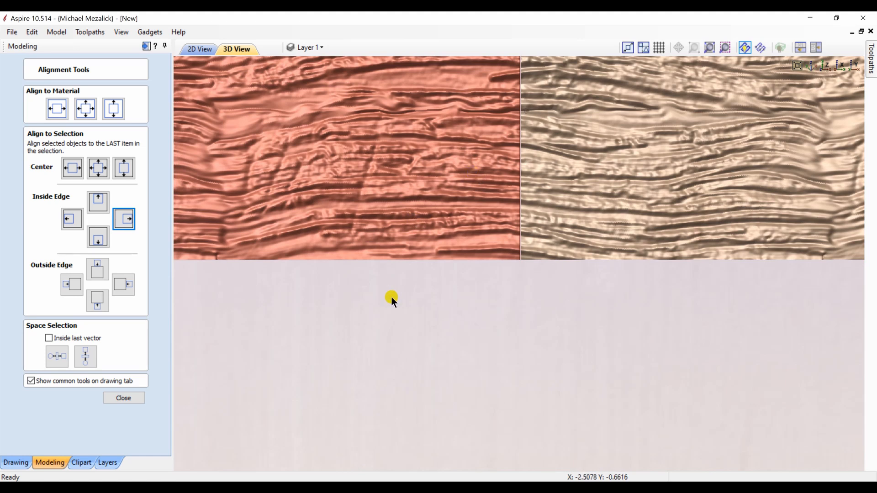
- Close Alignment Tools, zoom into the centre seam, and select the right-hand component
{"action": "left_click", "coordinate": [123, 397]}
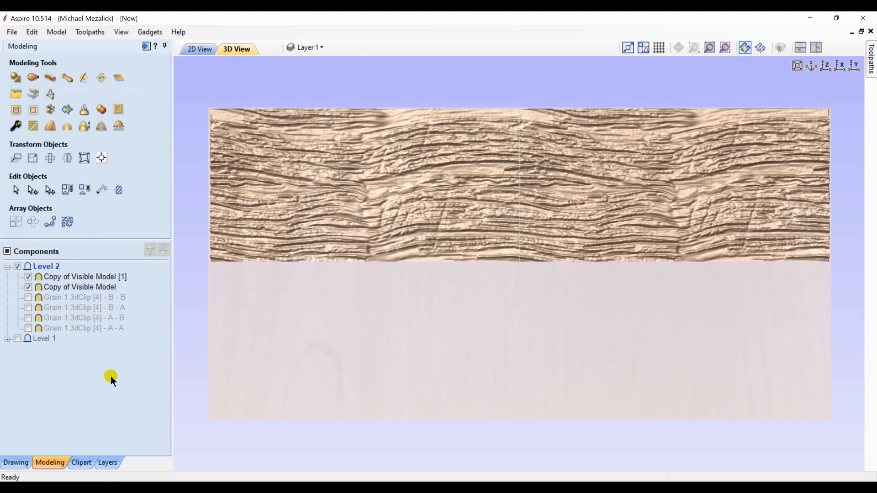
{"action": "mouse_move", "coordinate": [495, 254]}
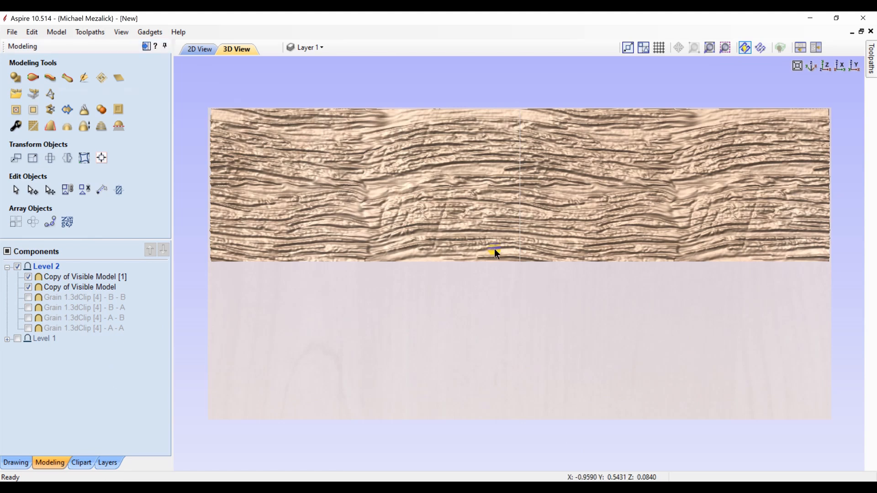
{"action": "scroll", "scroll_direction": "up", "scroll_amount": 3}
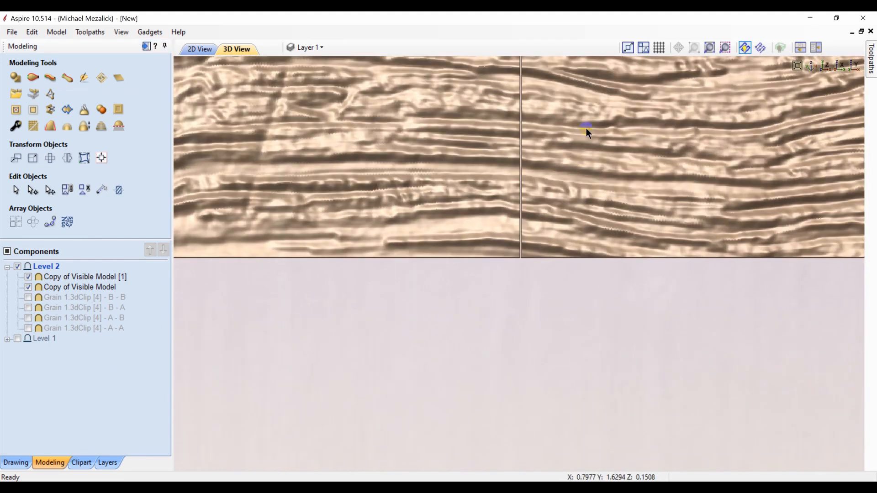
{"action": "mouse_move", "coordinate": [568, 166]}
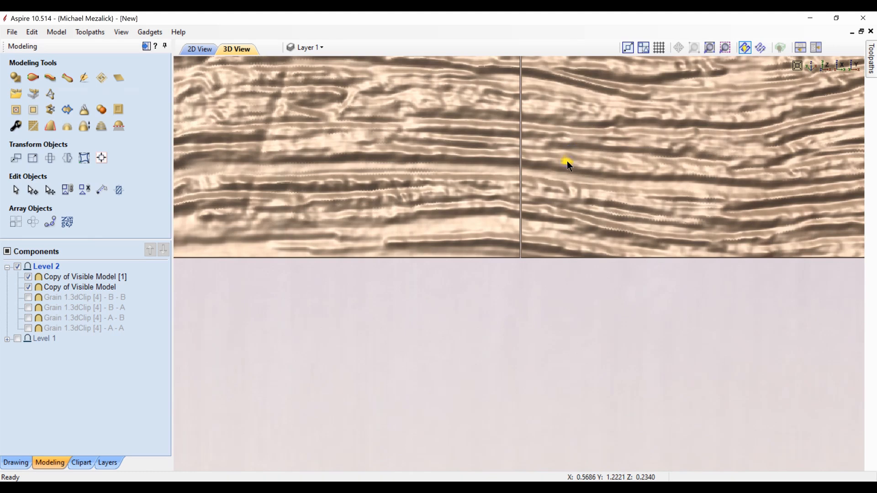
{"action": "left_click", "coordinate": [85, 276]}
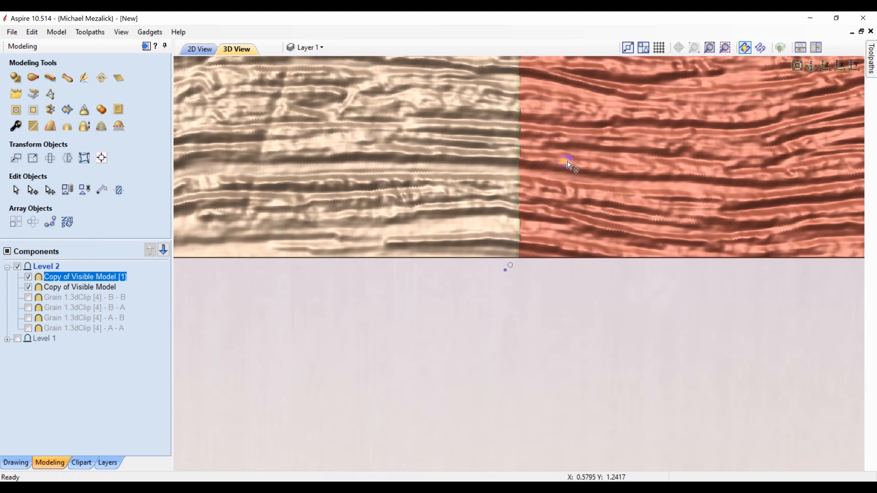
{"action": "mouse_move", "coordinate": [89, 287]}
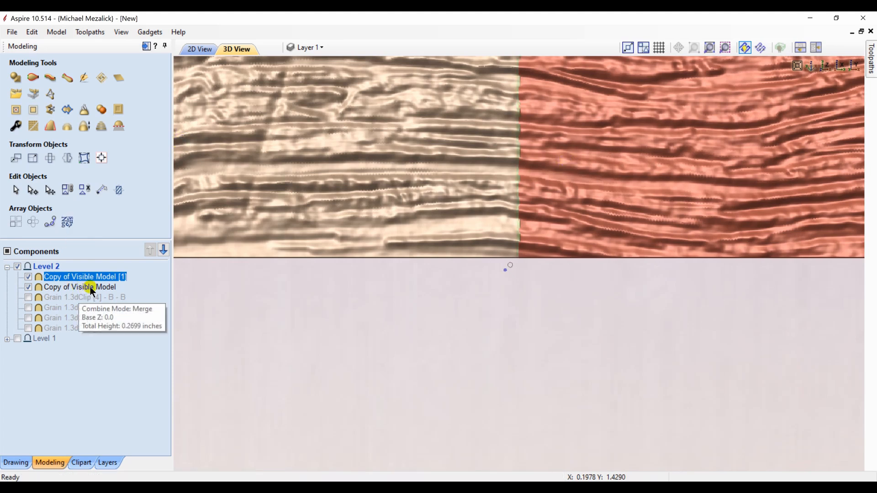
- Open the component context menu to duplicate the two top grain pieces
{"action": "right_click", "coordinate": [80, 287]}
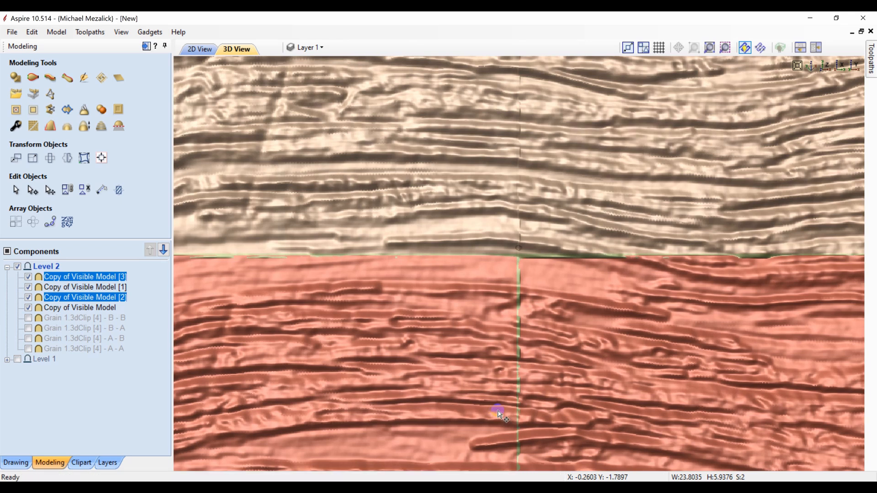
{"action": "left_click", "coordinate": [709, 47]}
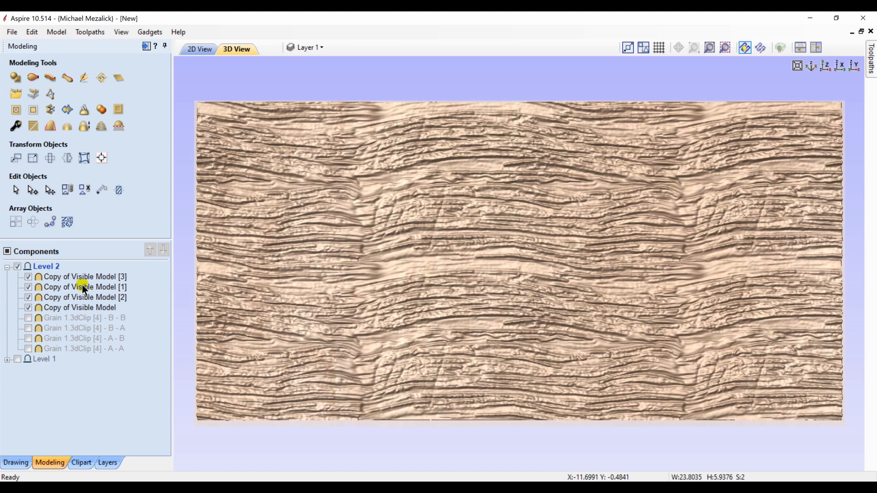
{"action": "left_click", "coordinate": [84, 277]}
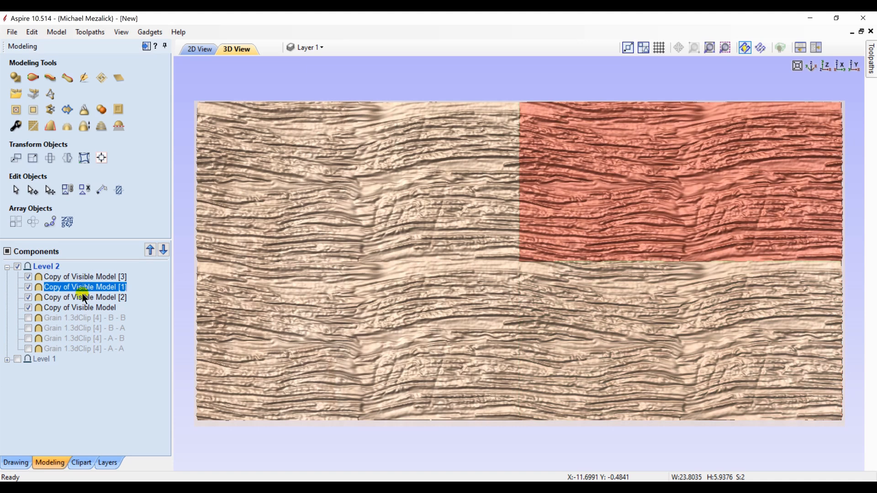
{"action": "left_click", "coordinate": [85, 297]}
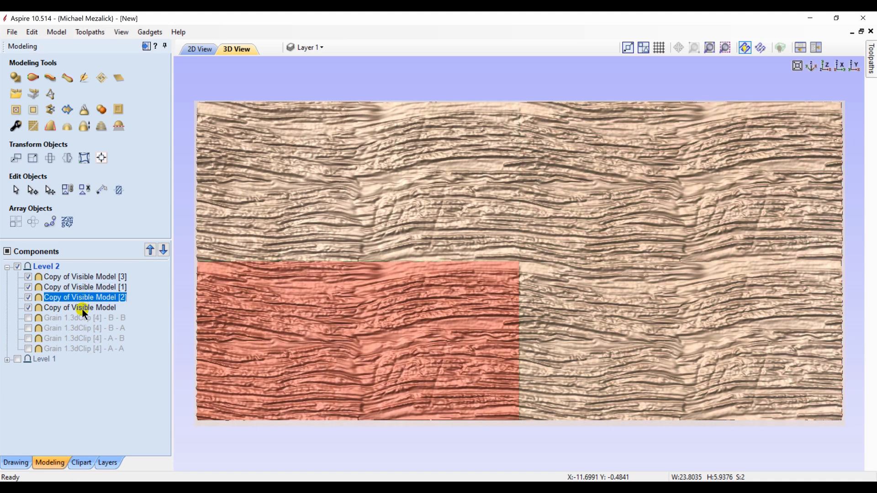
{"action": "left_click", "coordinate": [80, 307]}
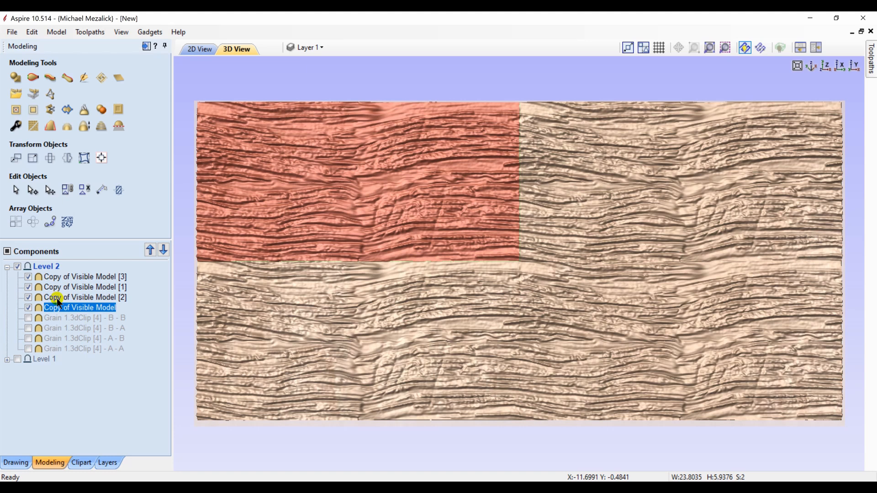
{"action": "left_click", "coordinate": [101, 407]}
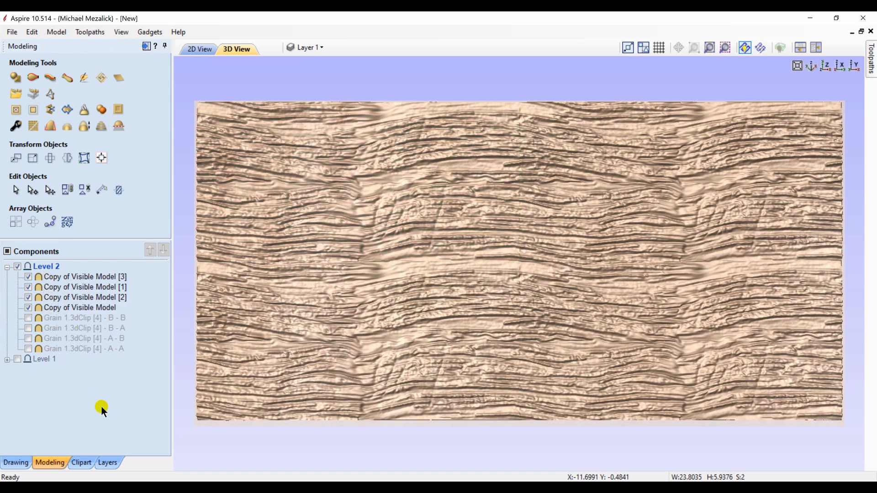